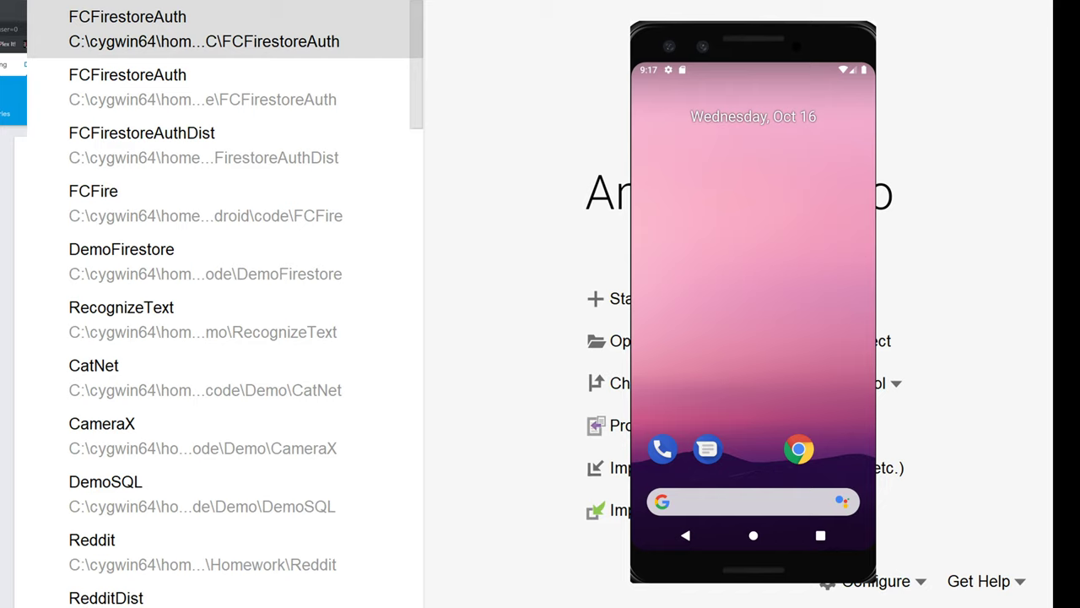
Step: Start a new Android Studio project from the welcome screen
click(105, 493)
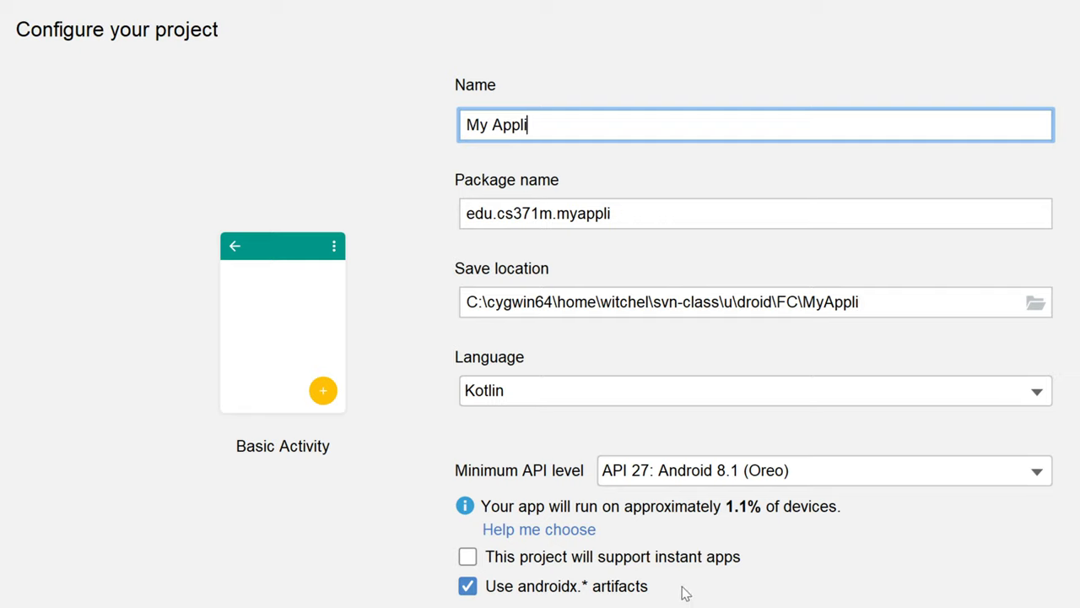
Step: Name the new Kotlin project FCFirebaseAuth with minimum API 27
text(FCFirebaseAuth)
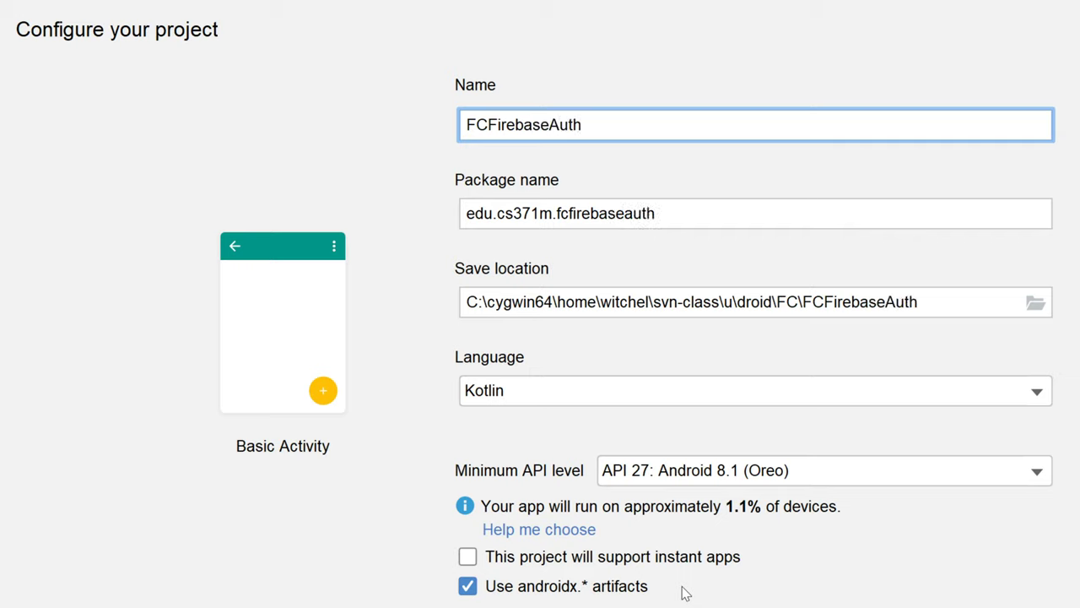
mouse_move(498, 93)
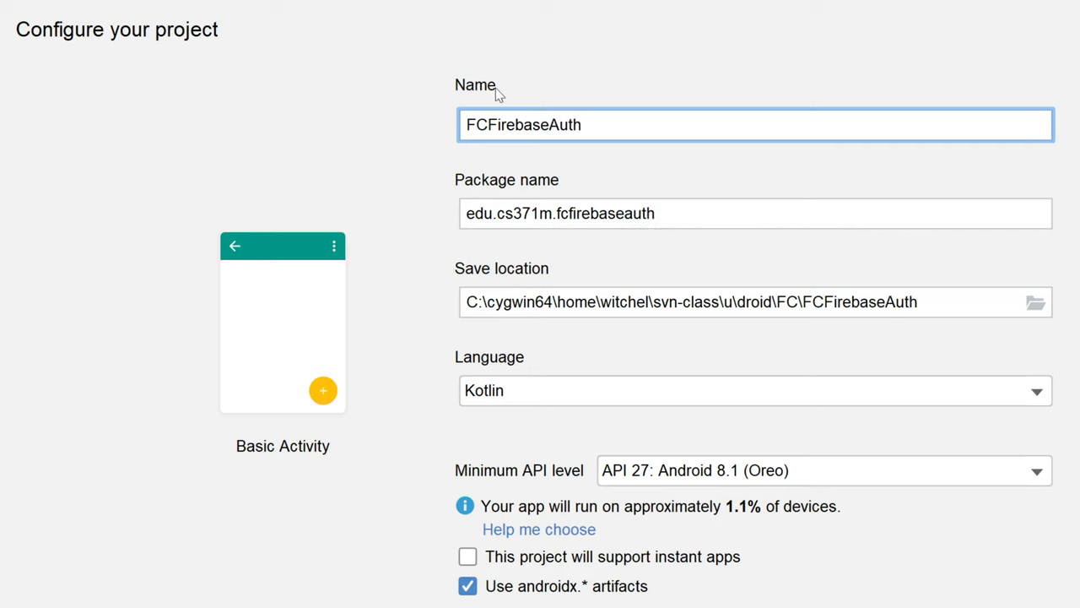
mouse_move(516, 110)
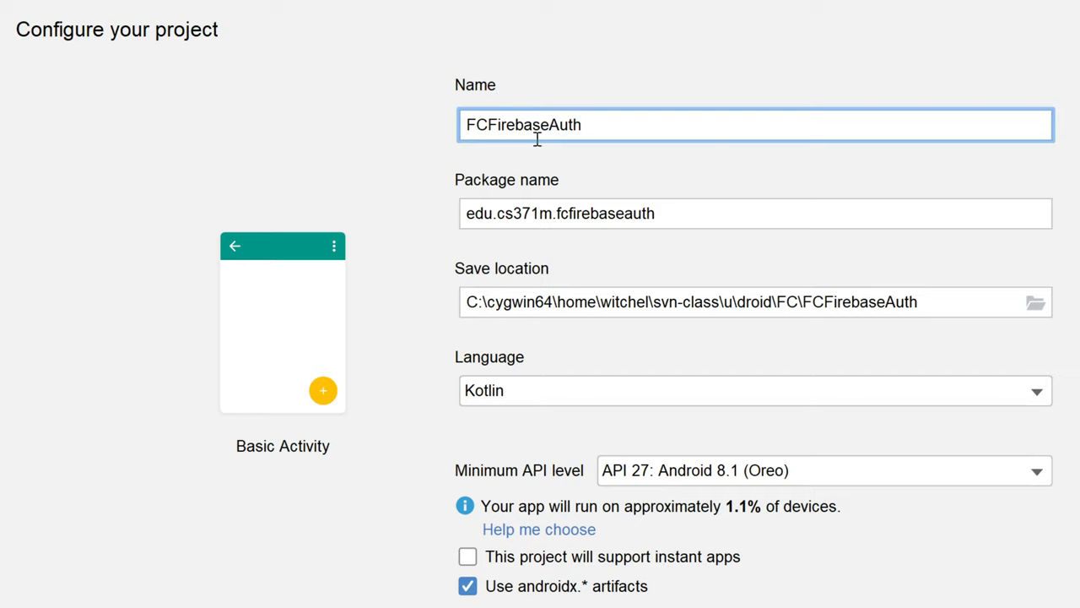
mouse_move(543, 125)
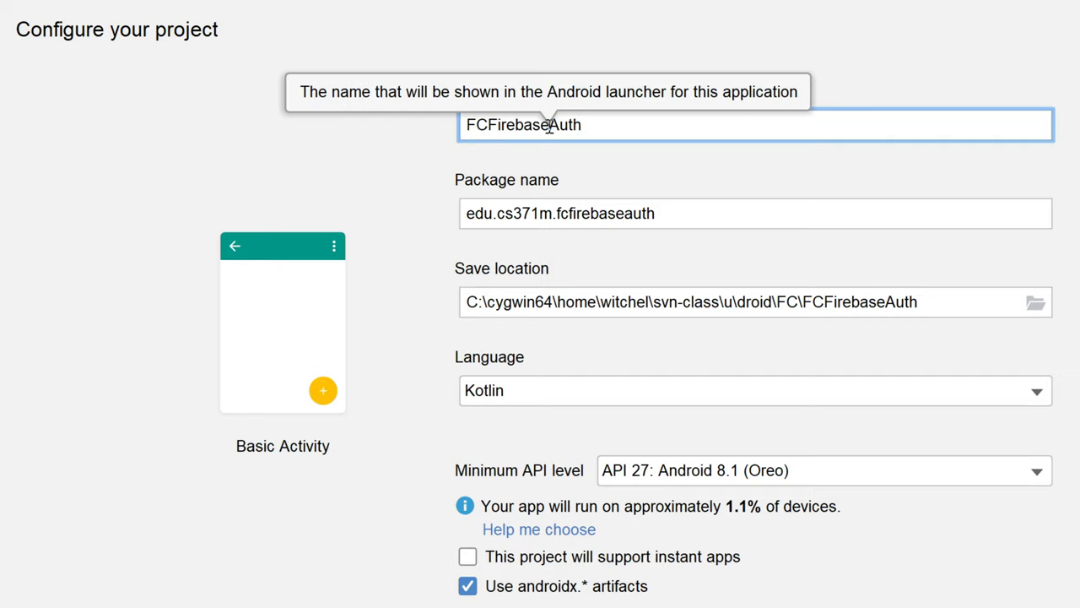
mouse_move(516, 125)
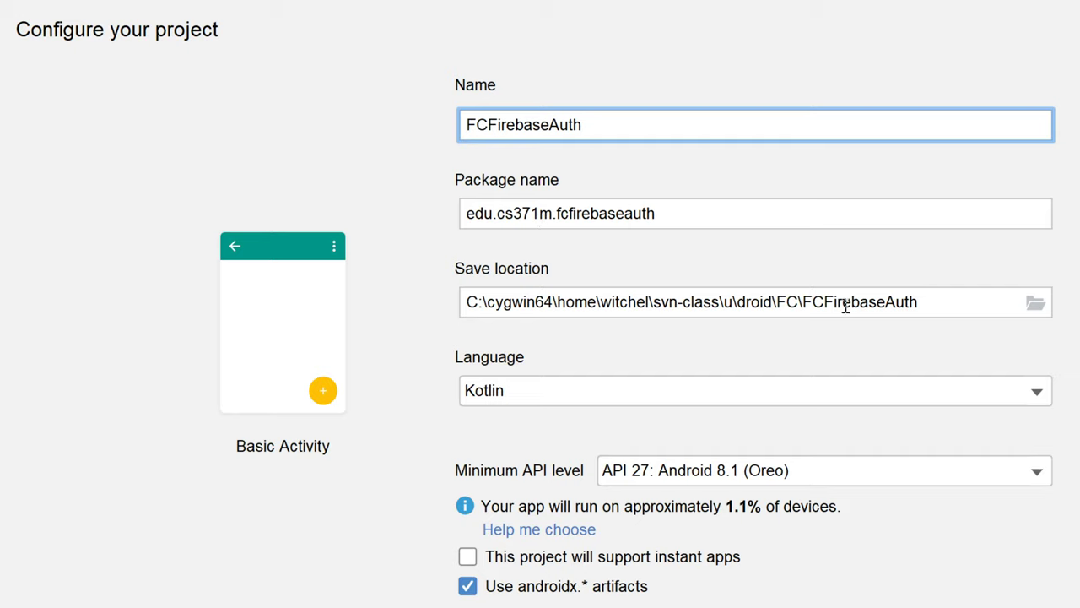
mouse_move(806, 285)
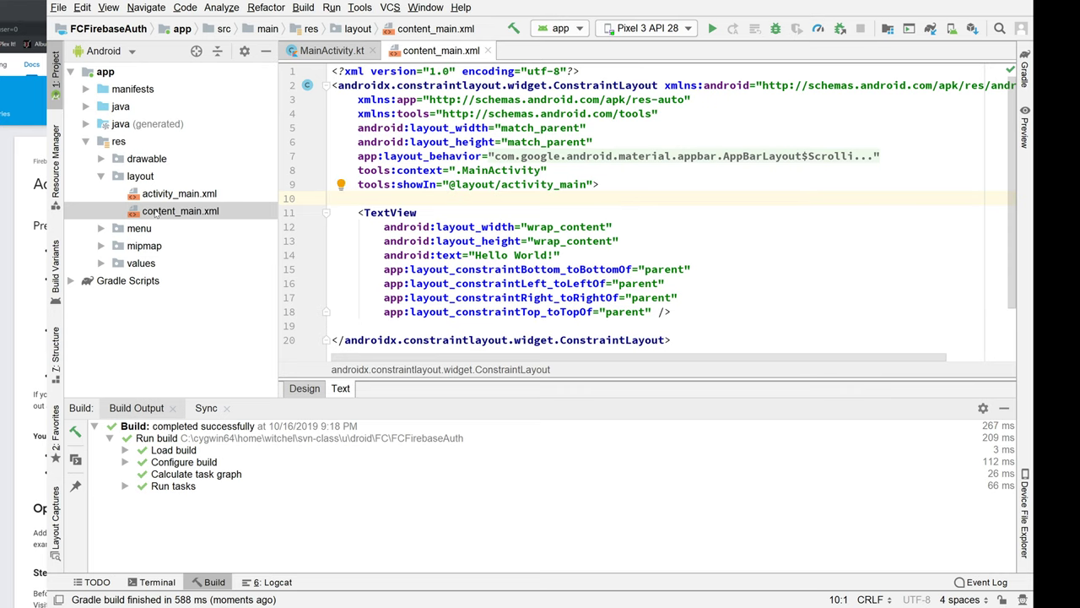
Step: Expand the edu.cs371m.fcfirebaseauth package and show MainActivity.kt in the editor
click(86, 107)
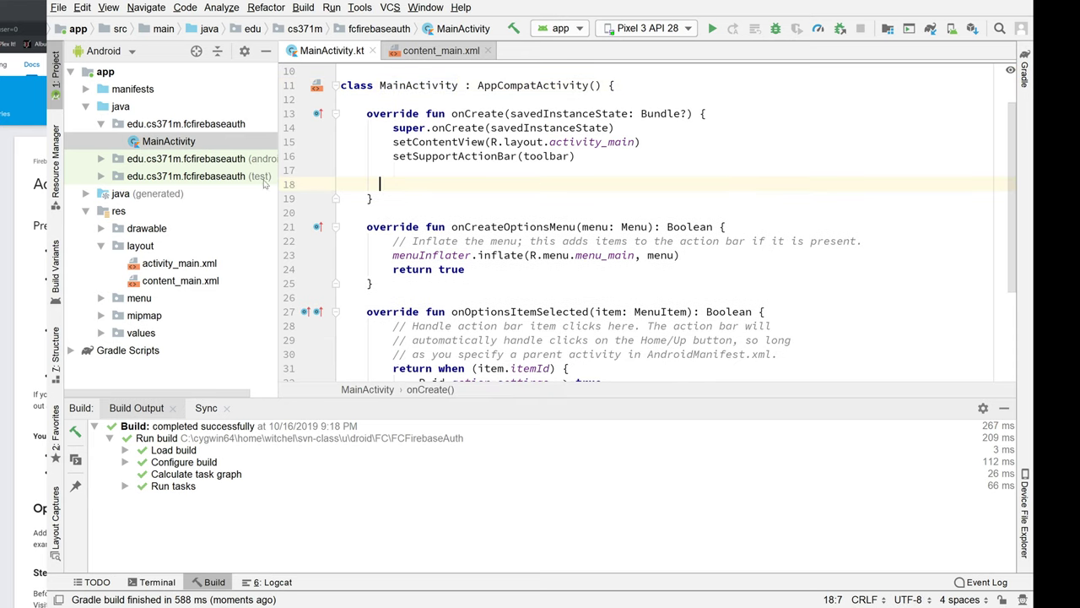
double_click(179, 263)
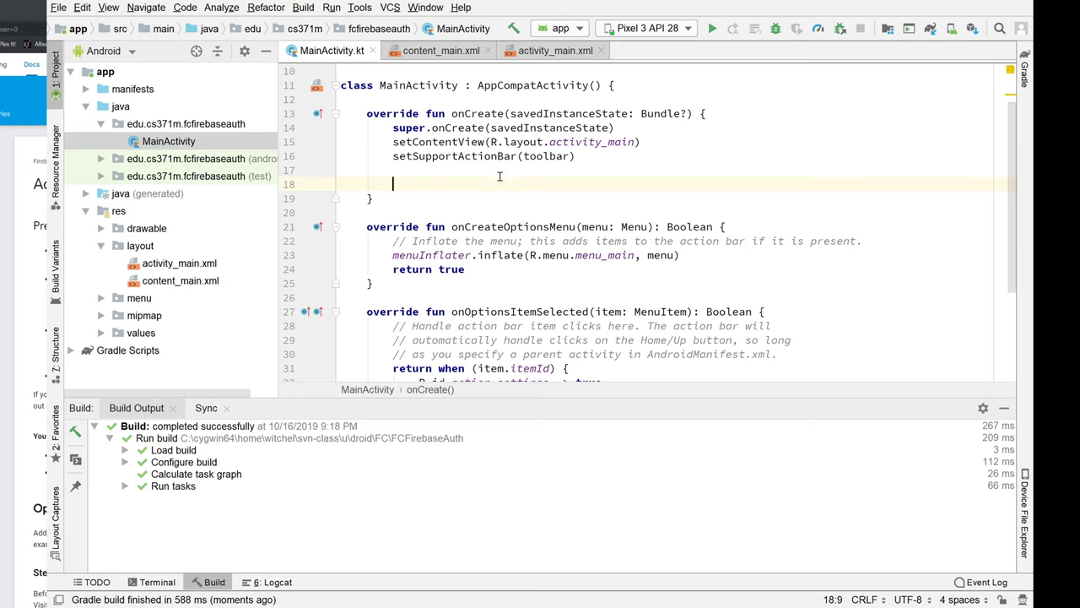
mouse_move(84, 210)
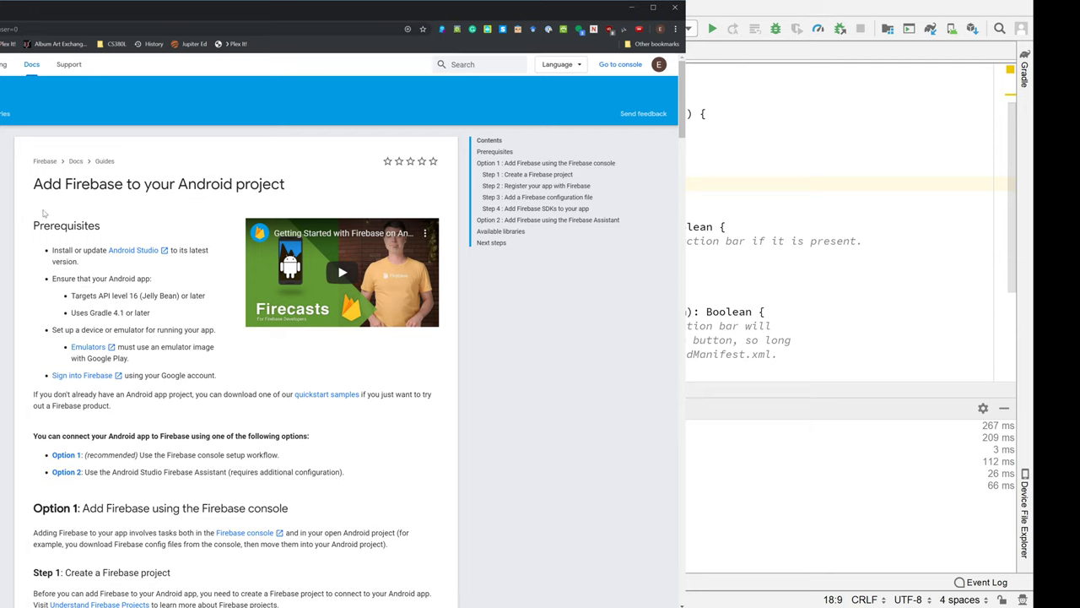
mouse_move(156, 229)
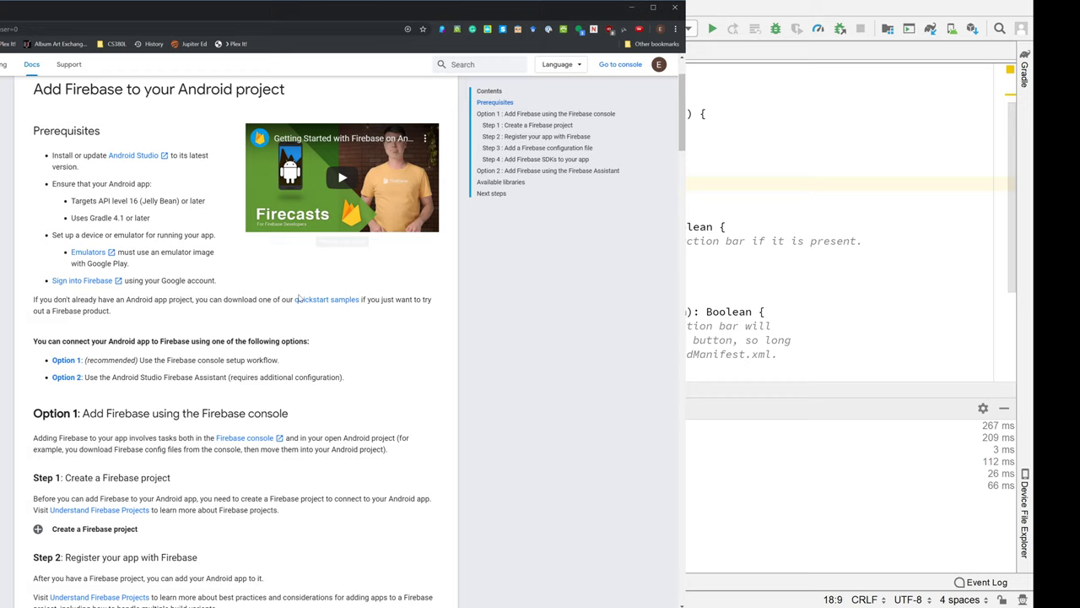
Step: Read down to Option 1 of the Add Firebase guide and go to the Firebase console
scroll(down, 3)
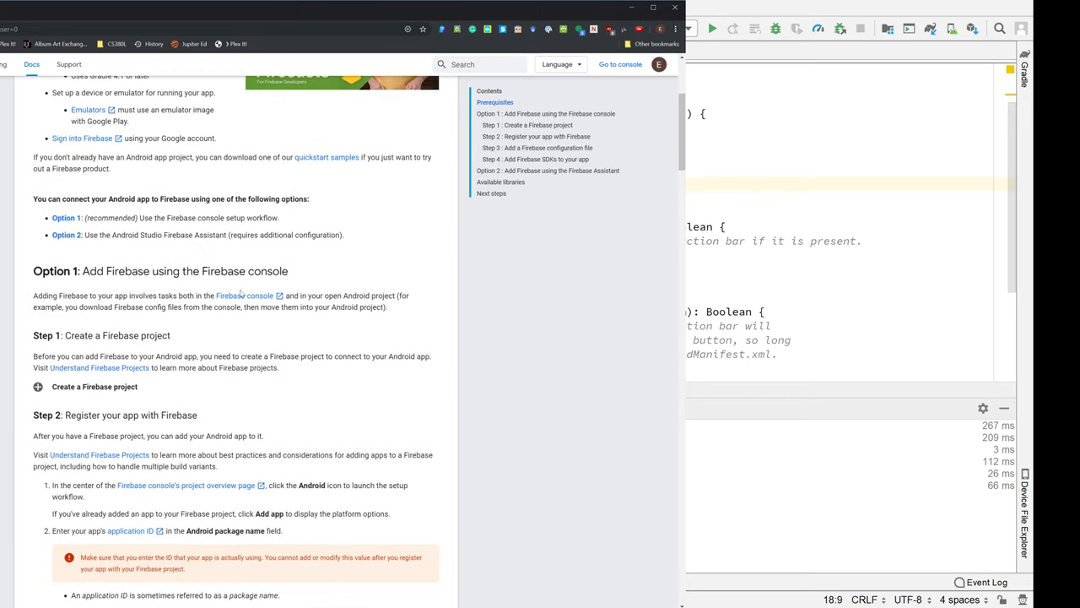
scroll(down, 3)
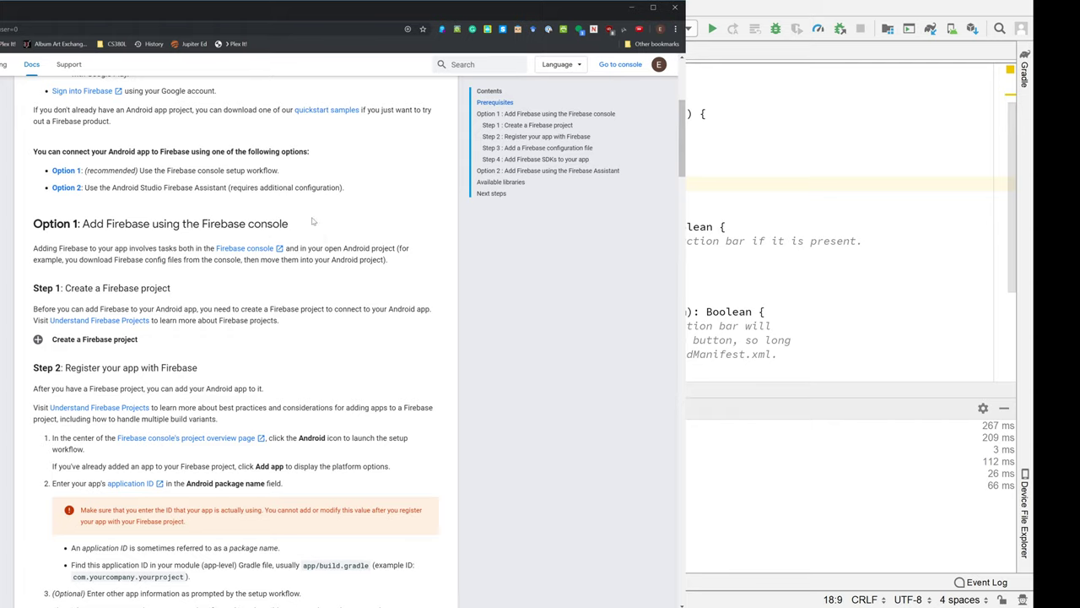
mouse_move(250, 249)
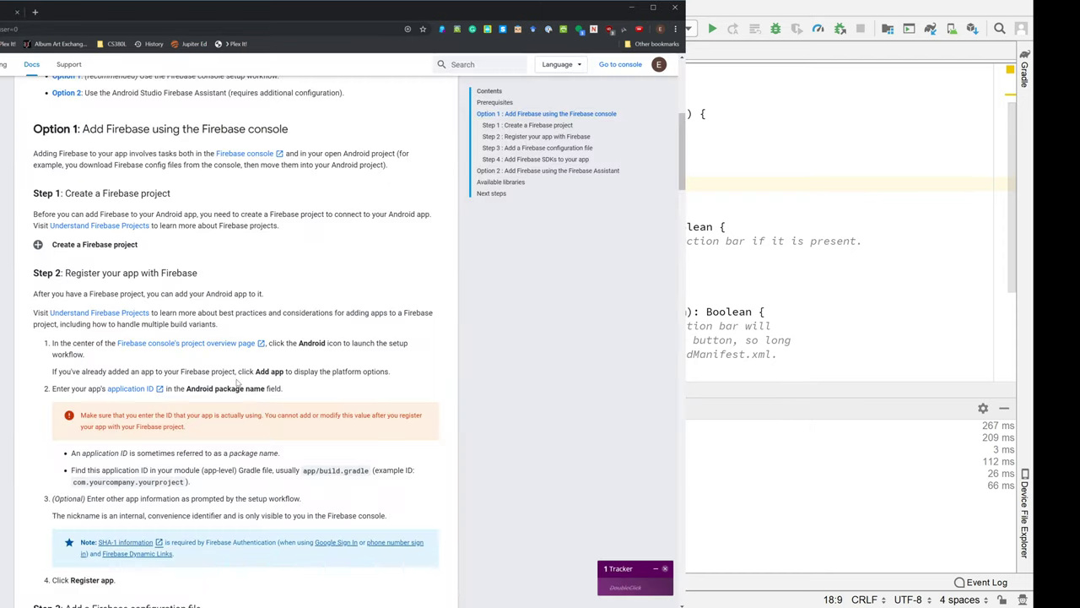
scroll(down, 3)
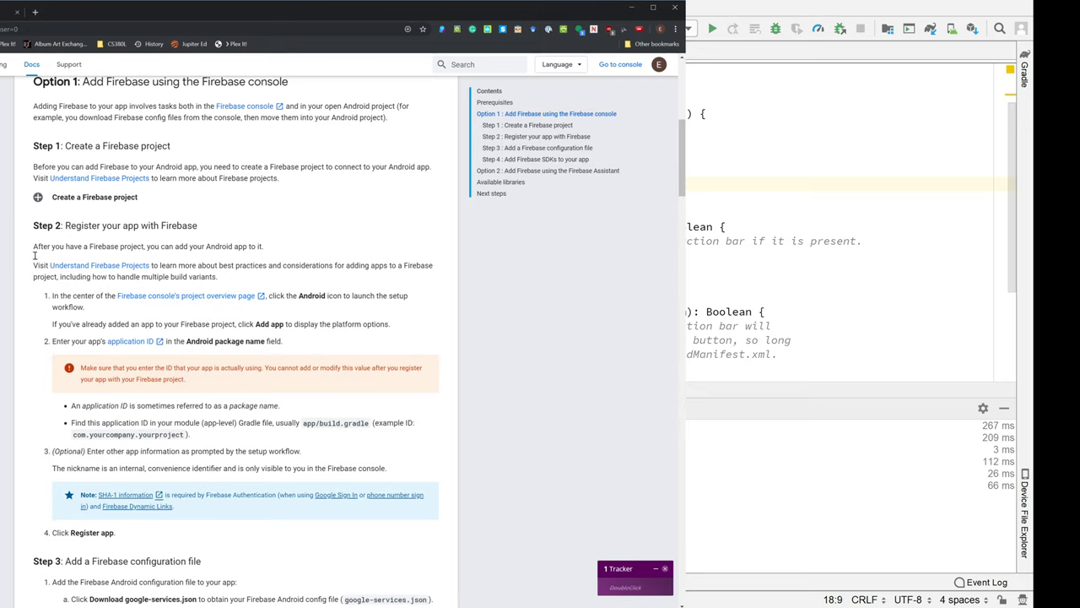
click(622, 64)
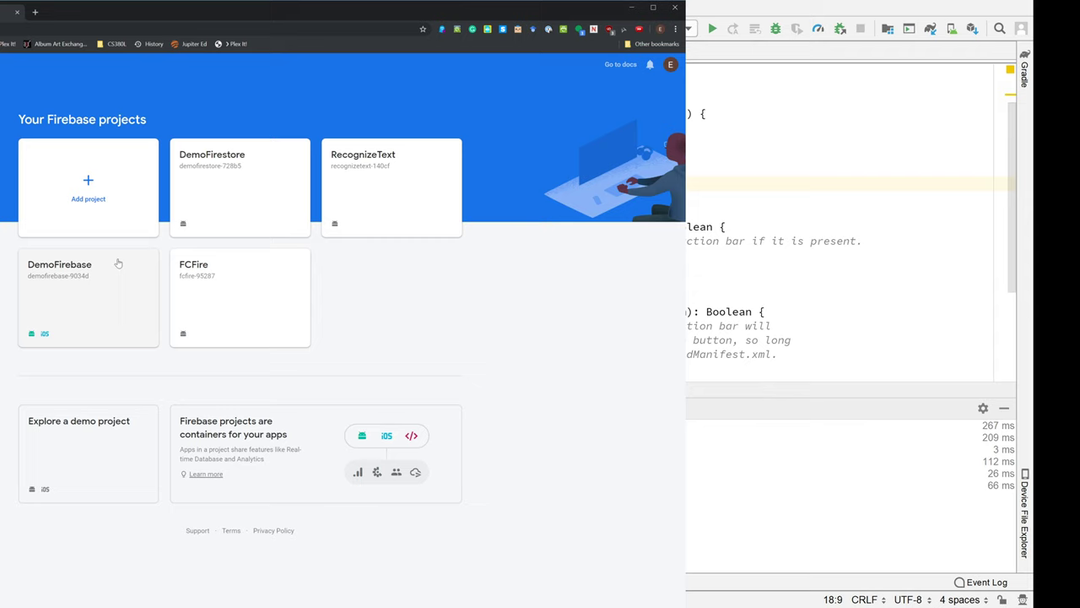
click(87, 186)
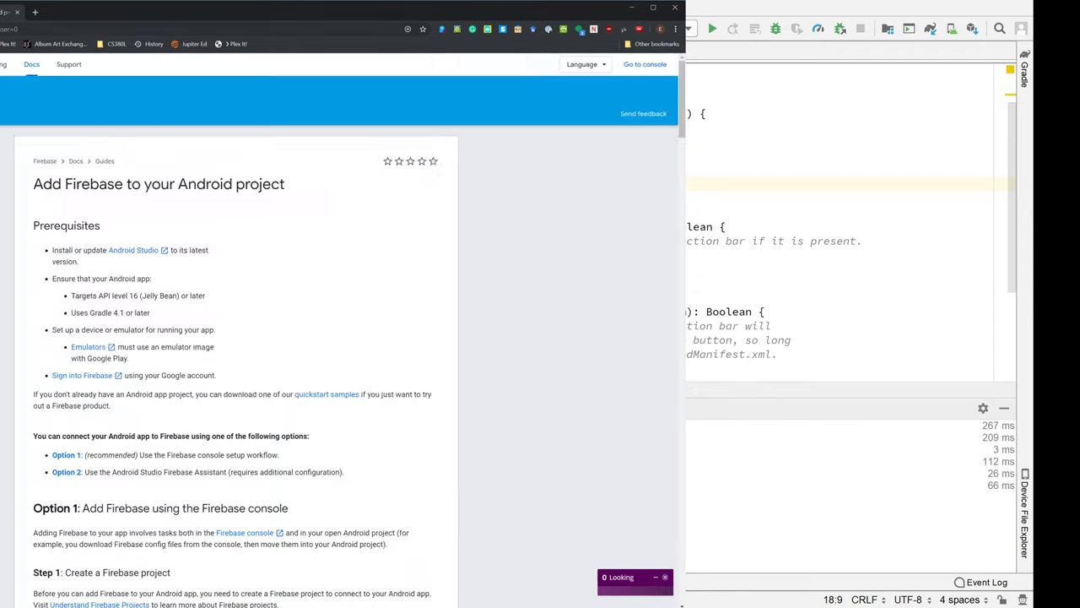
scroll(down, 3)
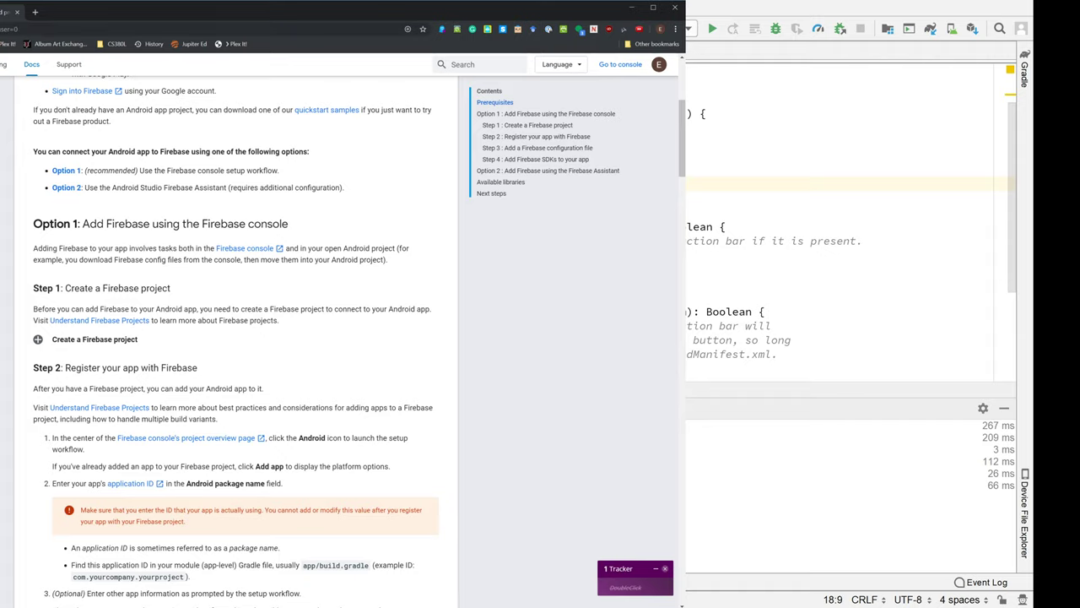
mouse_move(257, 273)
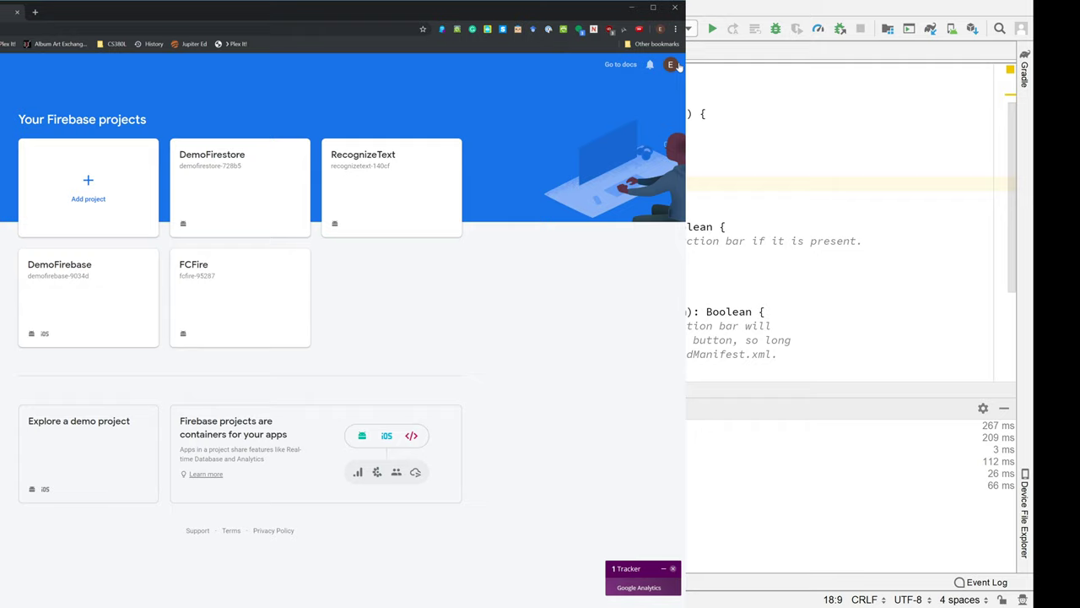
mouse_move(671, 64)
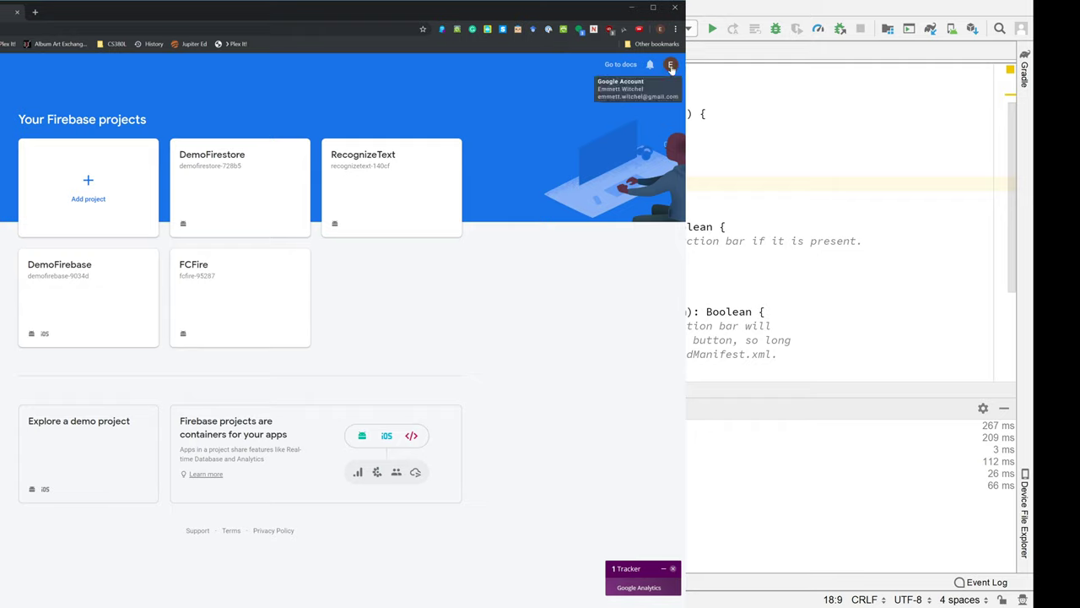
mouse_move(442, 147)
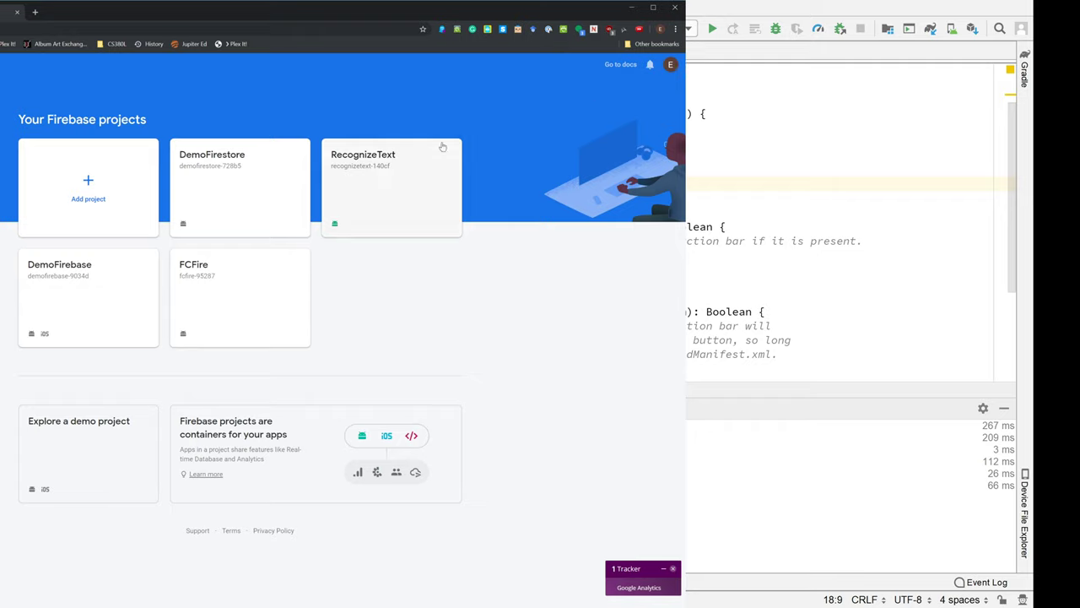
mouse_move(98, 177)
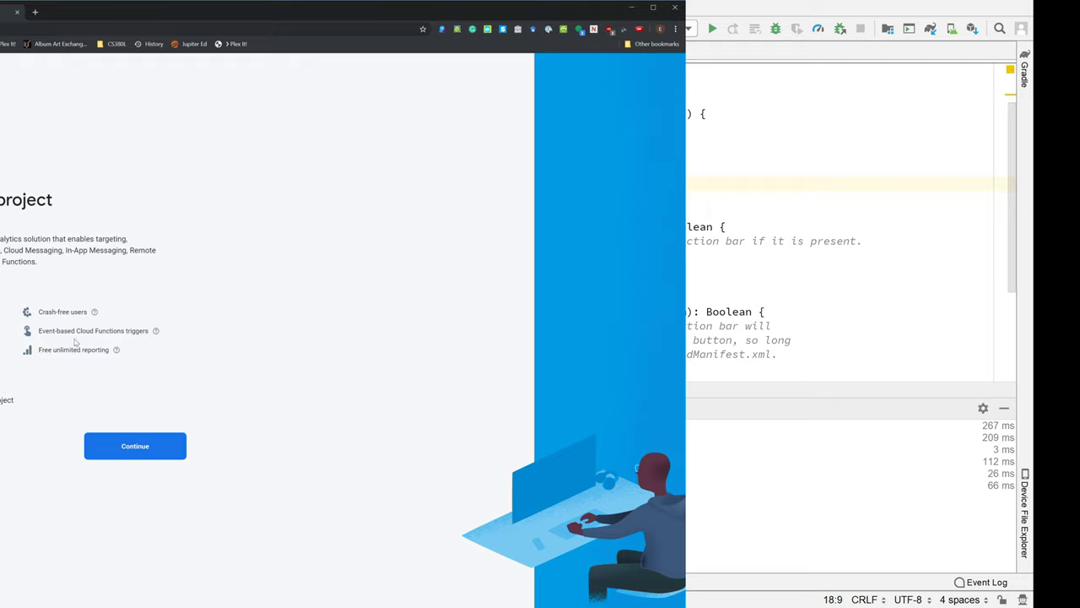
mouse_move(105, 360)
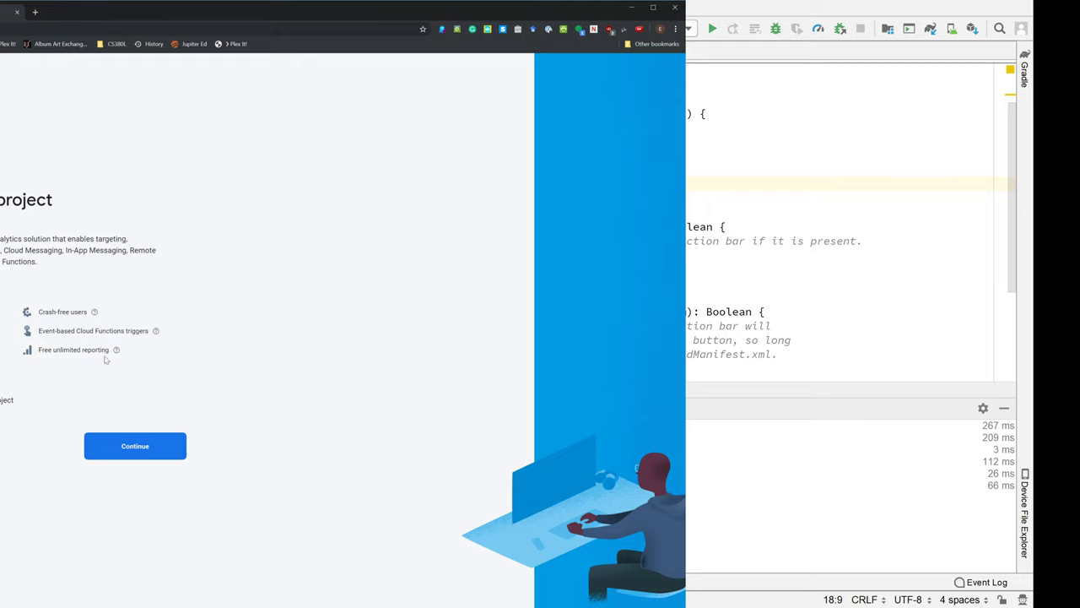
Step: Continue past the Google Analytics overview and create the Firebase project
click(135, 446)
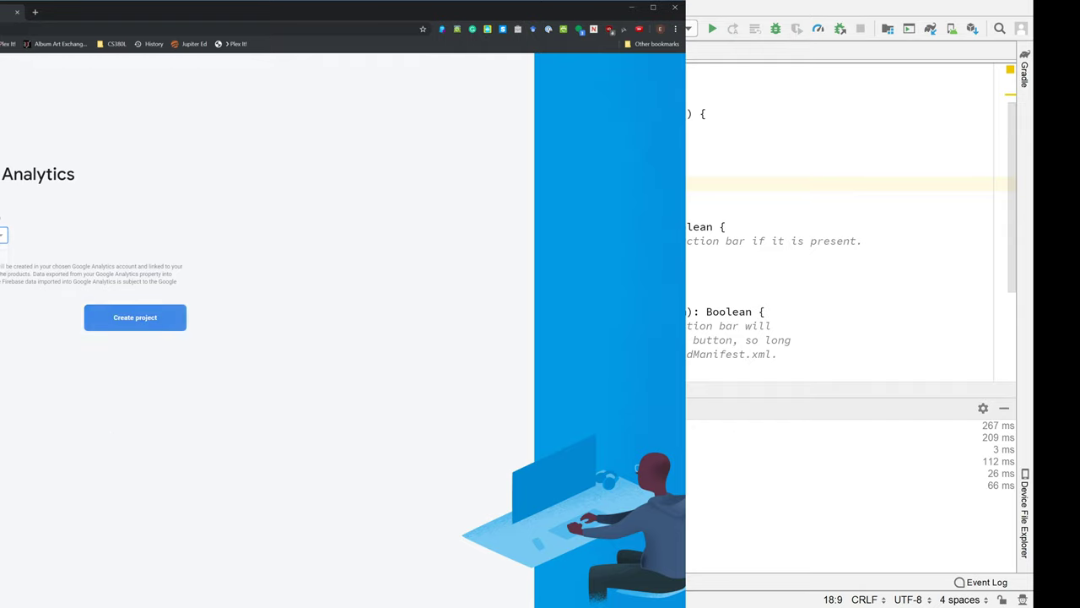
click(135, 318)
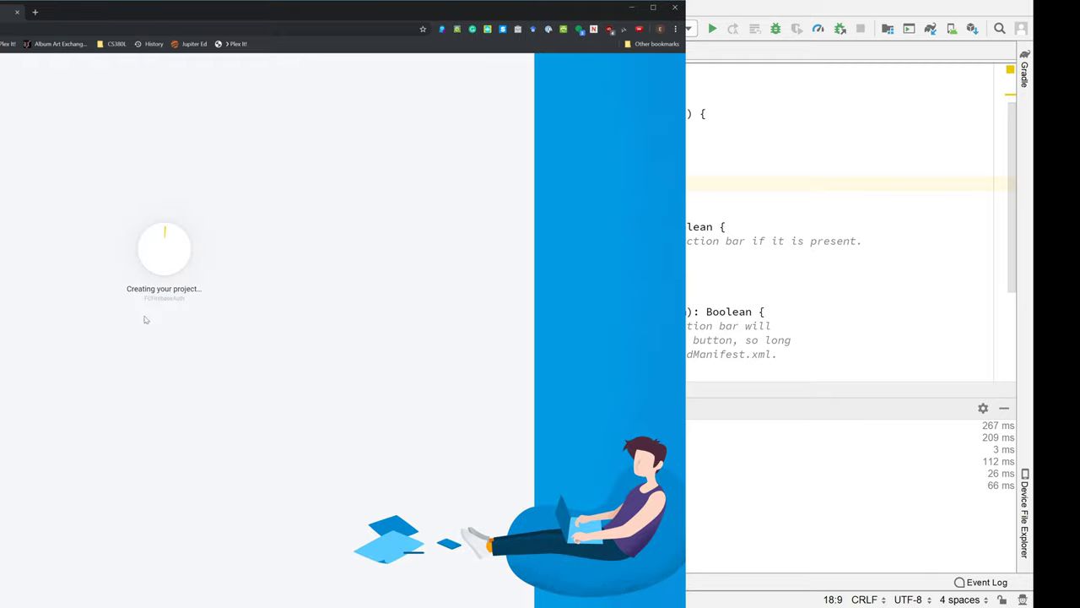
mouse_move(211, 280)
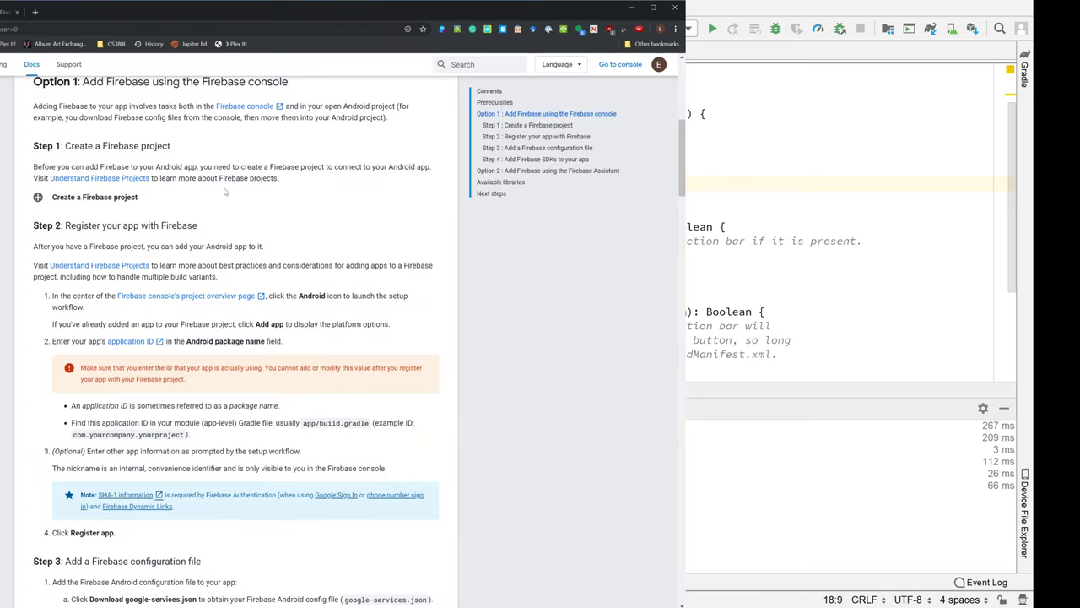
mouse_move(228, 351)
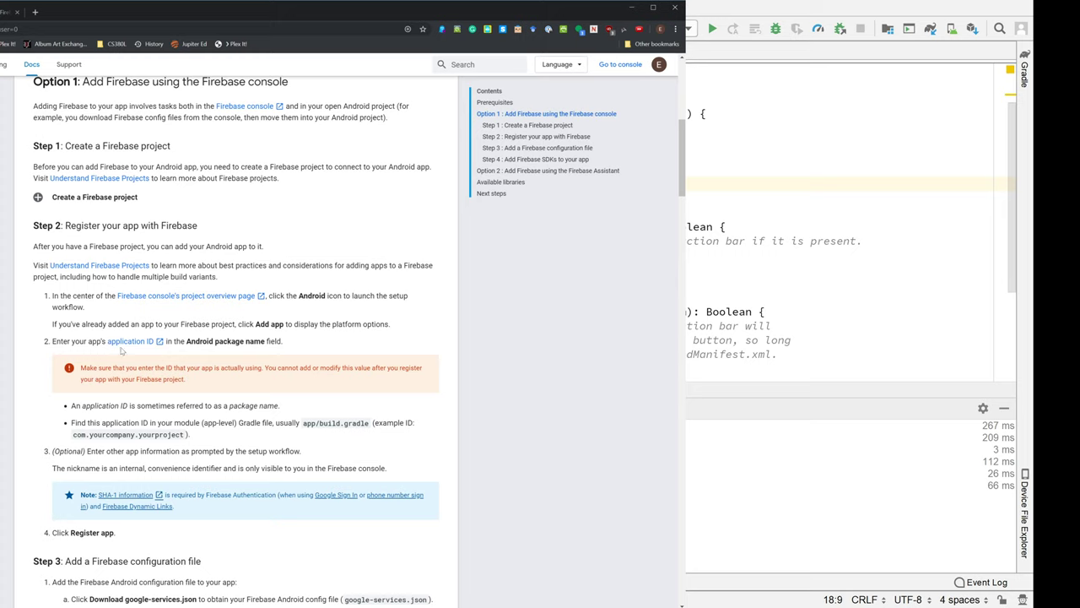
mouse_move(121, 346)
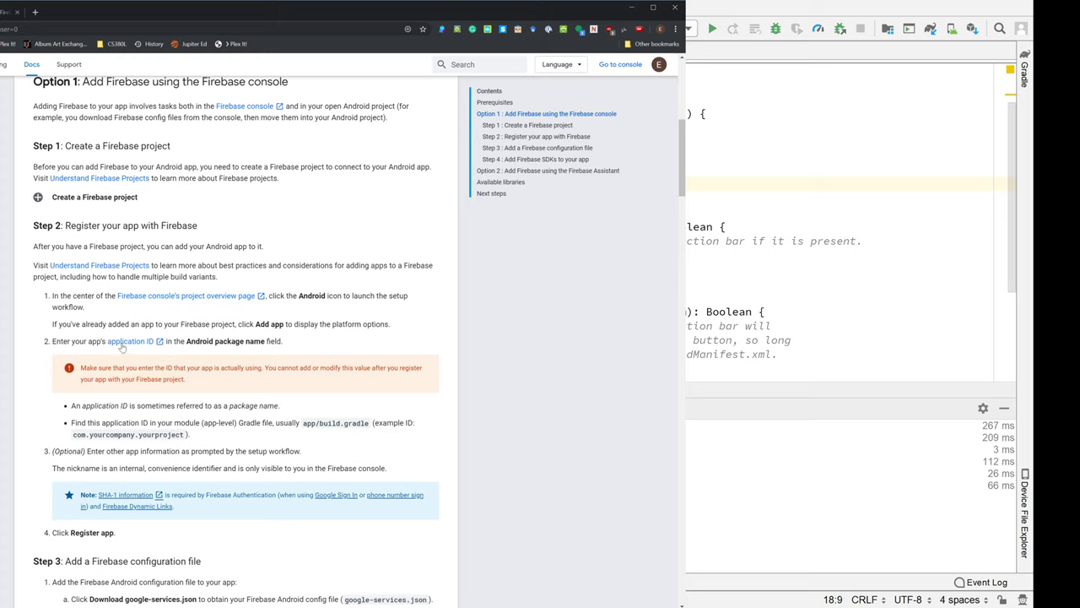
mouse_move(320, 405)
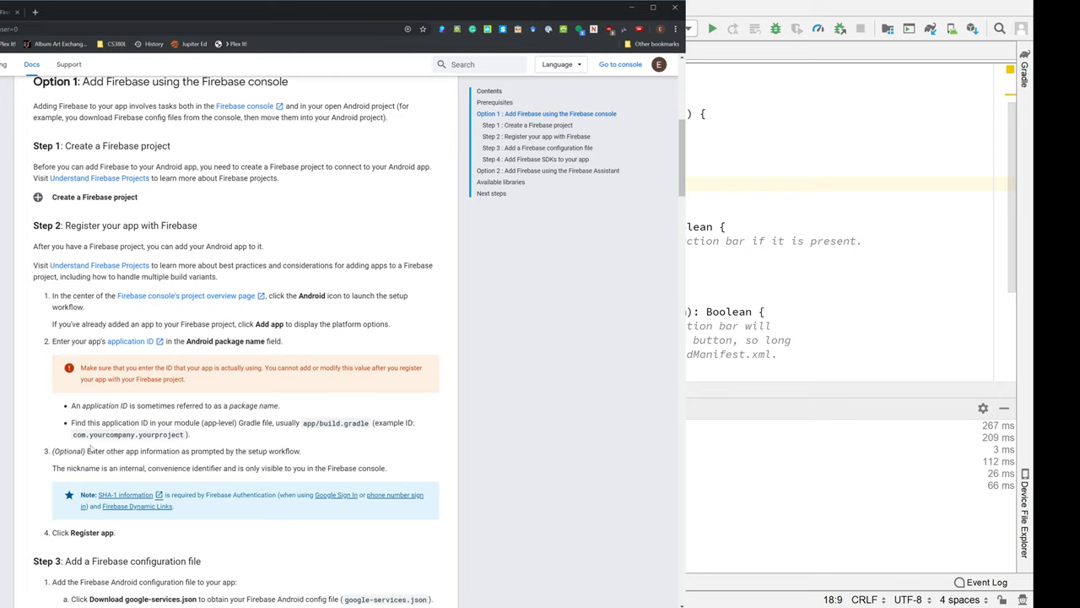
mouse_move(110, 435)
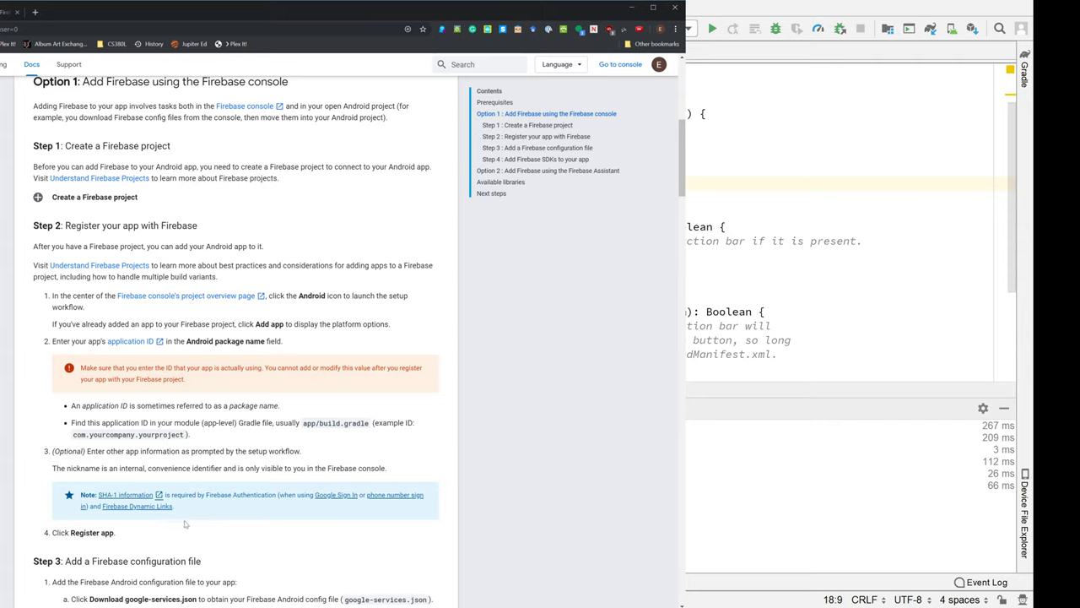
mouse_move(133, 358)
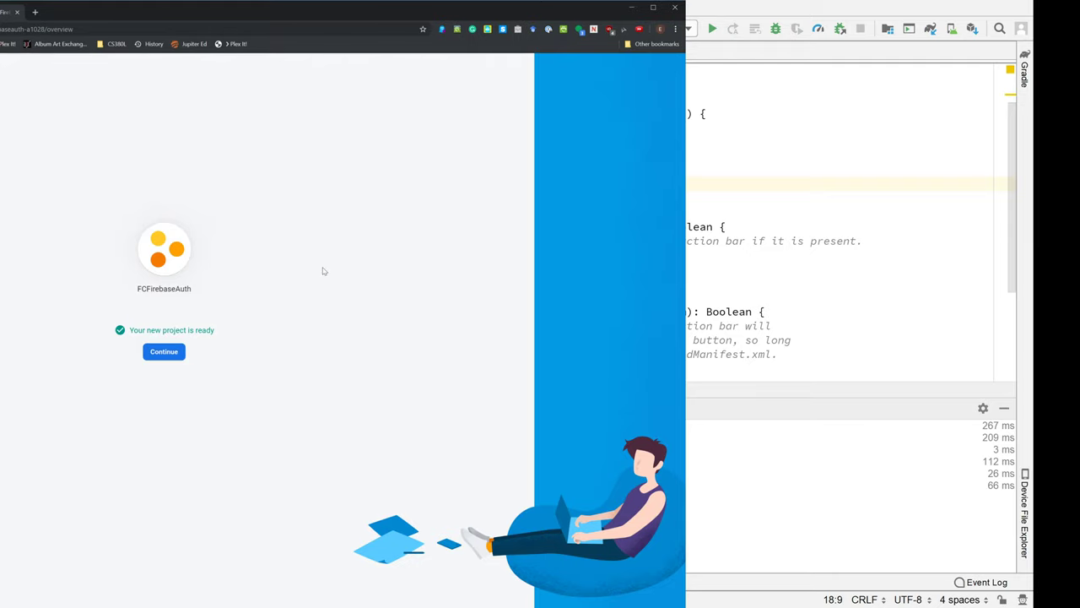
mouse_move(280, 279)
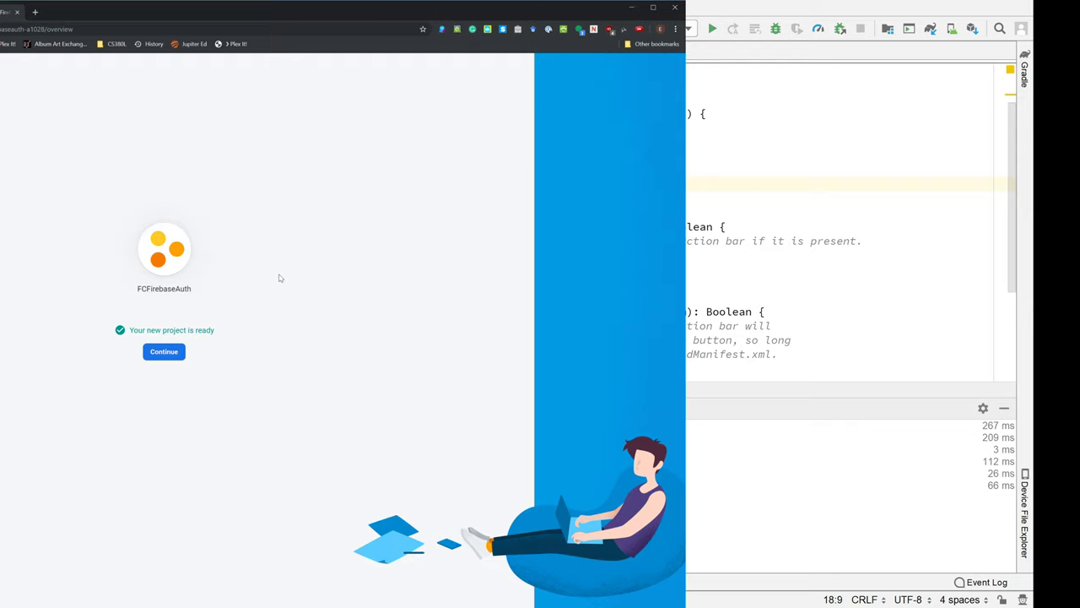
mouse_move(179, 368)
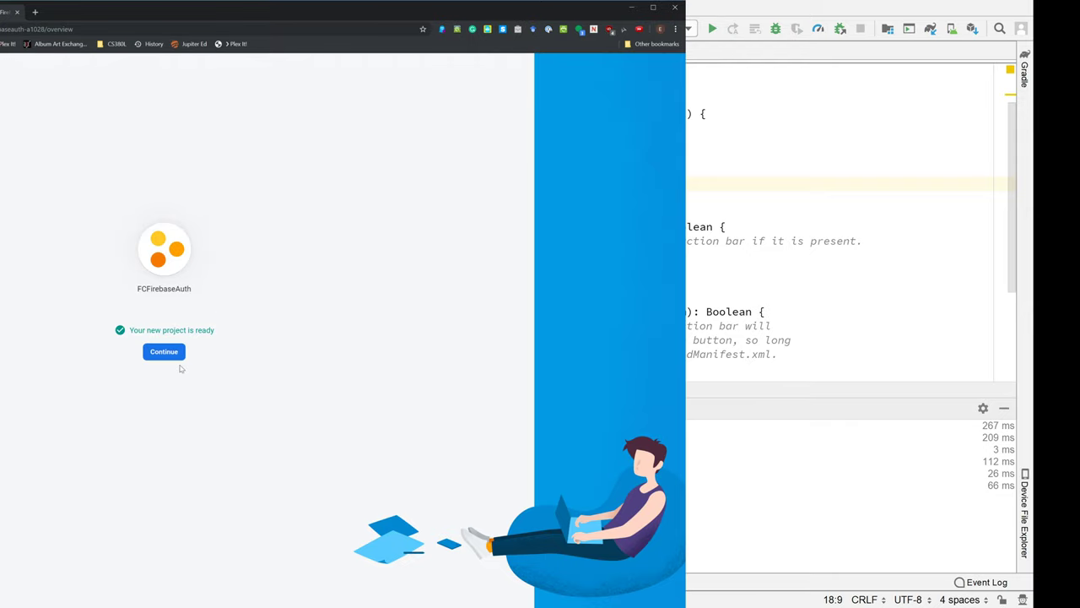
mouse_move(194, 297)
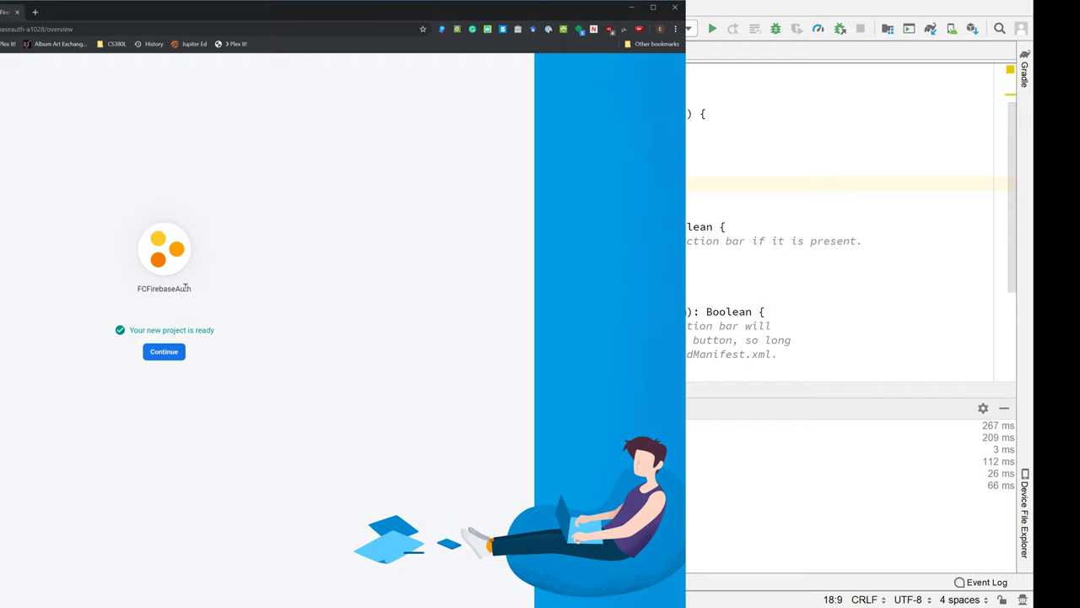
mouse_move(169, 301)
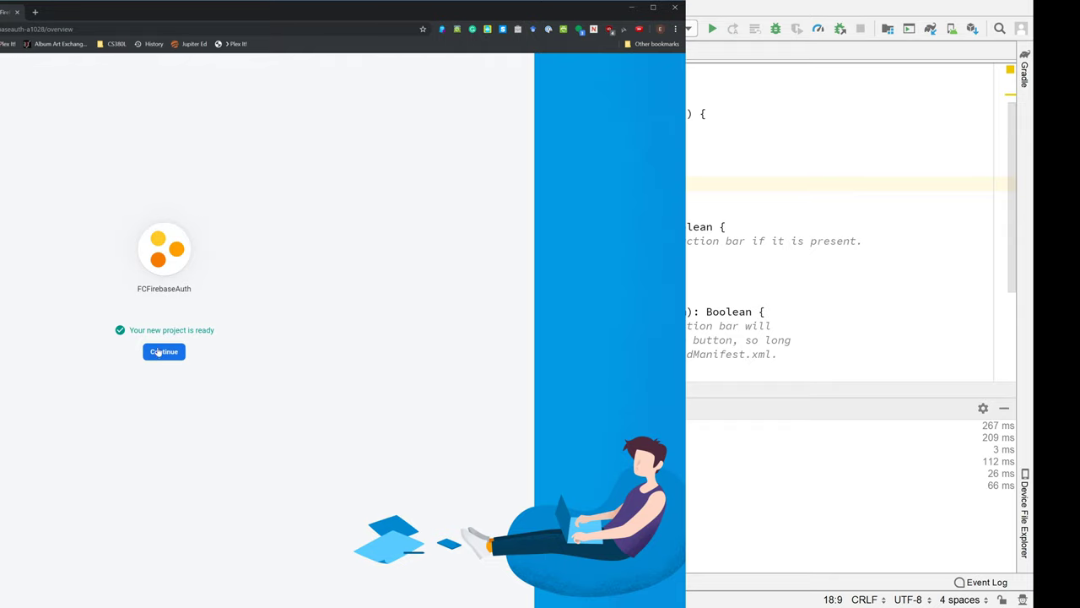
Step: Continue from the project-ready screen to the FCFirebaseAuth overview
click(162, 352)
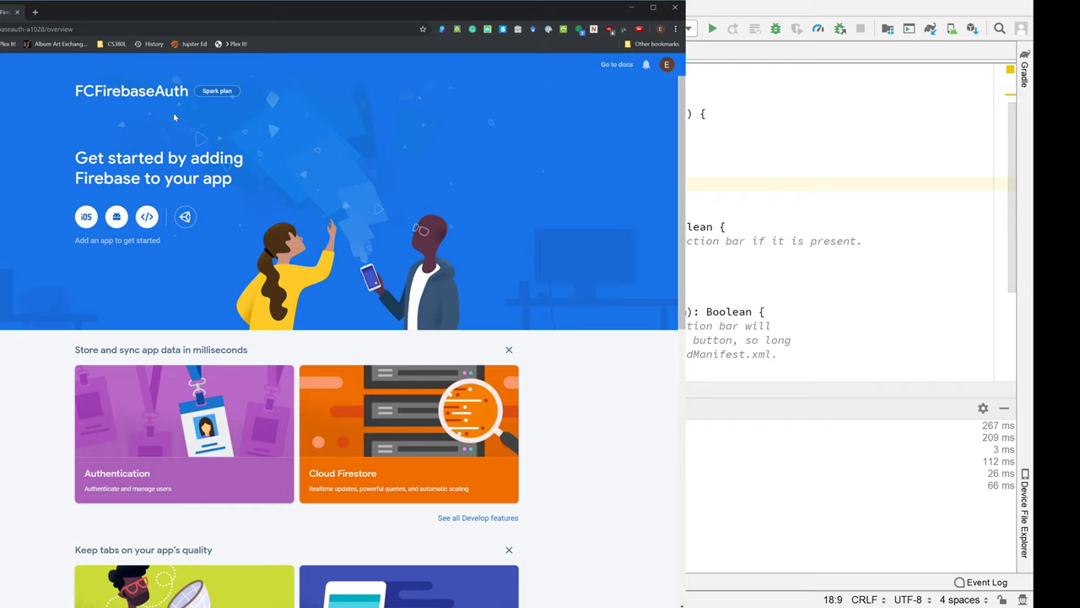
mouse_move(217, 91)
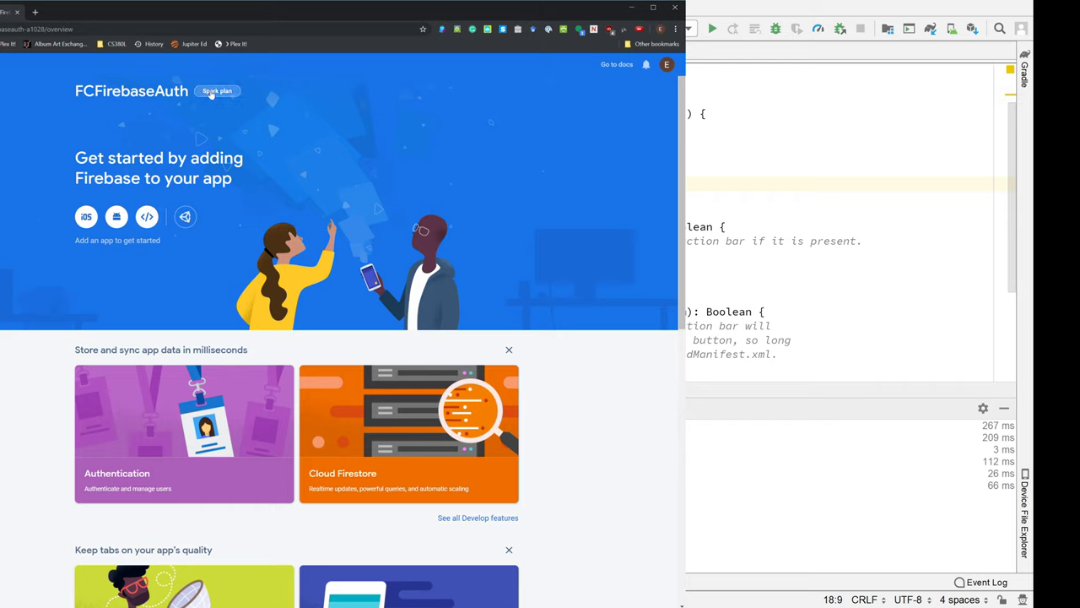
mouse_move(223, 208)
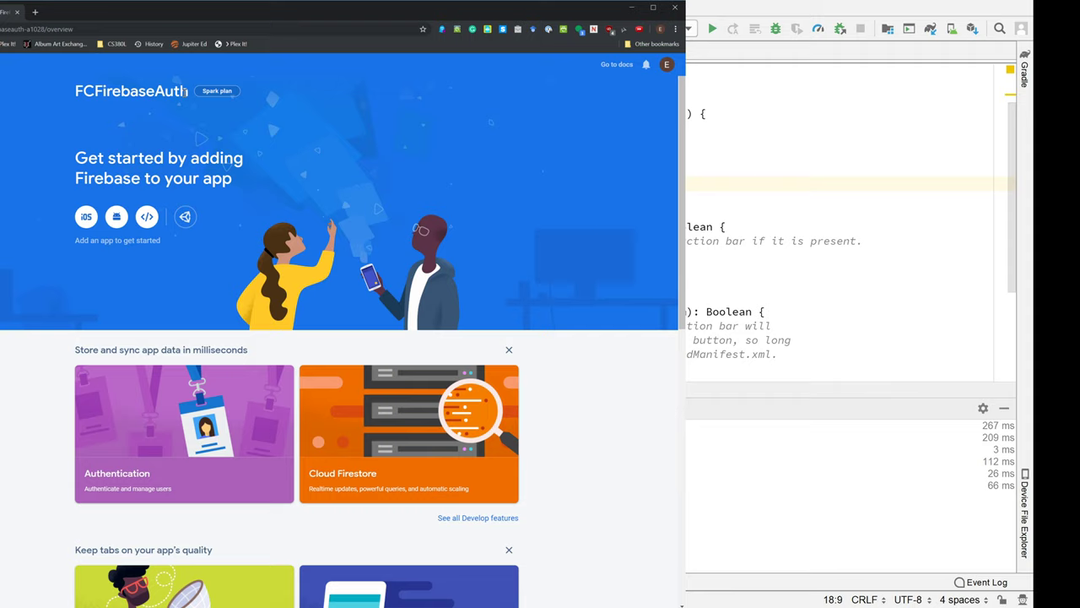
mouse_move(152, 176)
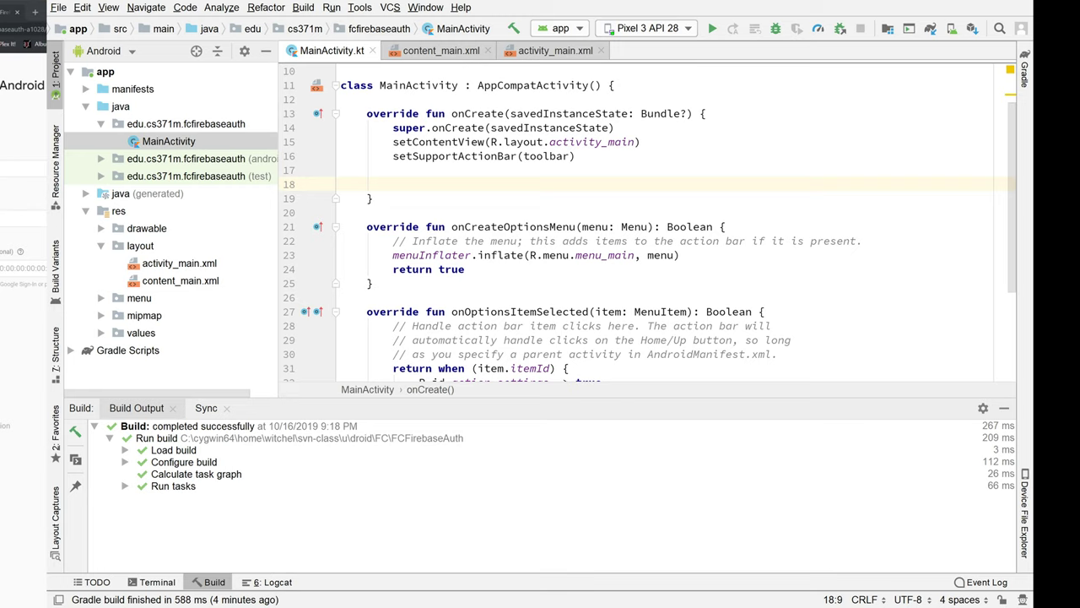
mouse_move(186, 81)
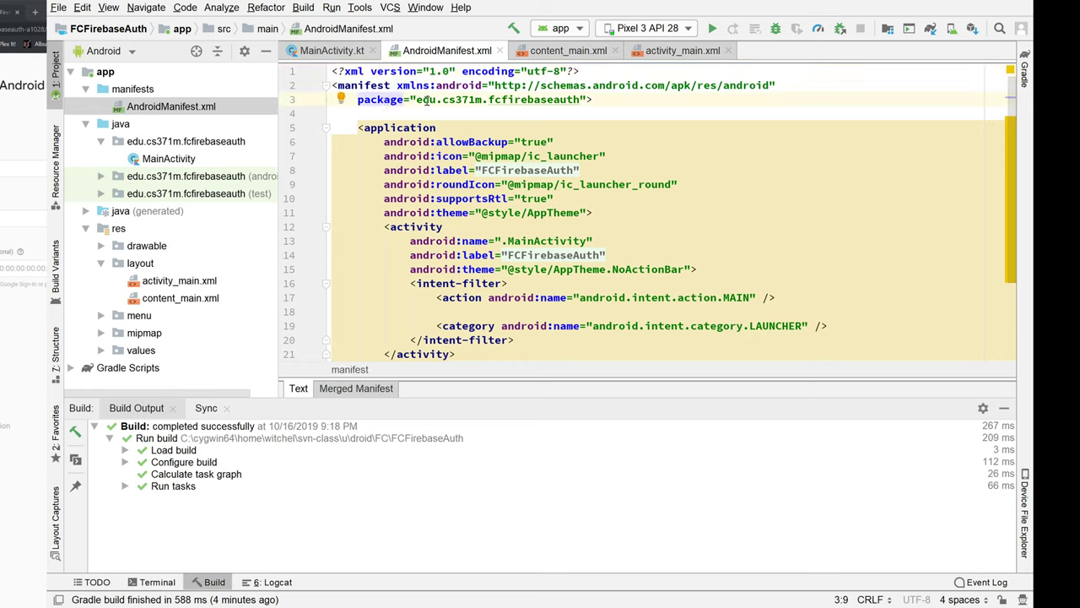
Step: Select the package name edu.cs371m.fcfirebaseauth in AndroidManifest.xml
double_click(496, 98)
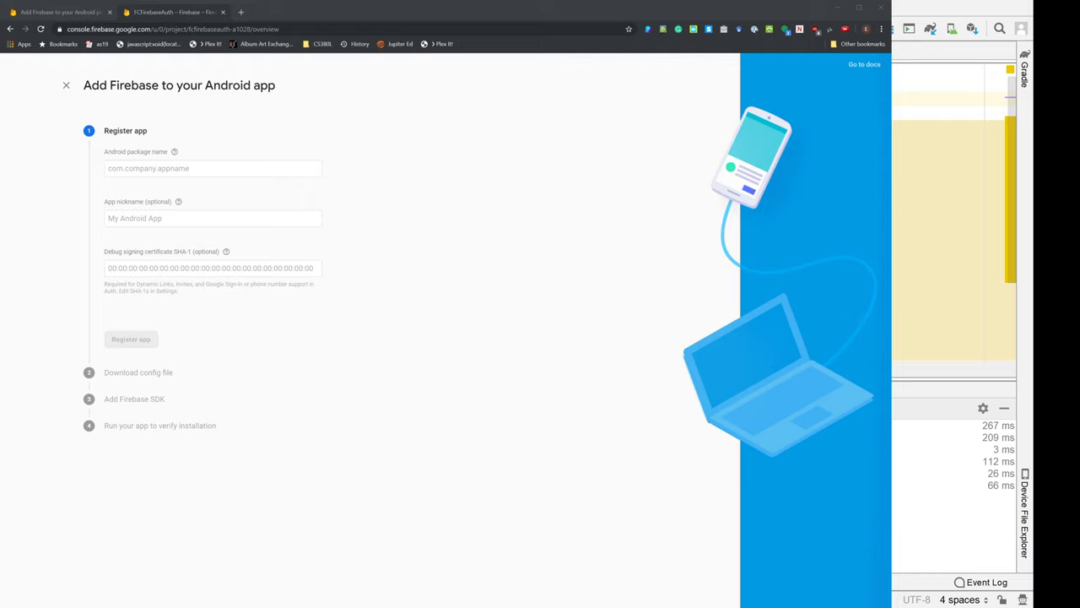
Step: Fill Android package name with edu.cs371m.fcfirebaseauth and focus the SHA-1 field
text(edu.cs371m.fcfirebaseauth)
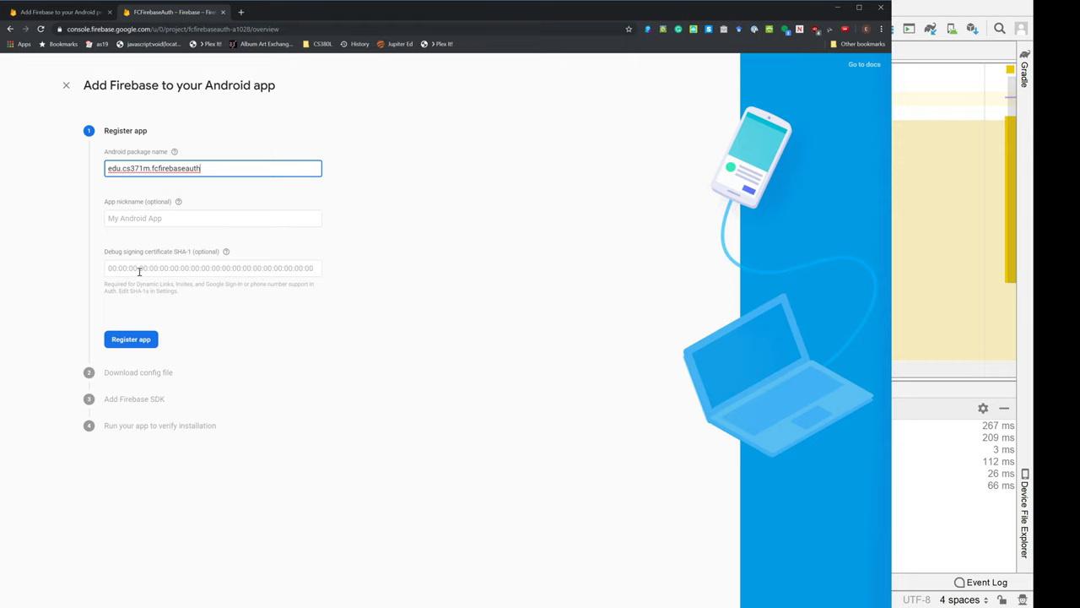
click(213, 269)
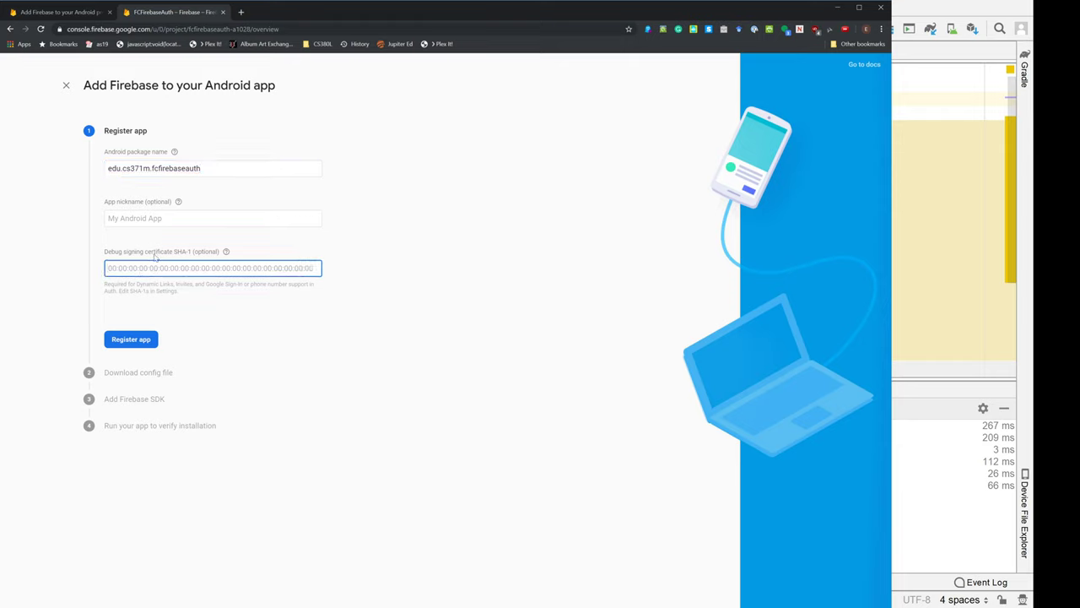
mouse_move(189, 247)
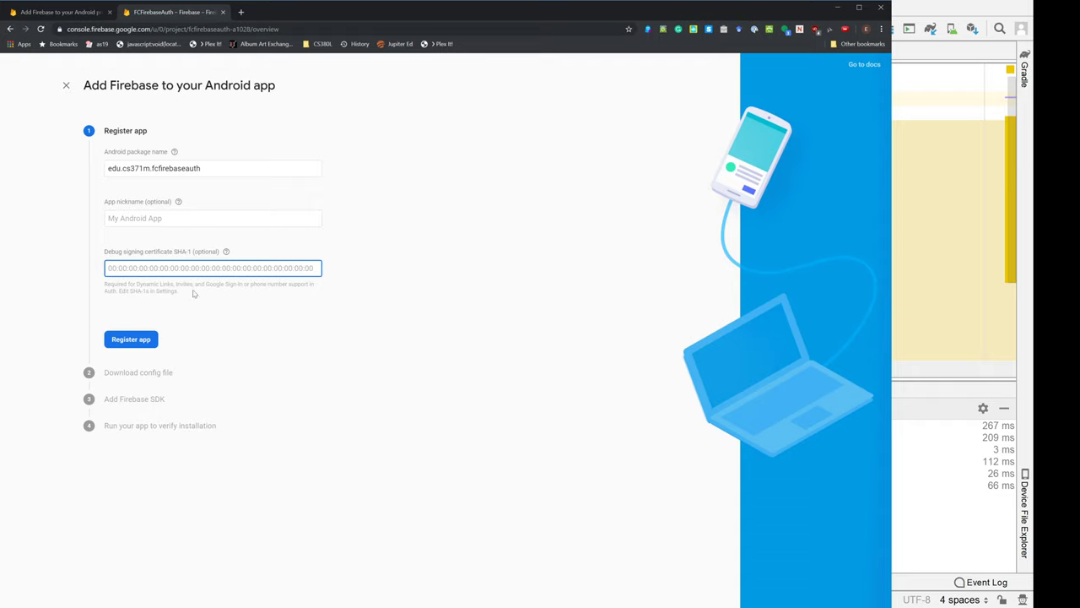
click(211, 267)
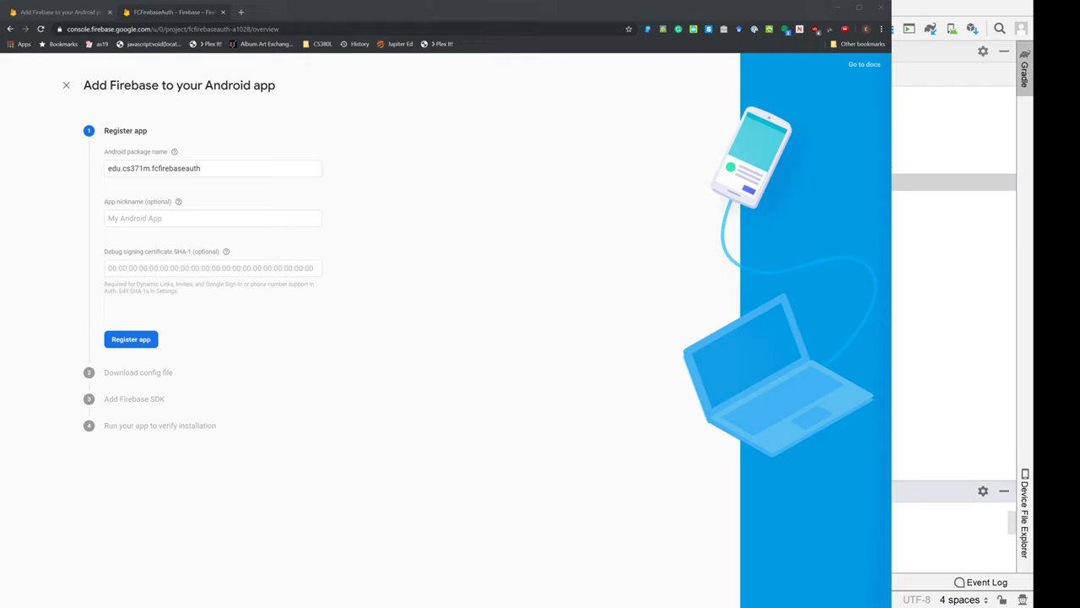
Step: Enter debug SHA-1 1D:C3:57:…:72:B9 and register the Android app with Firebase
click(211, 267)
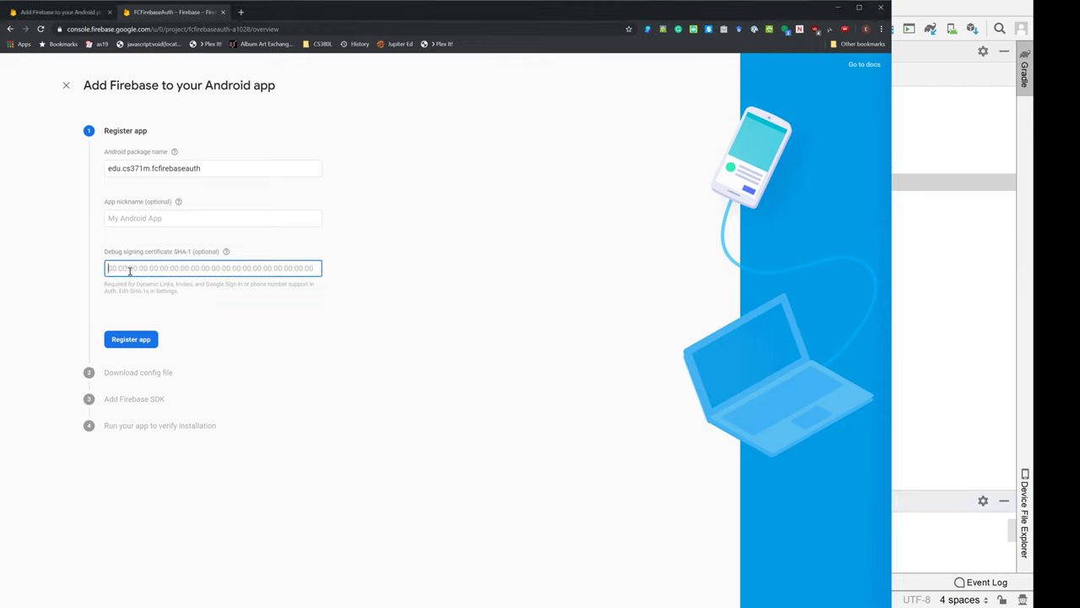
text(1D:C3:57:95:D5:20:A0:43:6C:E9:A2:B1:5E:28:66:7E:15:CE:72:B9)
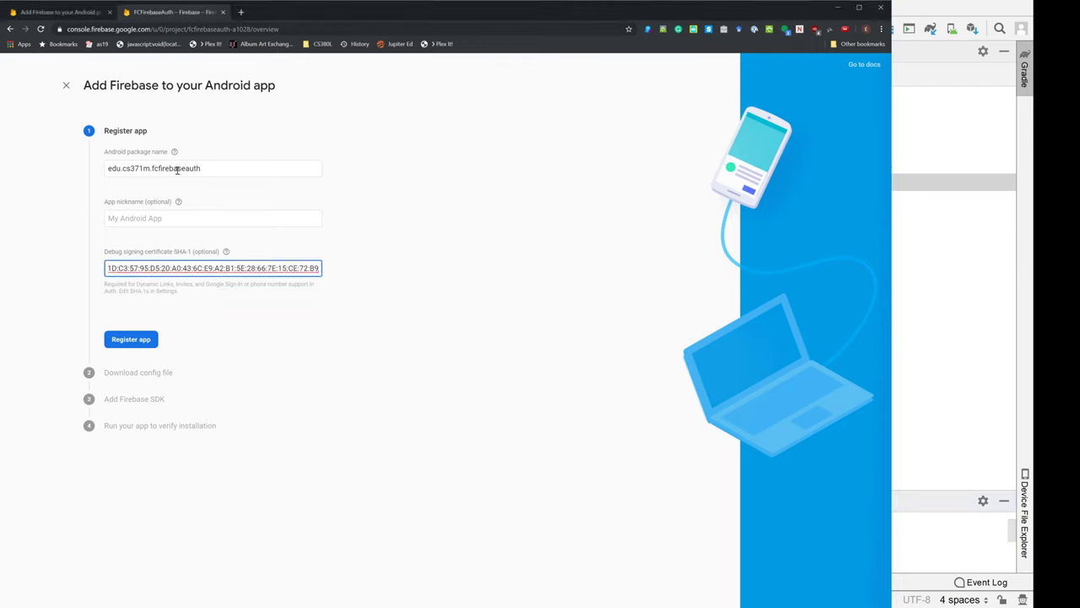
mouse_move(257, 244)
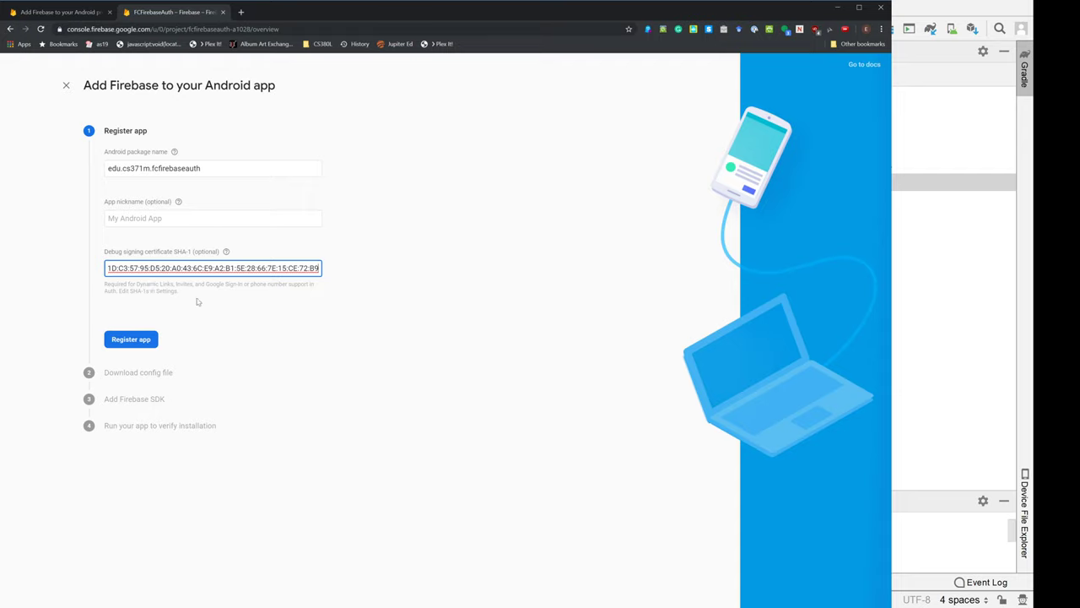
click(130, 338)
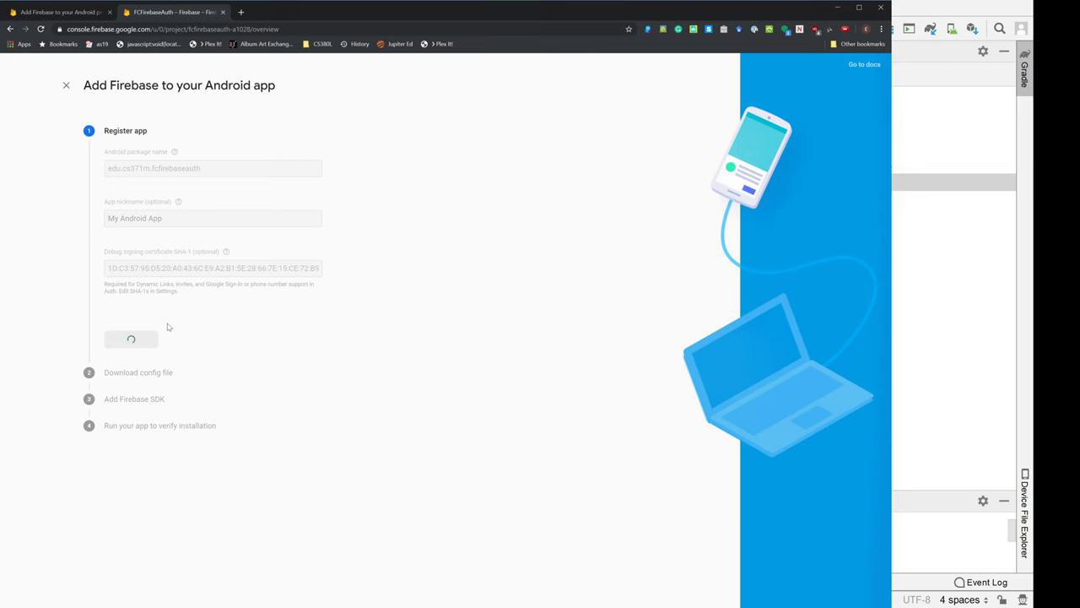
click(132, 338)
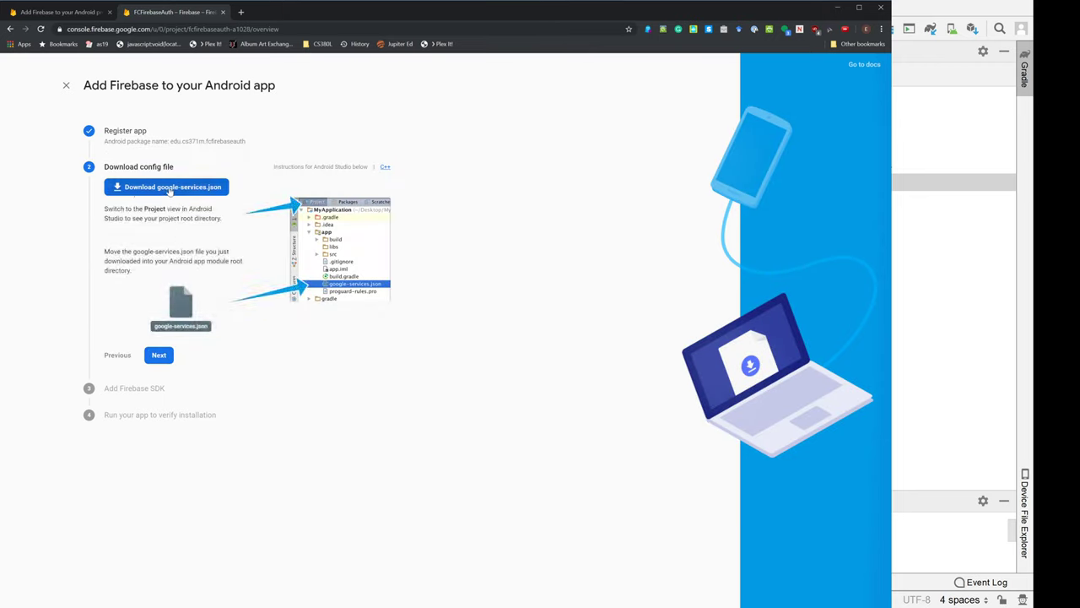
mouse_move(193, 195)
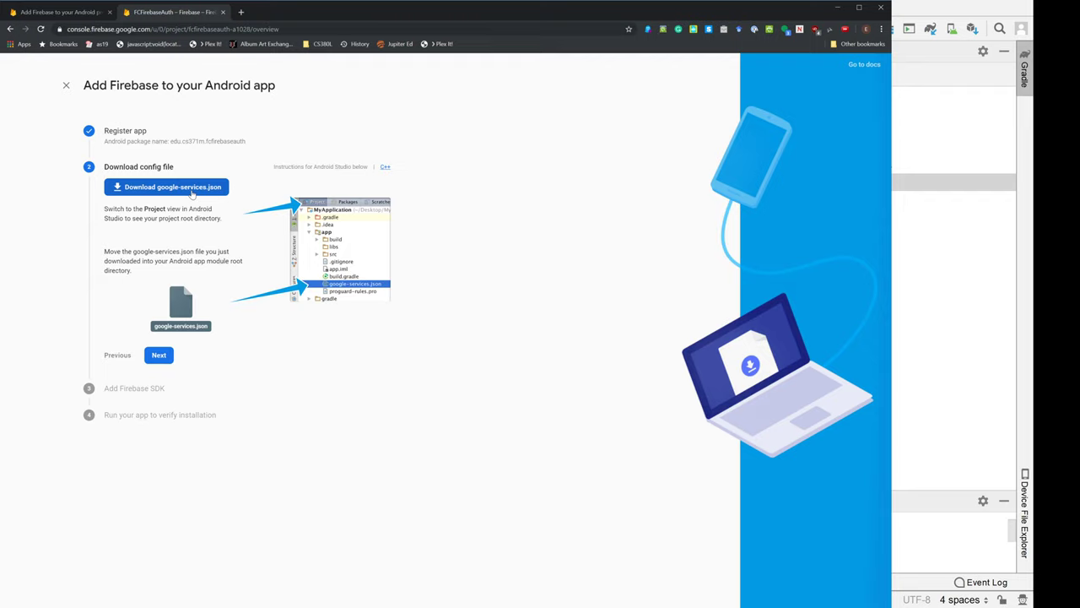
Step: Download the google-services.json configuration file for the registered app
click(165, 186)
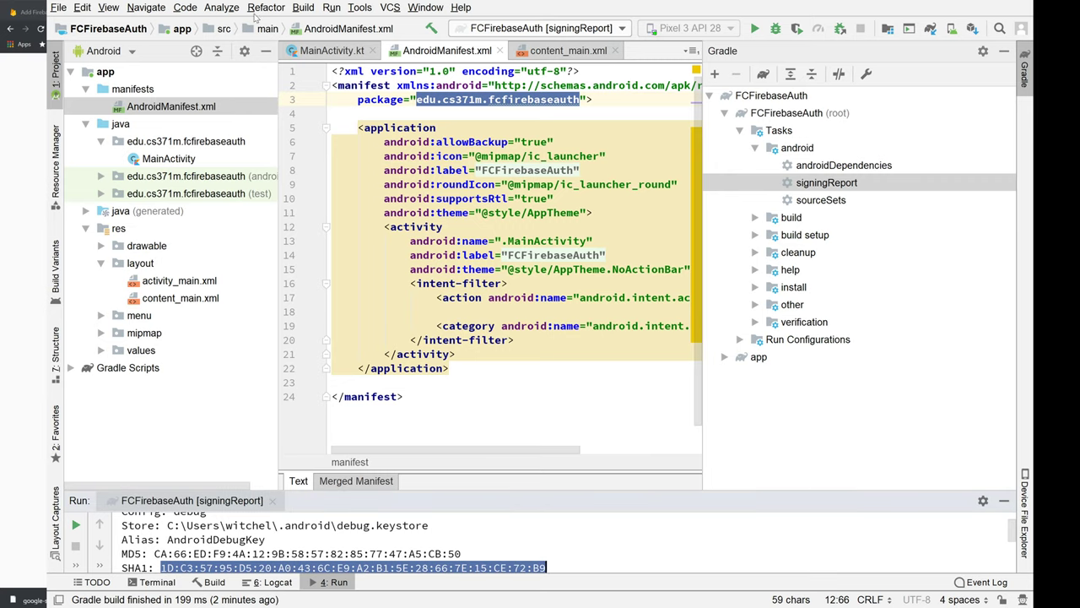
mouse_move(245, 9)
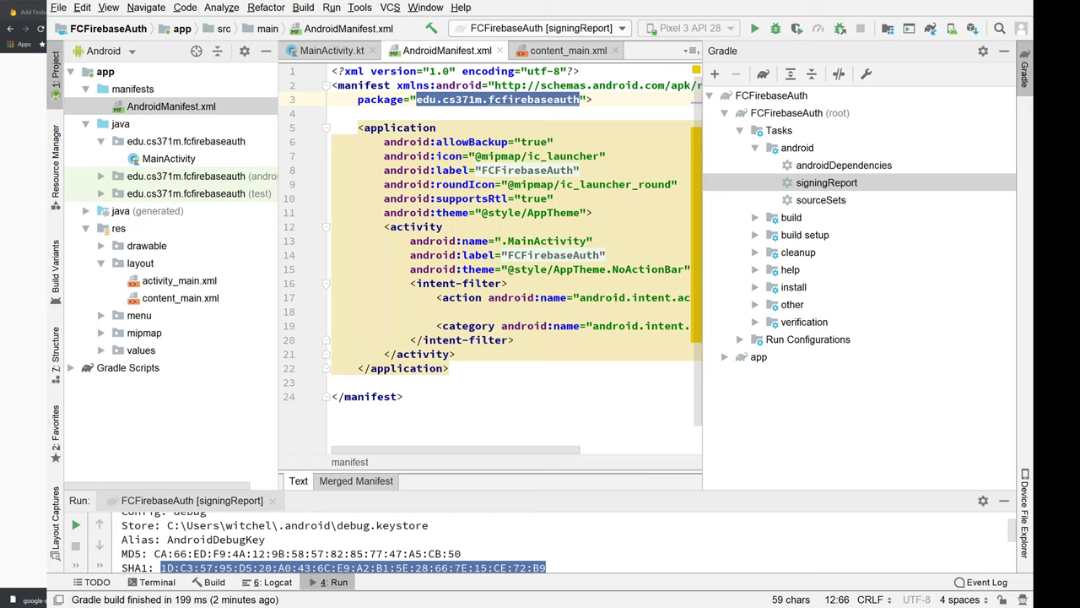
mouse_move(192, 219)
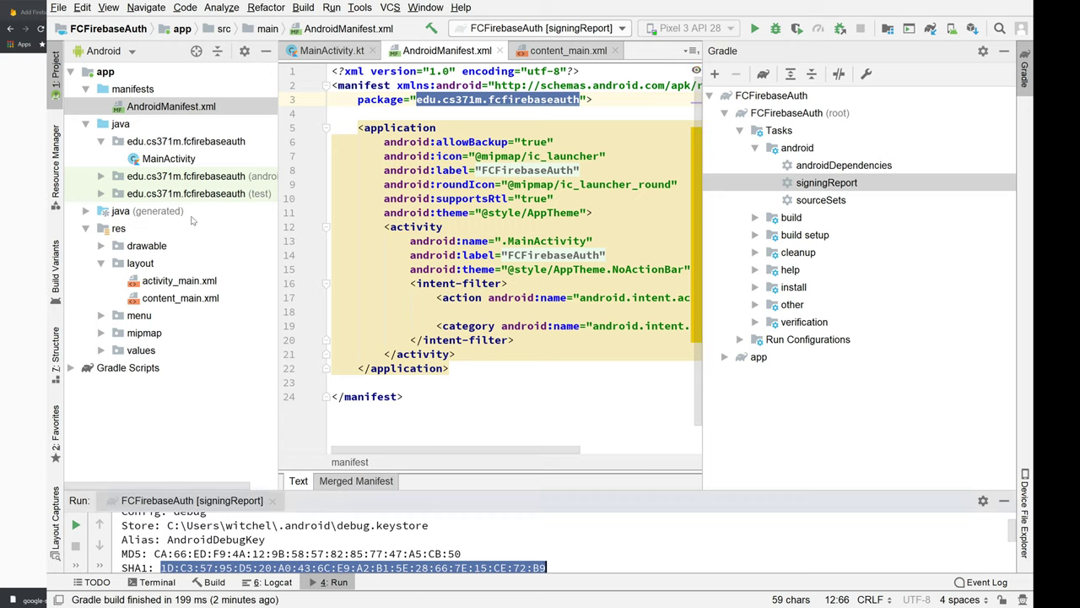
Step: Collapse the app module tree and switch the Project tool window to the Project Files view
click(200, 176)
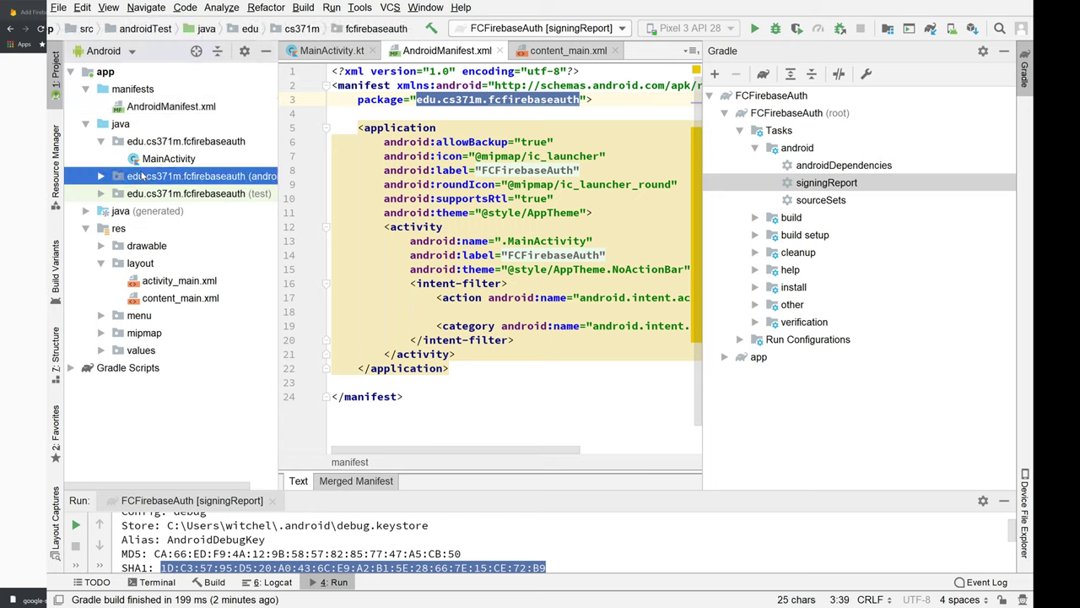
click(105, 71)
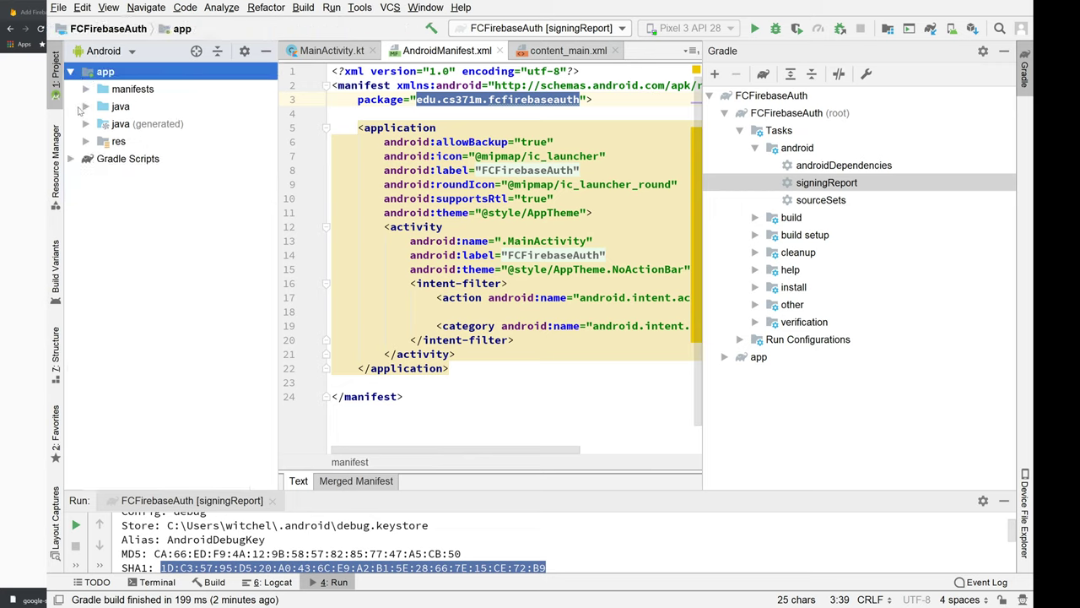
click(71, 71)
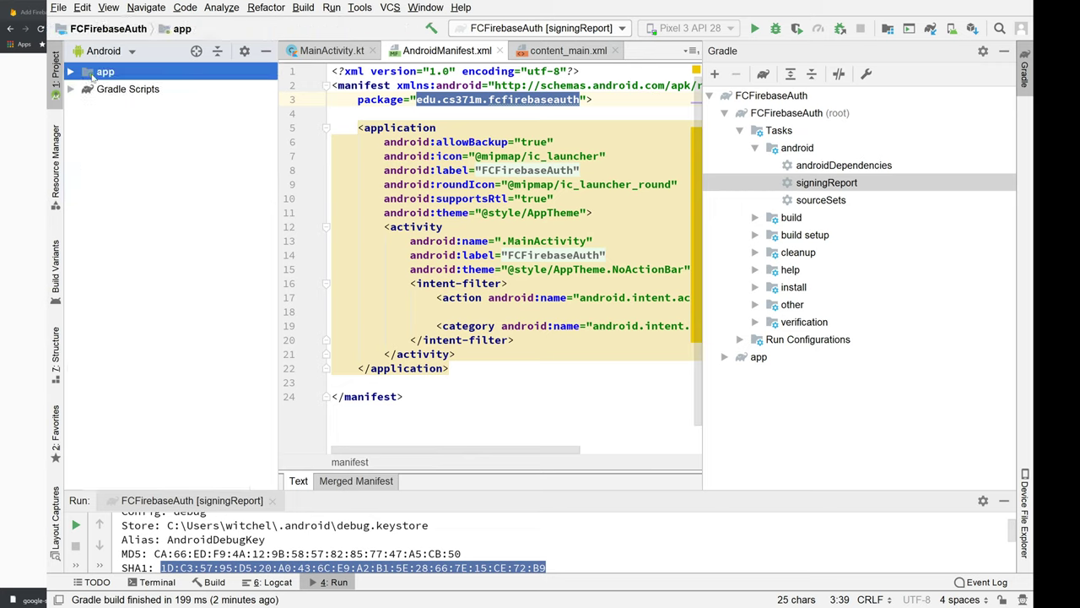
click(70, 70)
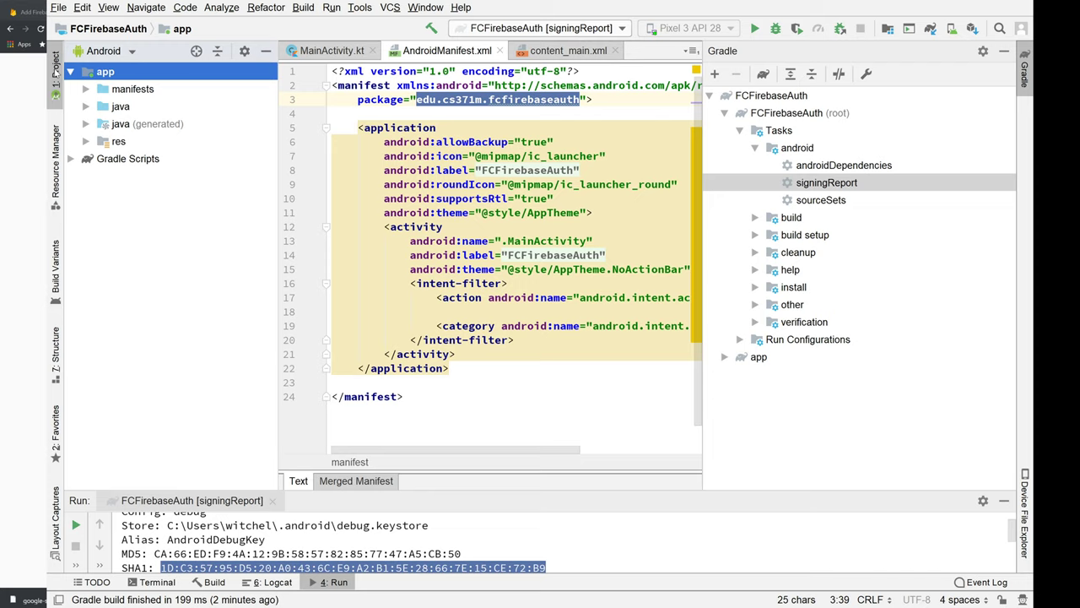
click(105, 71)
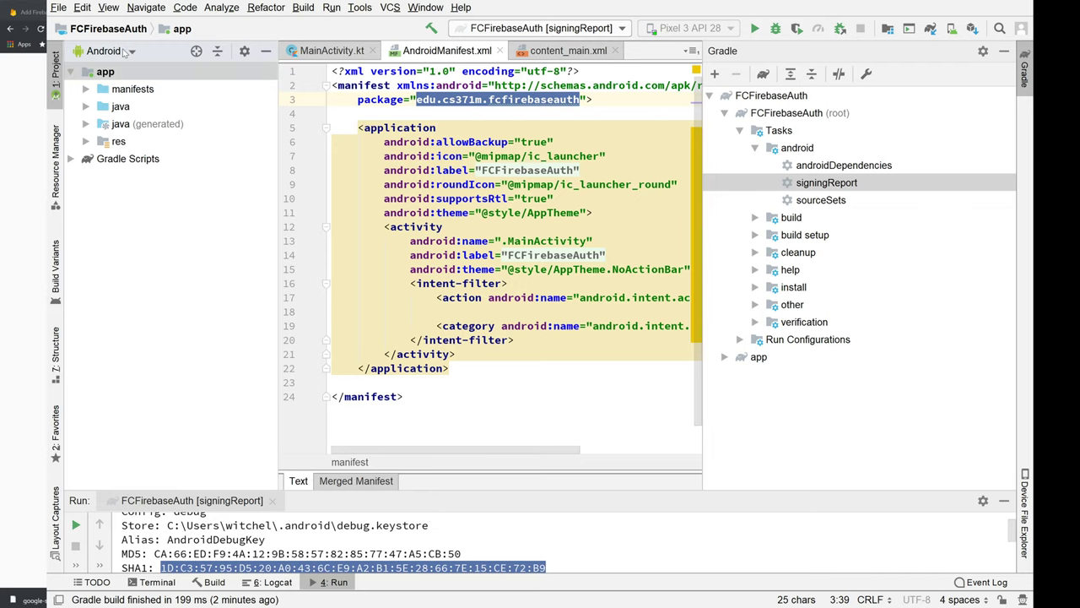
click(109, 51)
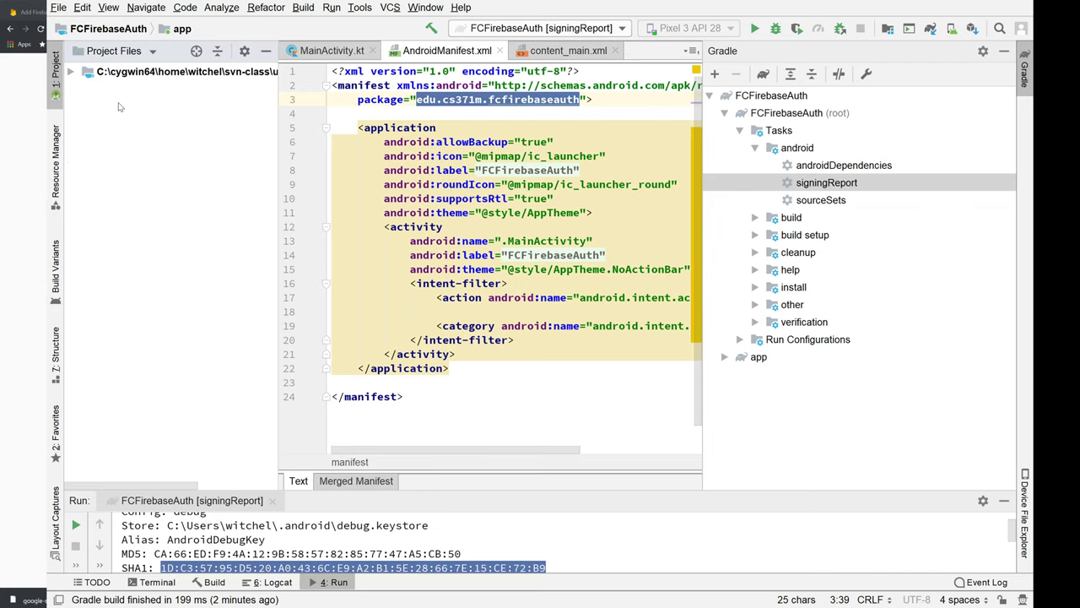
Step: Expand the root and app folders and view google-services.json in the editor
click(71, 71)
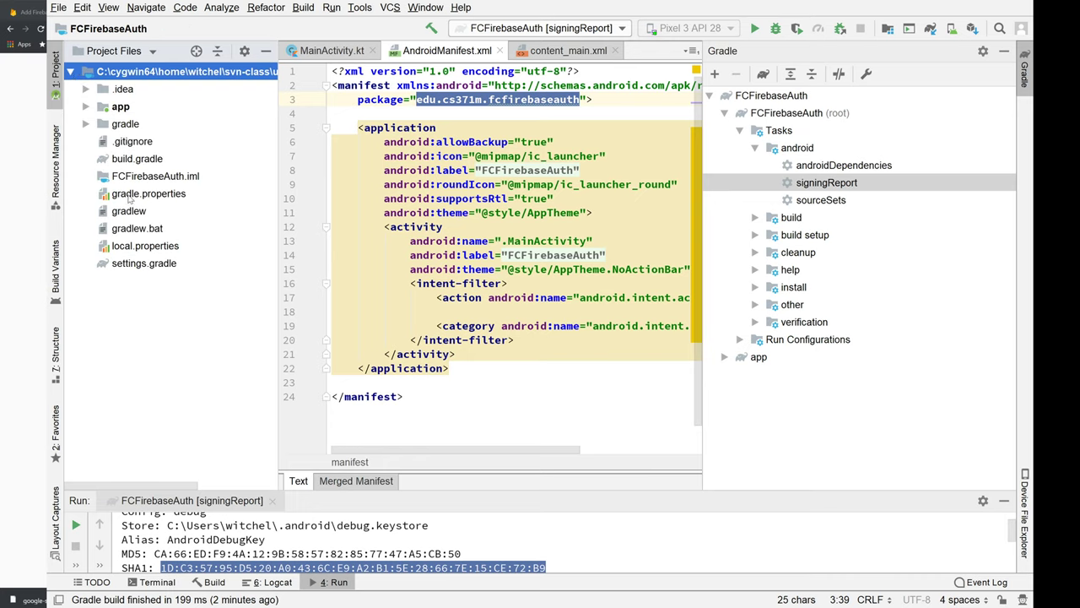
click(122, 106)
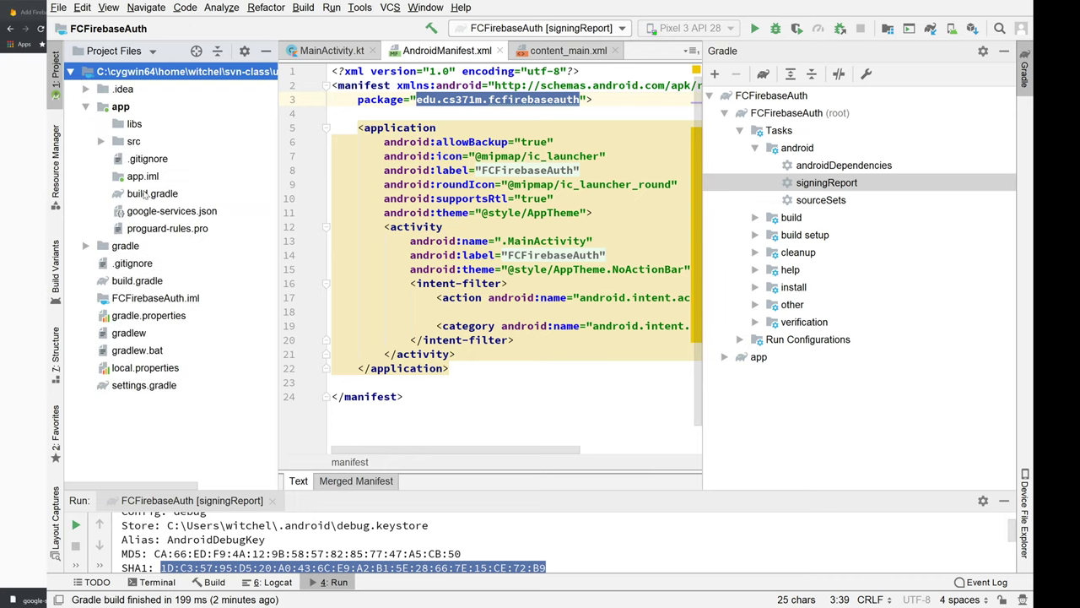
click(172, 211)
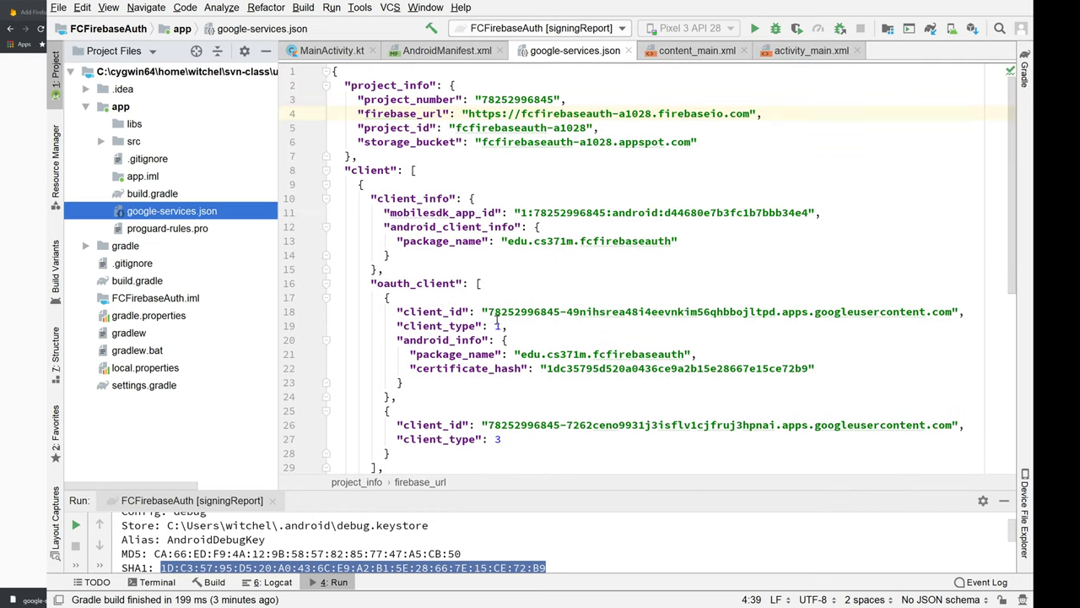
Step: Return to the Firebase console tab on the Download config file step
click(445, 51)
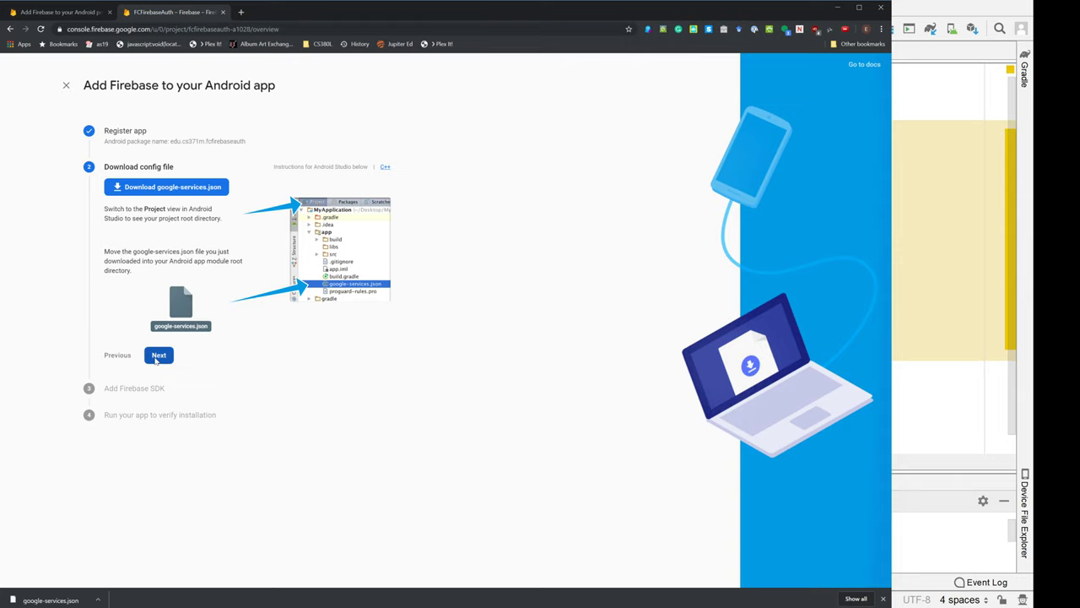
Step: Advance to Add Firebase SDK, copy the google-services classpath line, and return to Android Studio
click(159, 355)
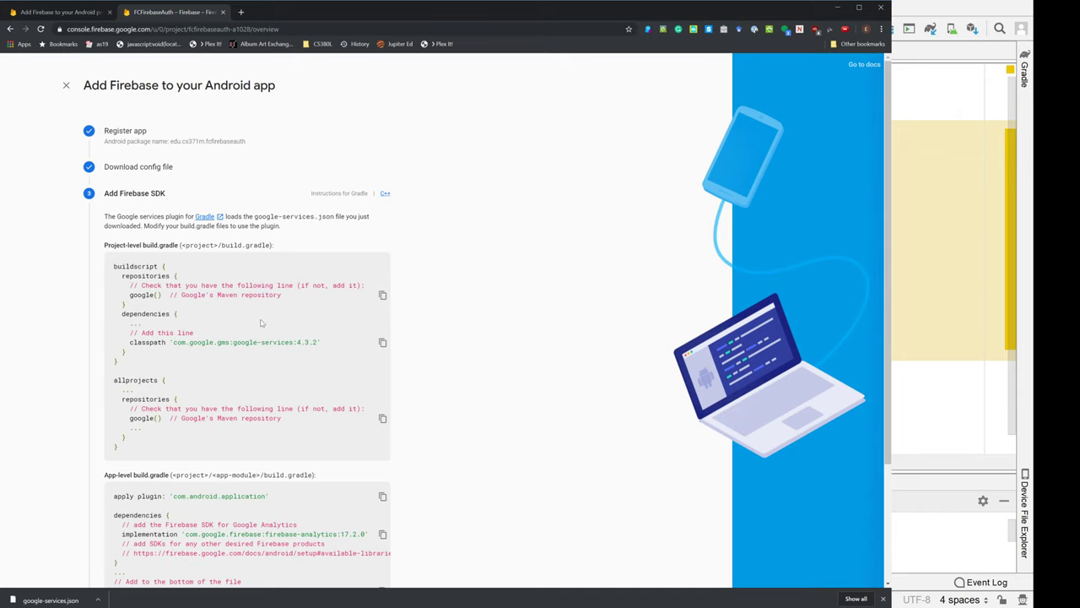
click(381, 341)
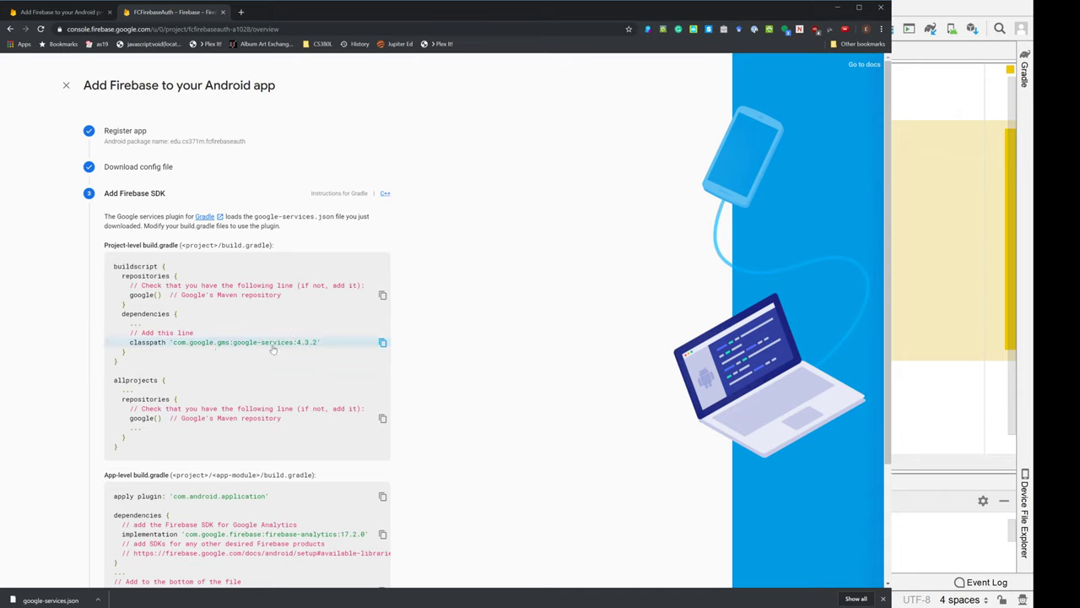
click(382, 341)
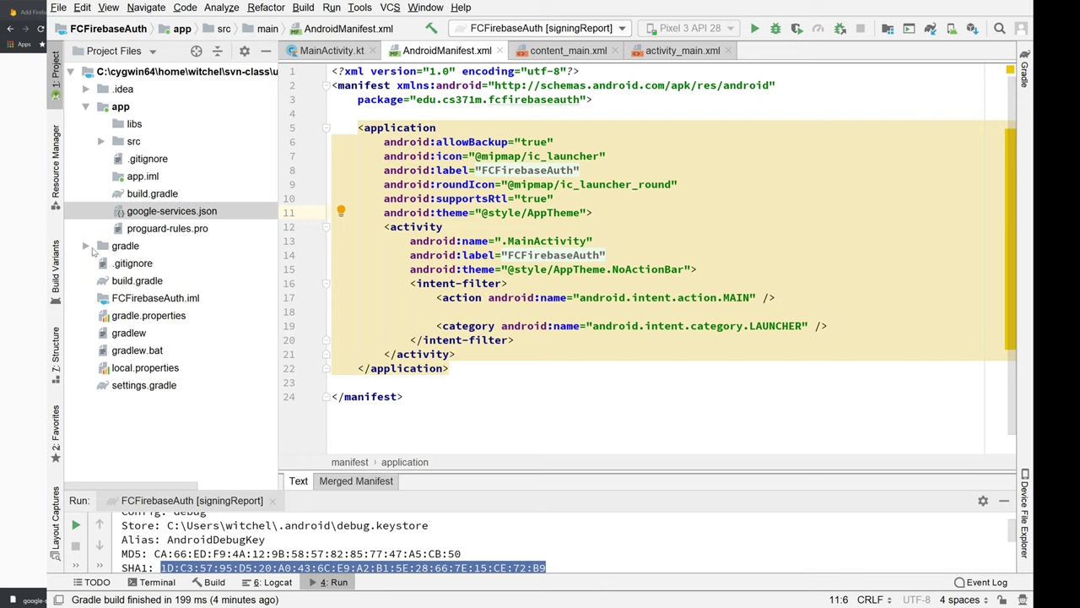
mouse_move(95, 253)
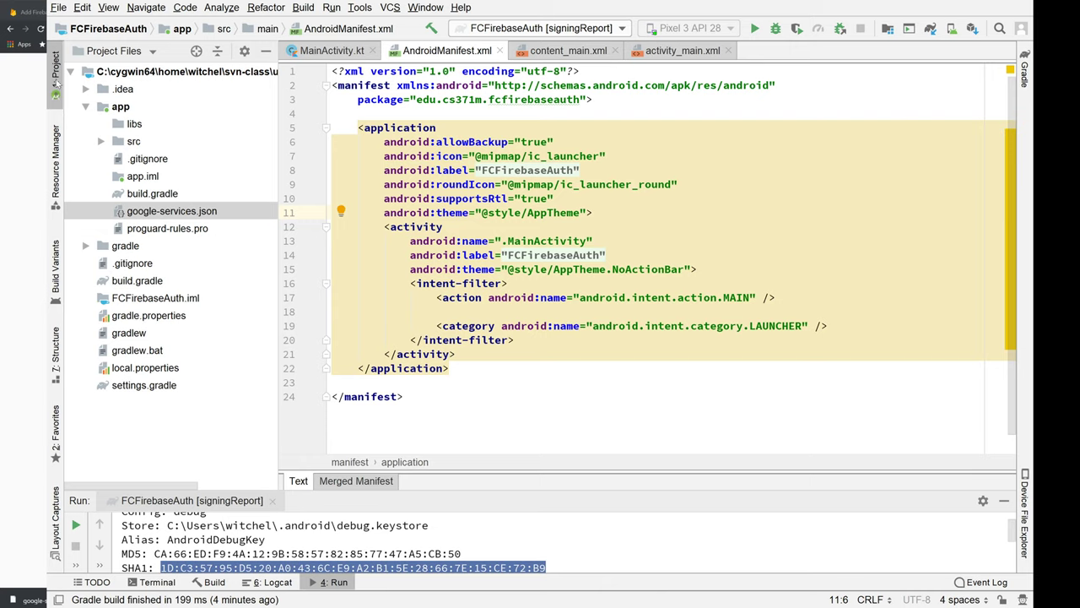
click(172, 211)
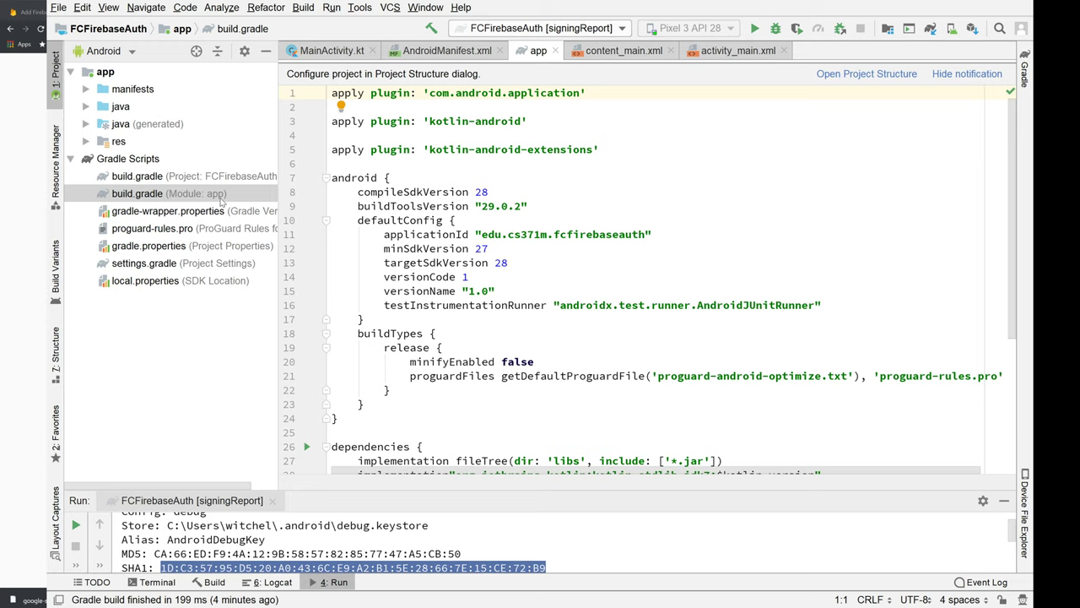
mouse_move(516, 236)
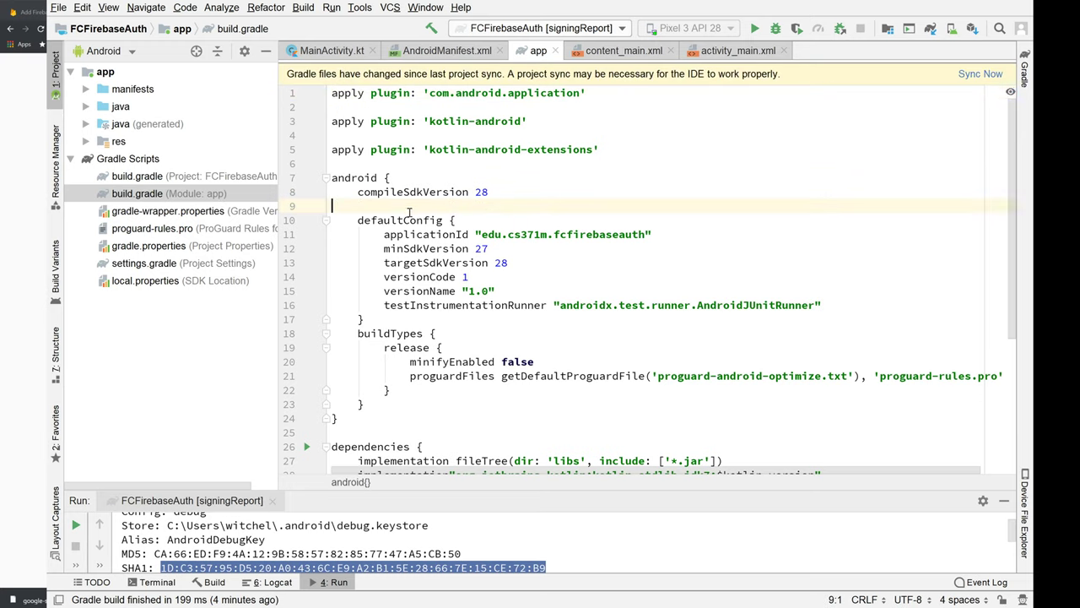
Step: Bring up the project-level build.gradle with its buildscript dependencies
click(979, 74)
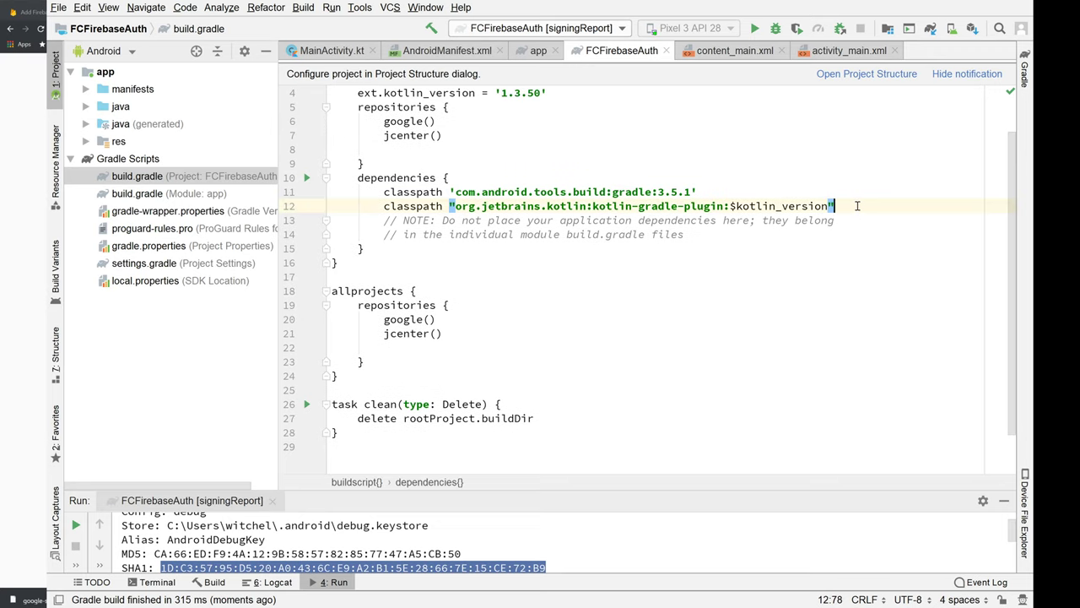
Step: Add classpath 'com.google.gms:google-services:4.3.2' to the project build.gradle and sync
text(classpath 'com.google.gms:google-services:4.3.2')
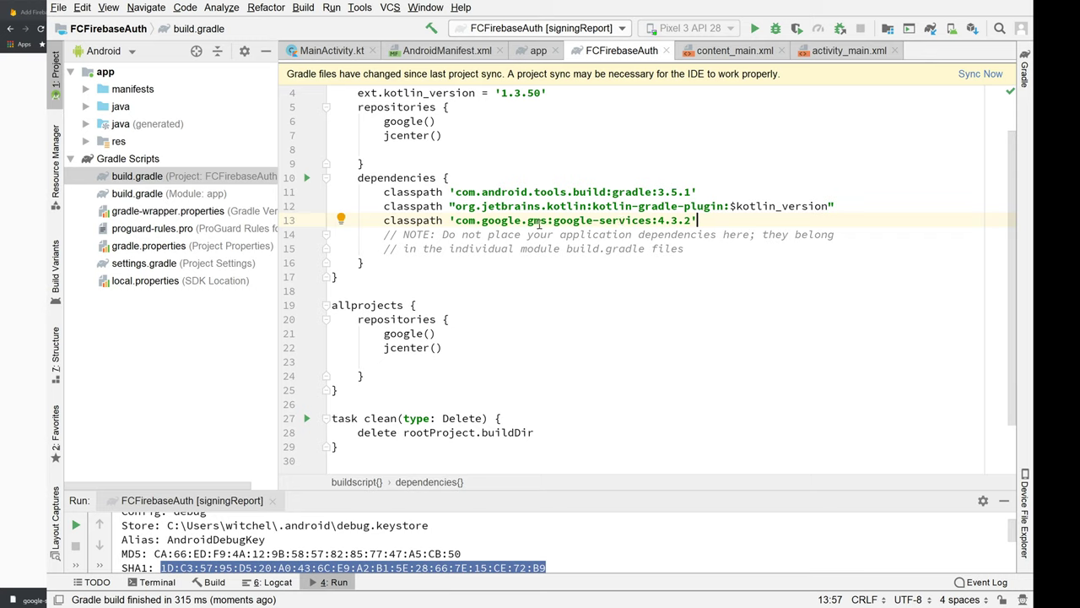
click(979, 74)
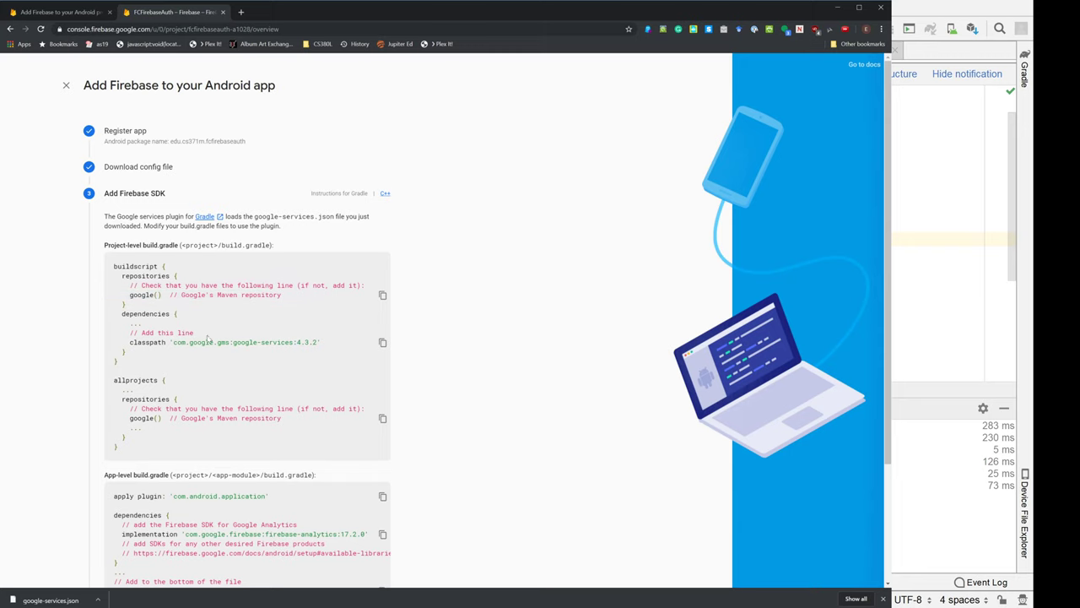
Step: Scroll the Add Firebase SDK step down to the app-level build.gradle snippet
scroll(down, 3)
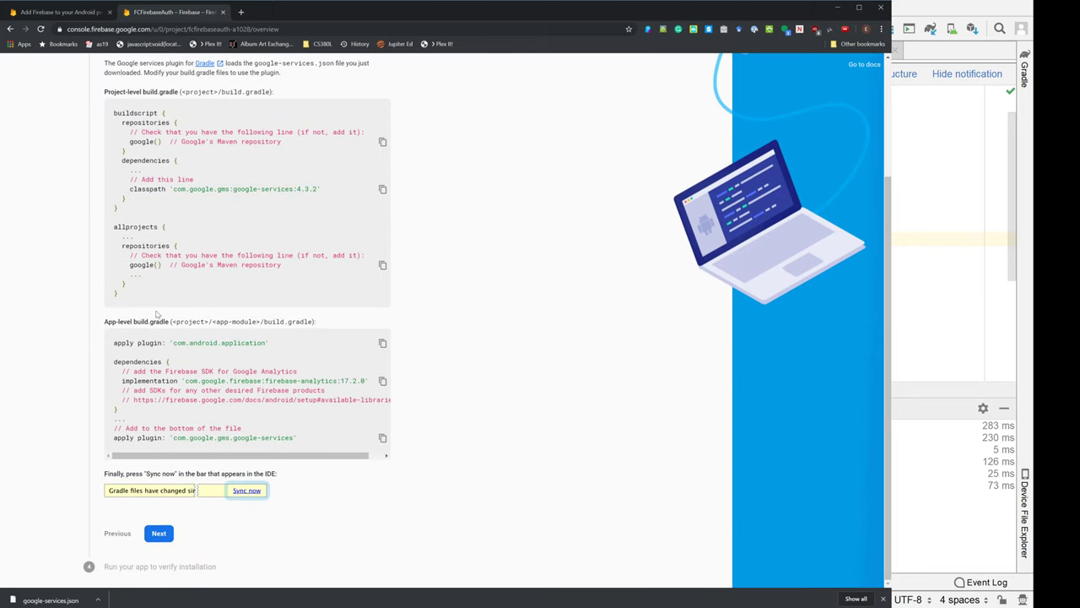
mouse_move(294, 336)
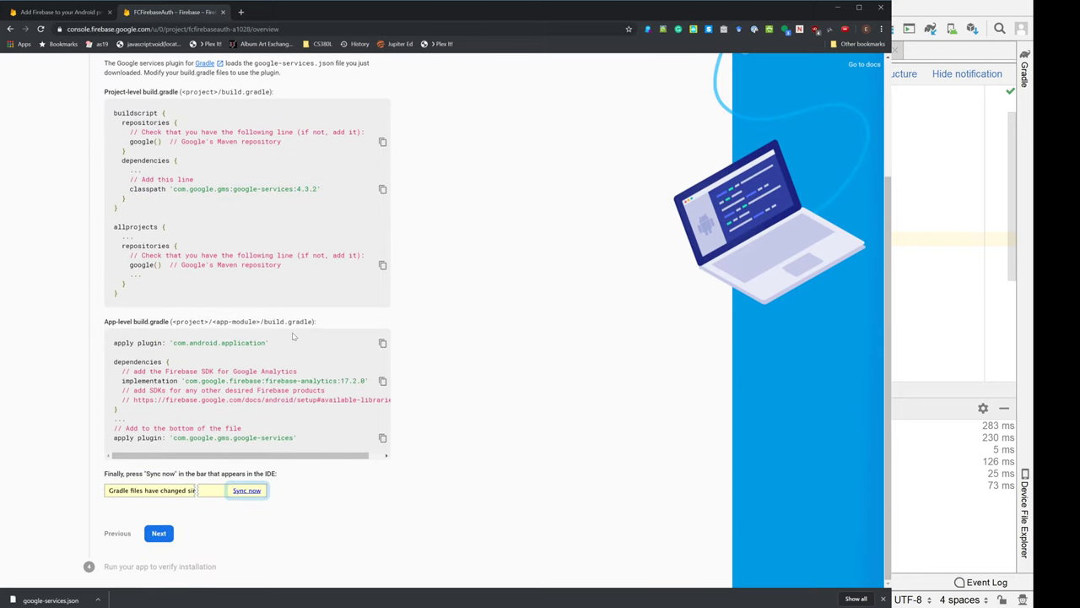
mouse_move(285, 361)
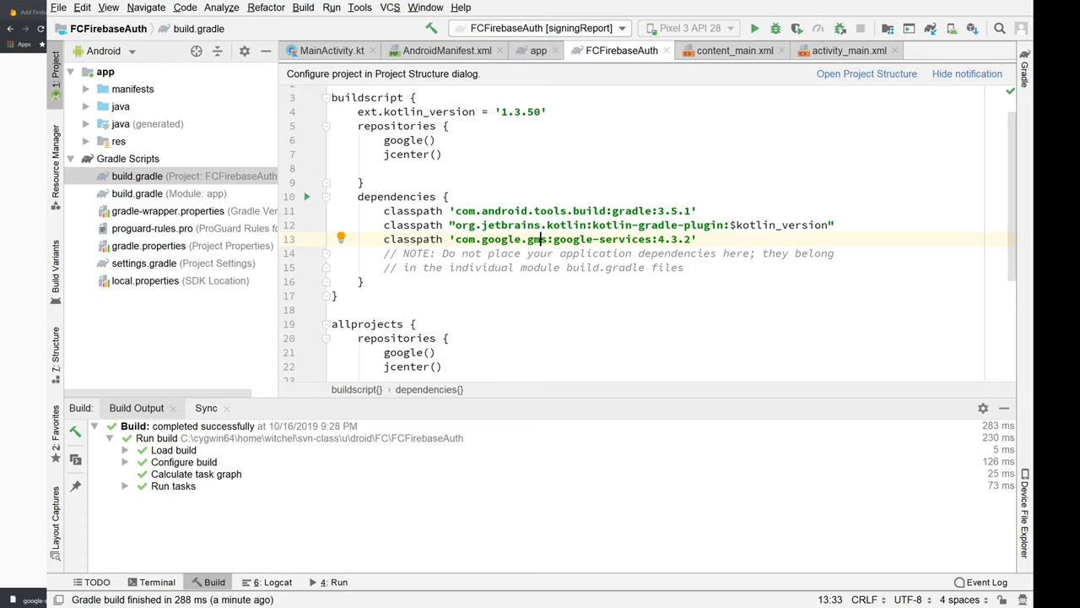
mouse_move(186, 176)
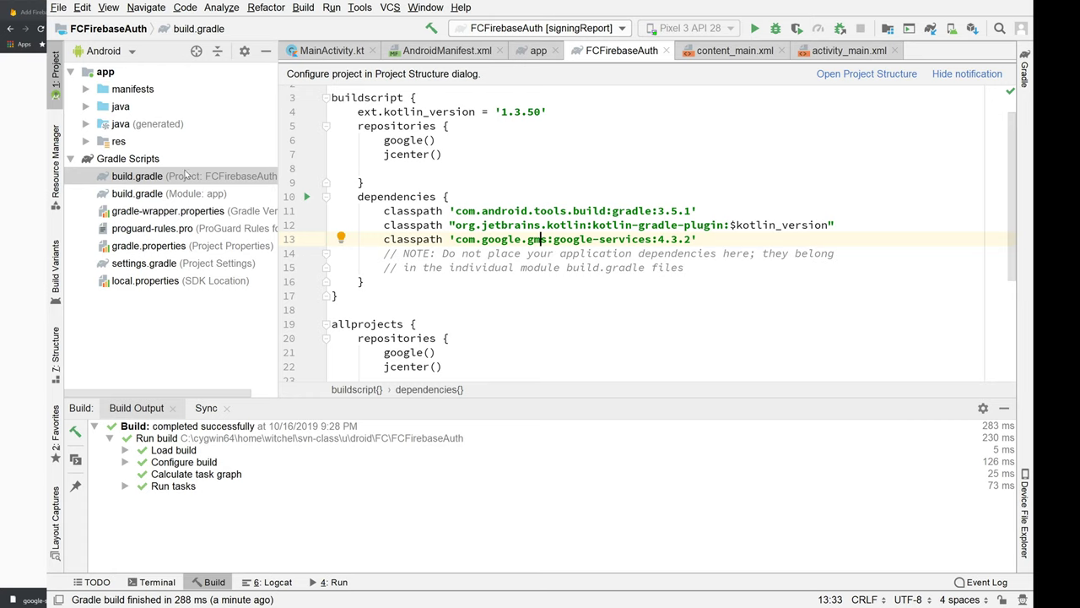
Step: Add implementation 'com.google.firebase:firebase-analytics:17.2.0' to the app build.gradle and sync
click(137, 192)
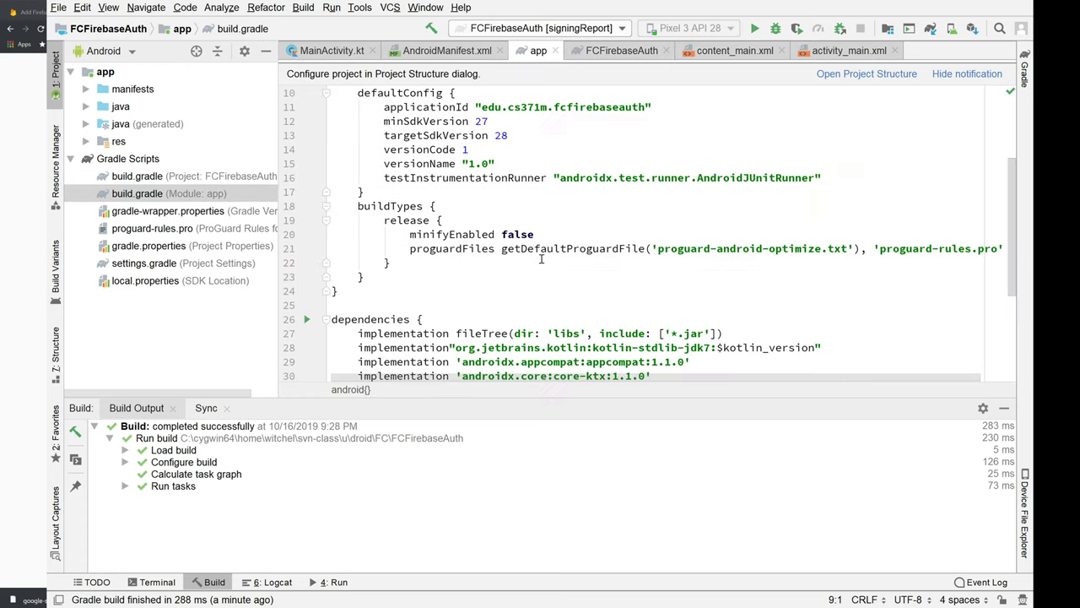
scroll(down, 3)
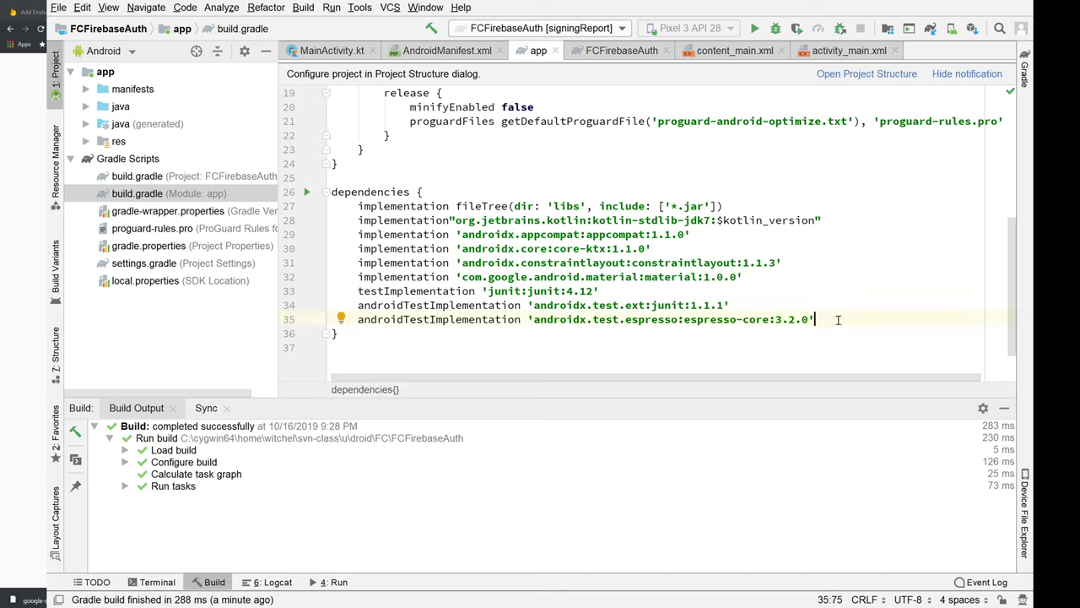
text(implementation 'com.google.firebase:firebase-analytics:17.2.0')
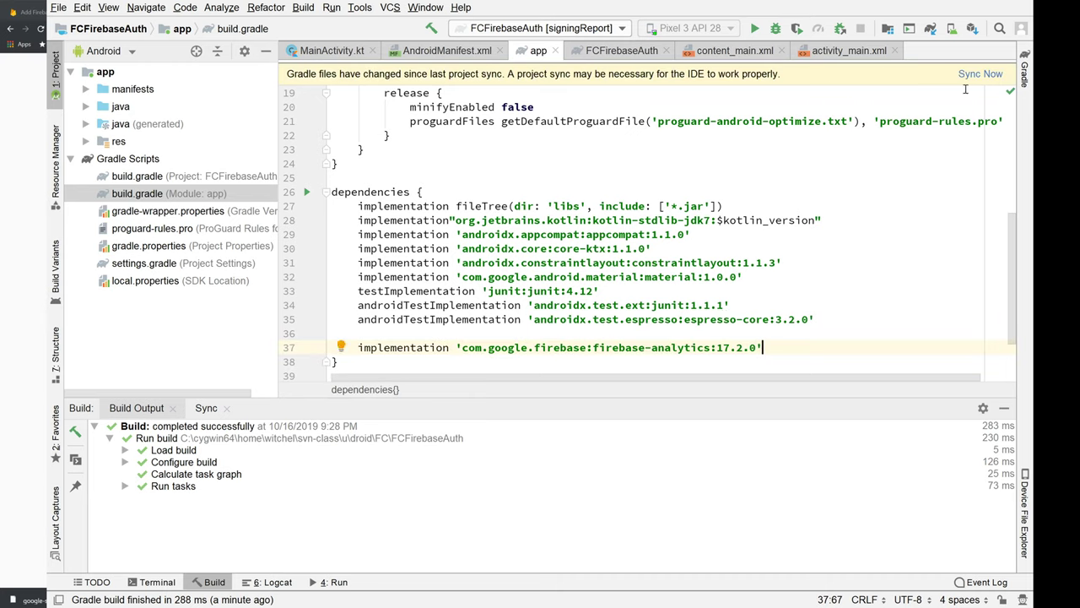
click(980, 74)
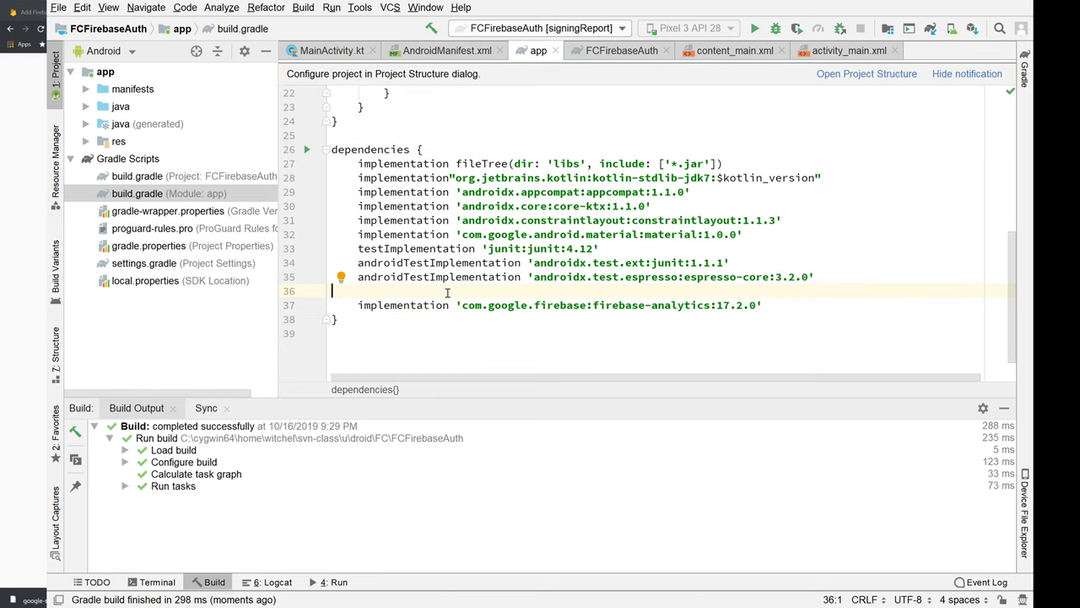
Step: Label the dependency with a '// Firebase stuff' comment, sync again and check the Configure build step
text(// Fire)
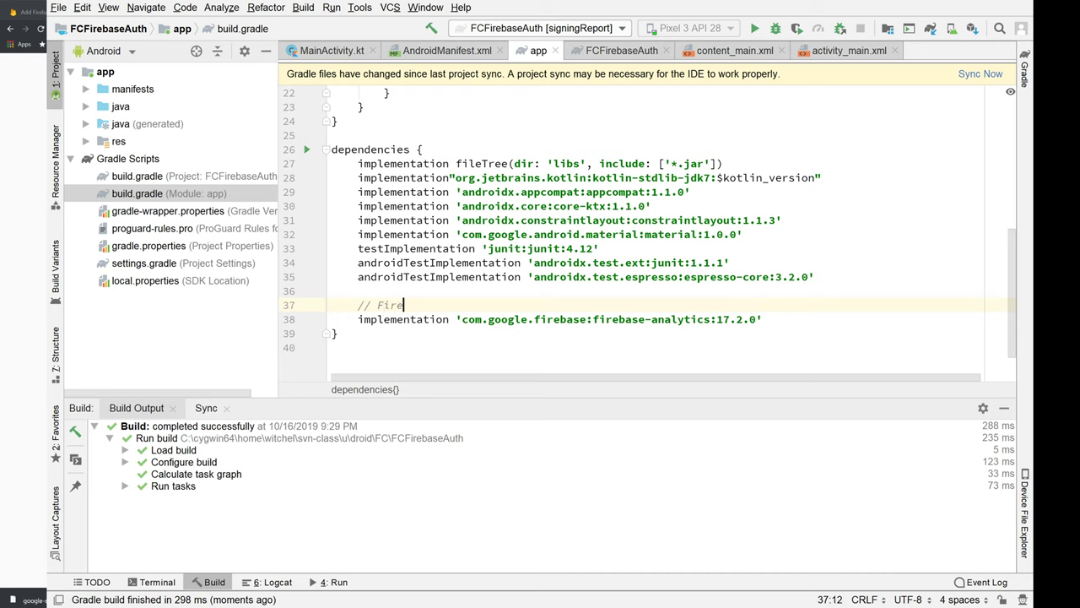
text(base stuff)
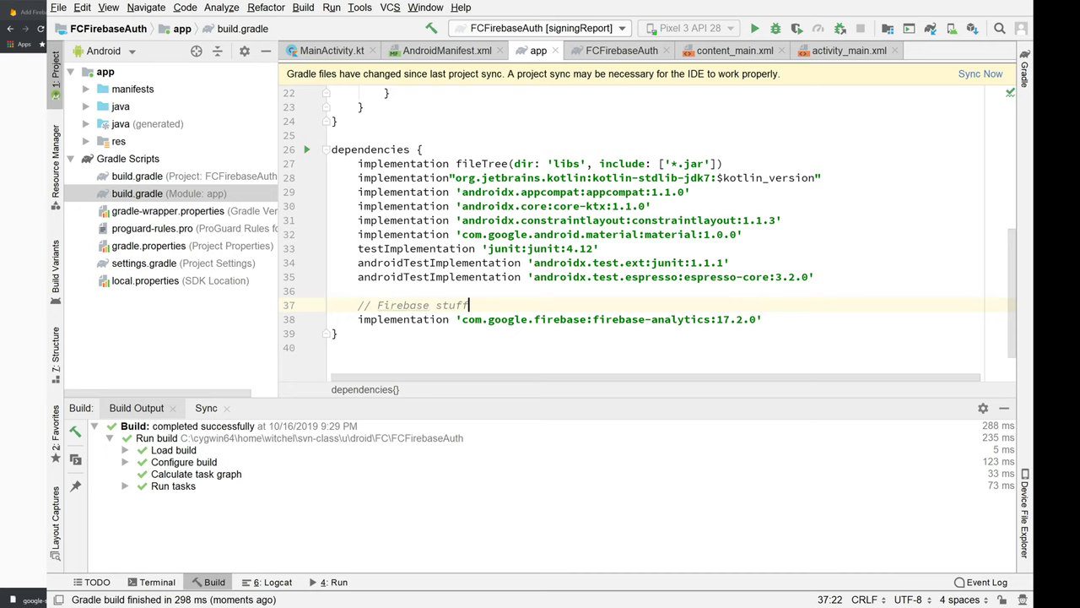
click(978, 74)
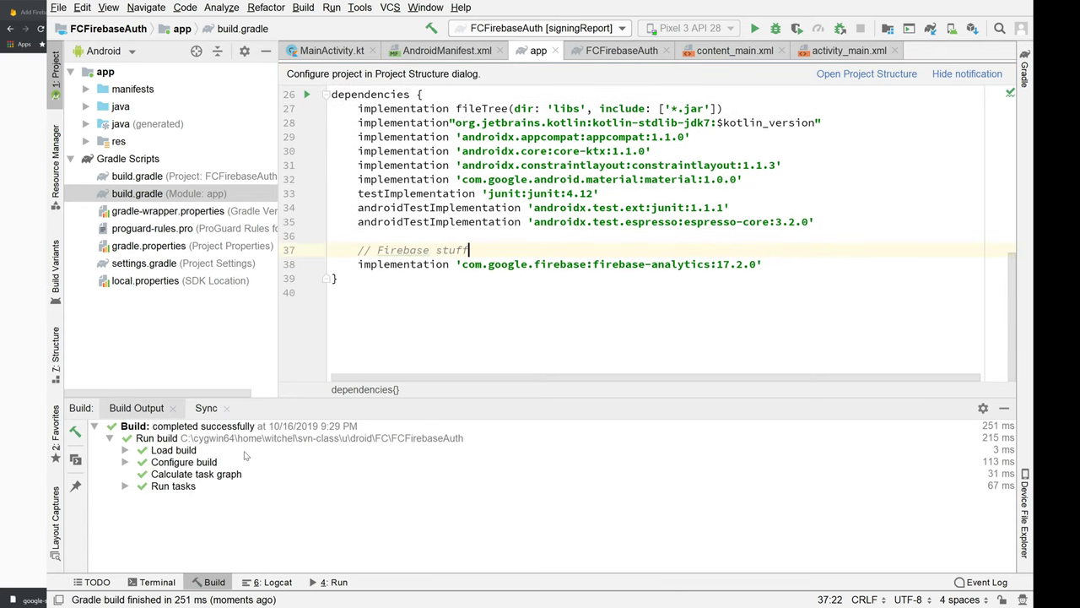
click(184, 462)
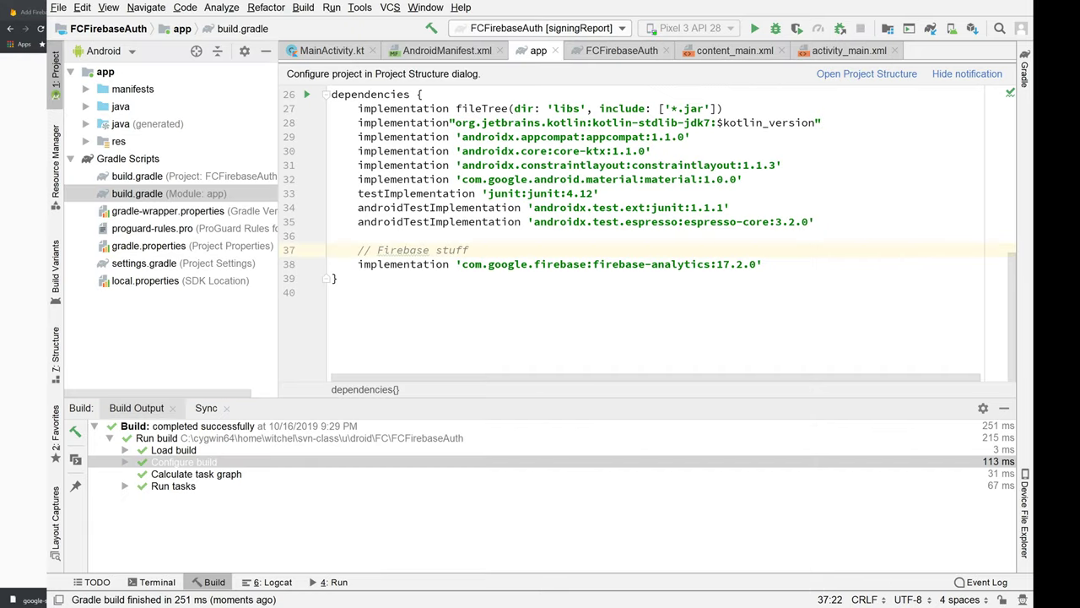
Step: Append apply plugin: 'com.google.gms.google-services' to the app build.gradle and sync
click(184, 462)
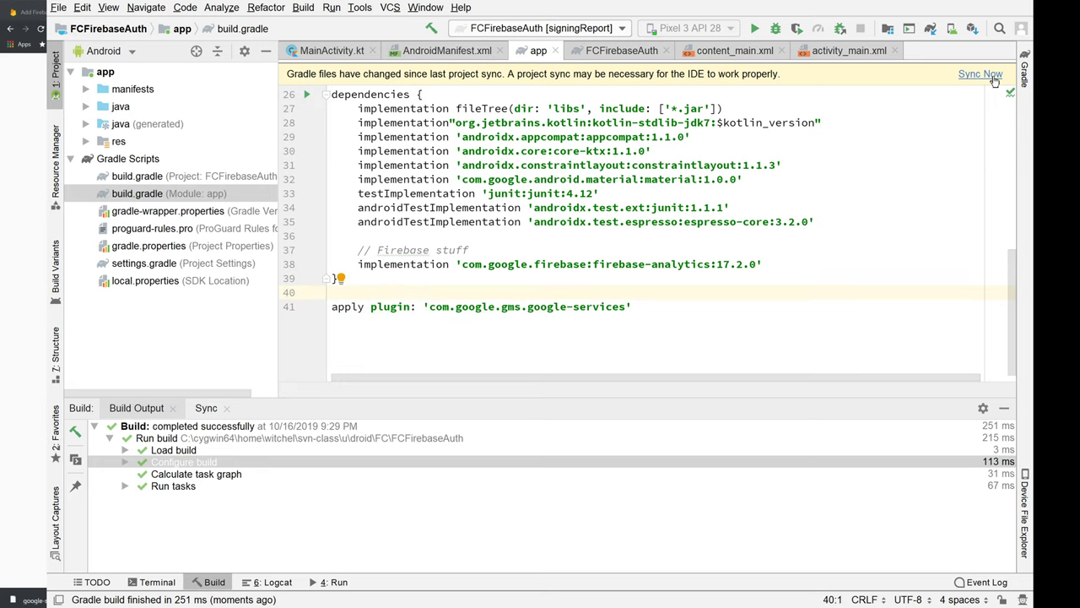
click(980, 75)
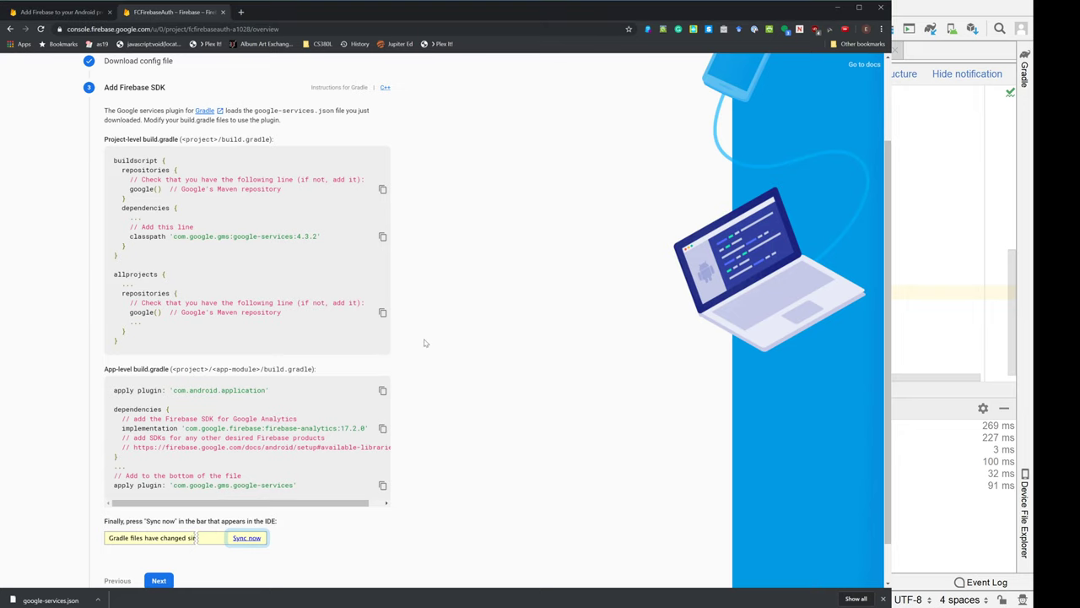
Step: Continue past Add Firebase SDK to the Run your app to verify installation step
scroll(down, 3)
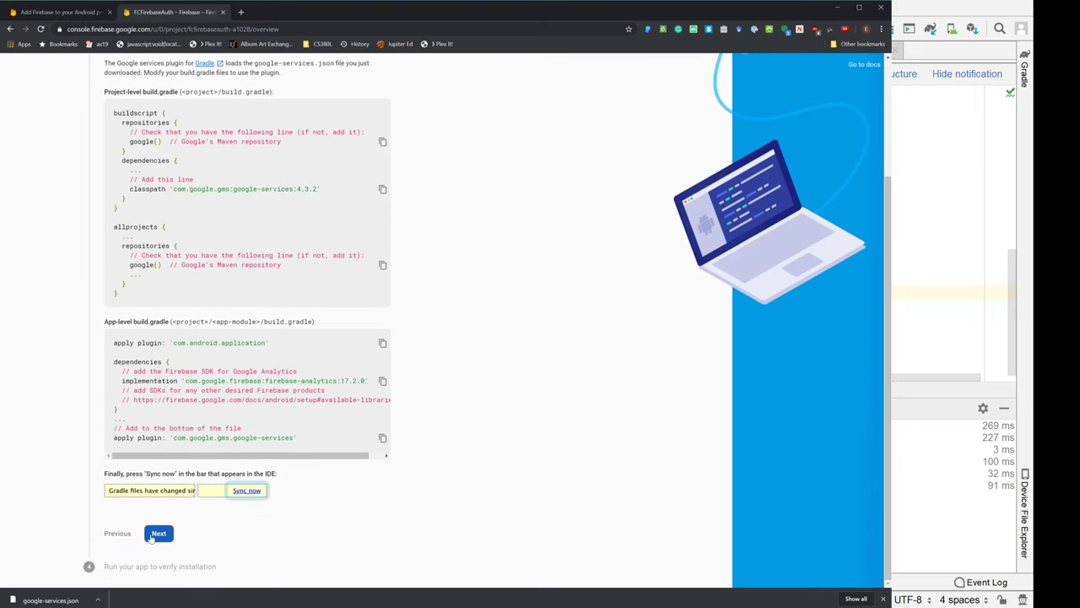
click(159, 533)
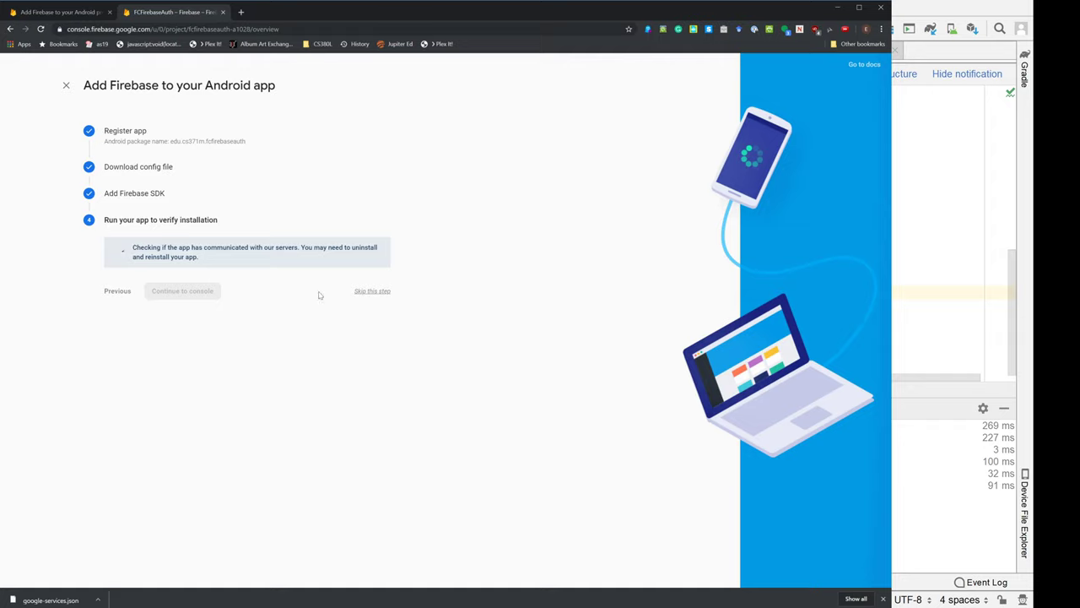
mouse_move(587, 267)
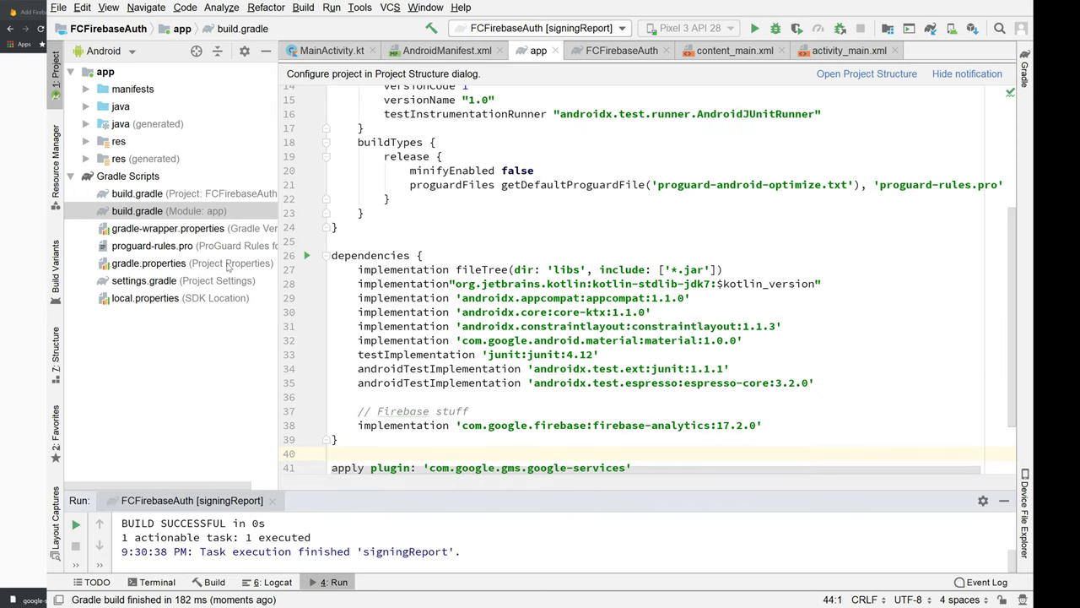
mouse_move(567, 27)
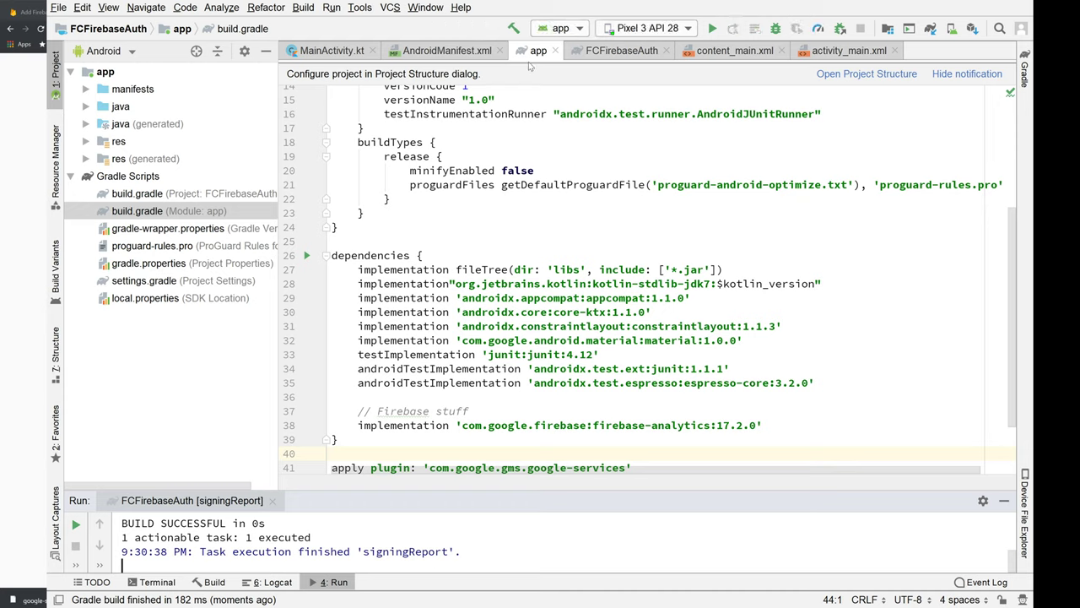
Step: Run the app on the Pixel 3 API 28 emulator and watch the Build and Run output until install succeeds
click(713, 27)
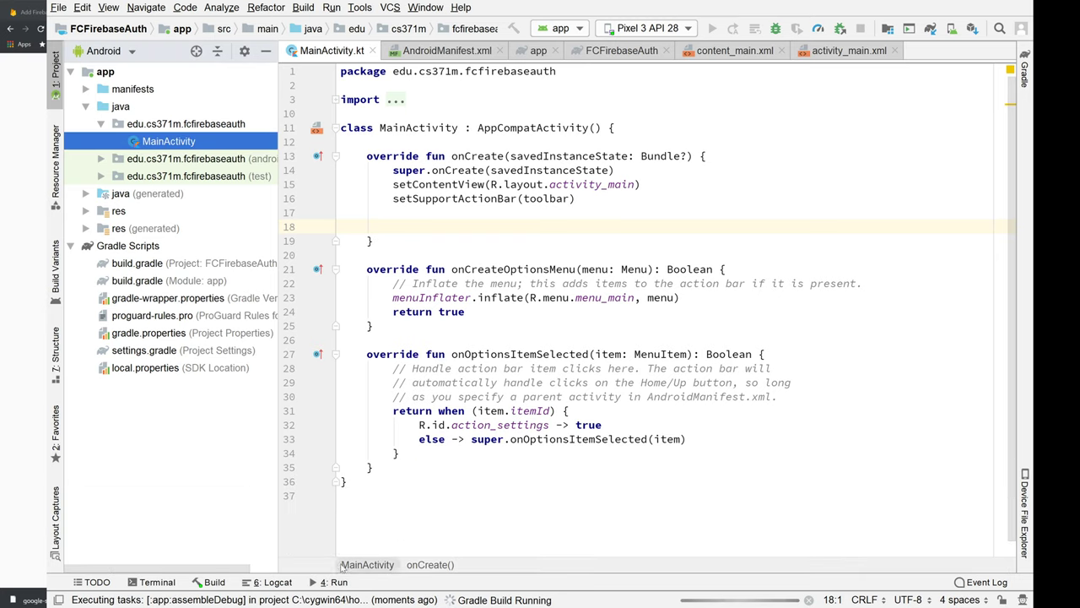
click(337, 580)
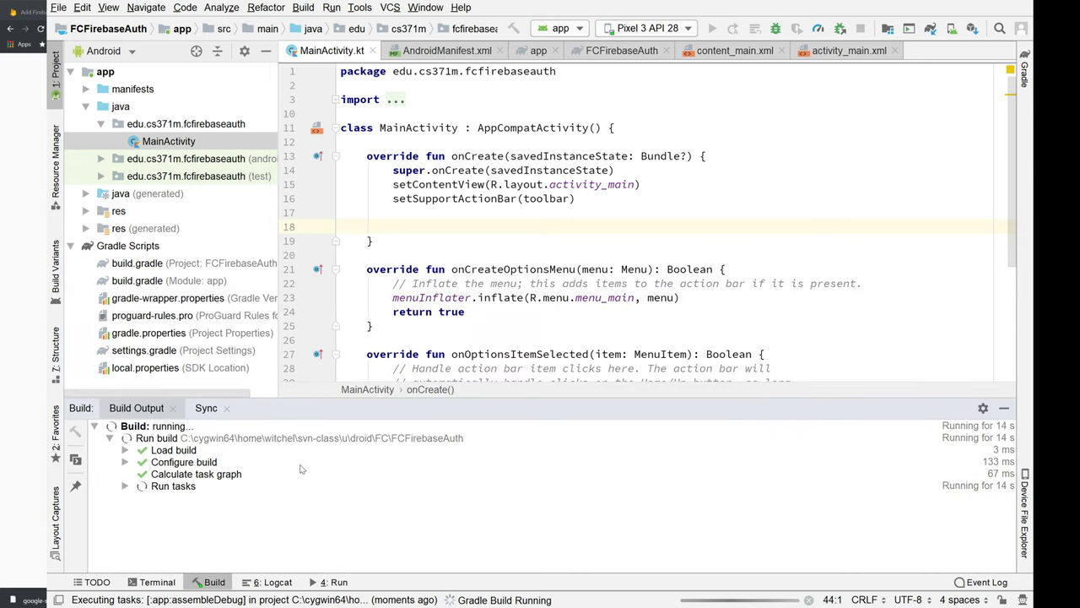
mouse_move(317, 488)
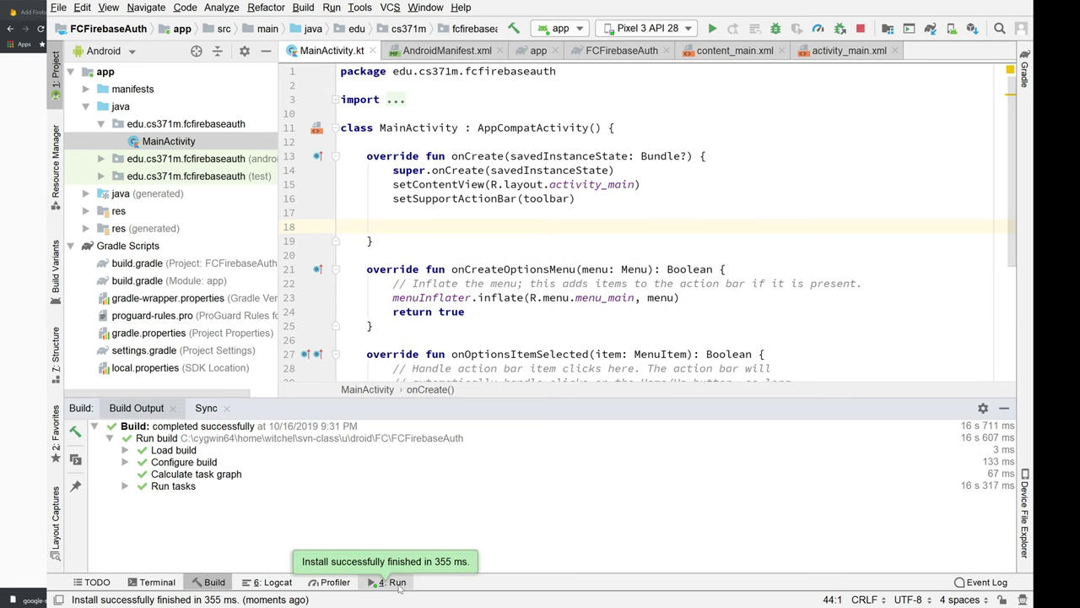
click(395, 580)
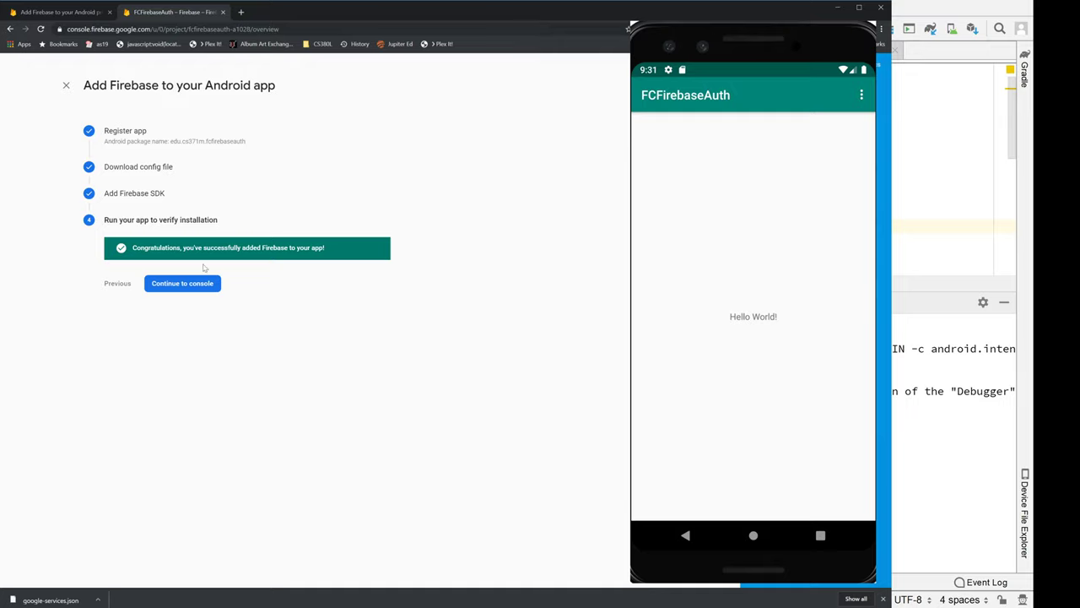
mouse_move(230, 358)
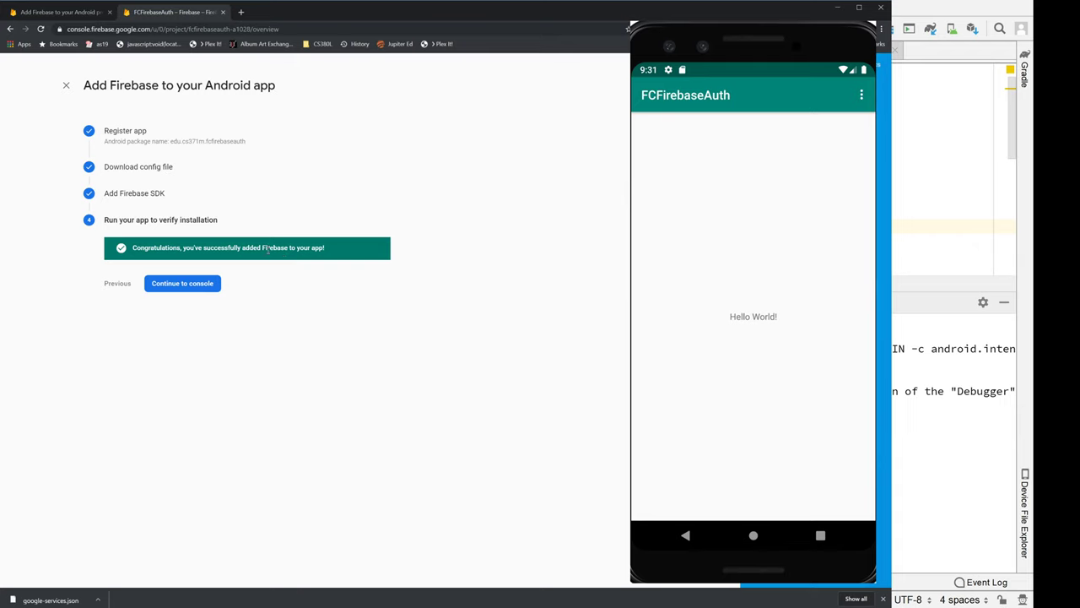
mouse_move(256, 260)
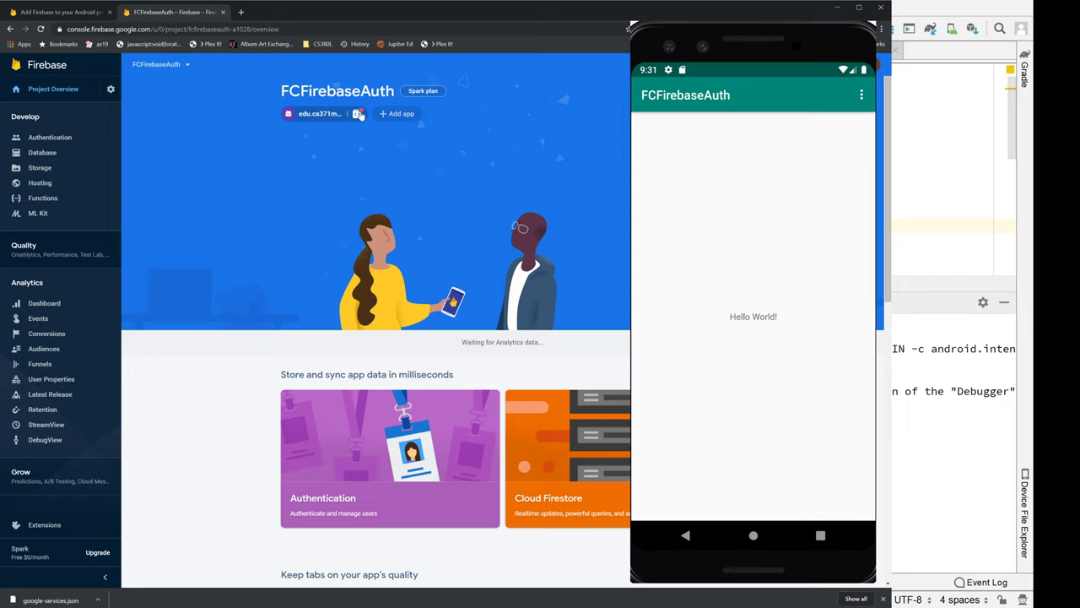
Step: View the registered Android app's details from the project overview, then dismiss them
click(358, 113)
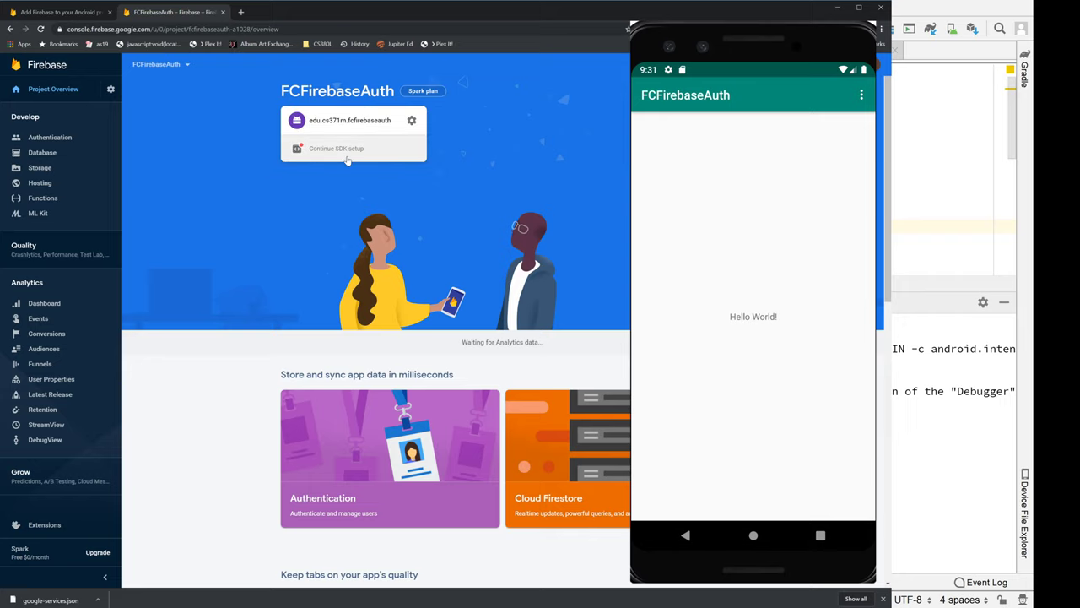
click(336, 148)
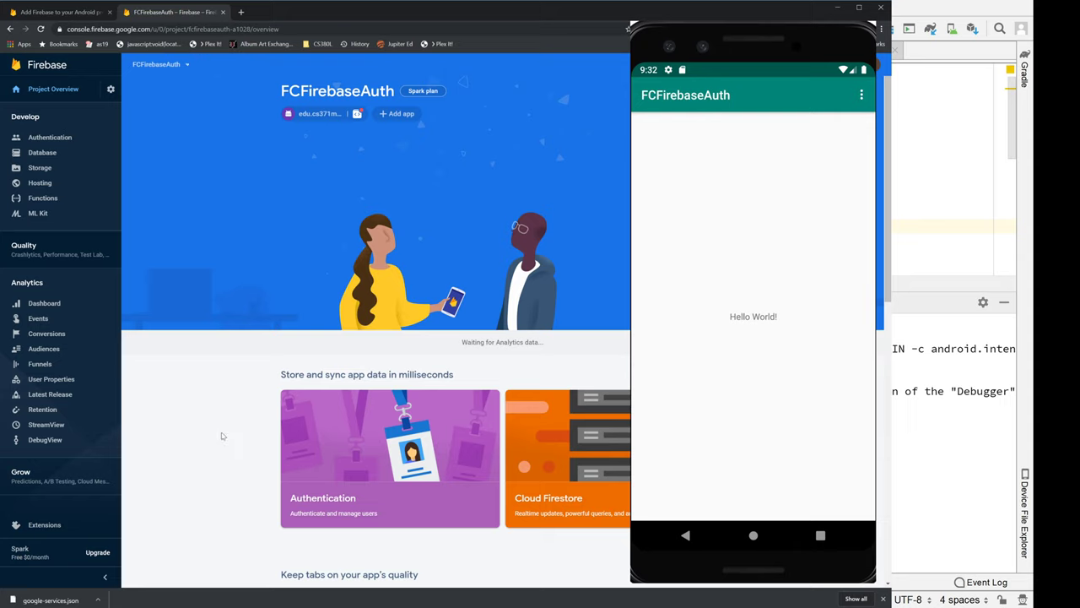
Step: Visit the project's Authentication page, then return to the list of all Firebase projects
click(49, 137)
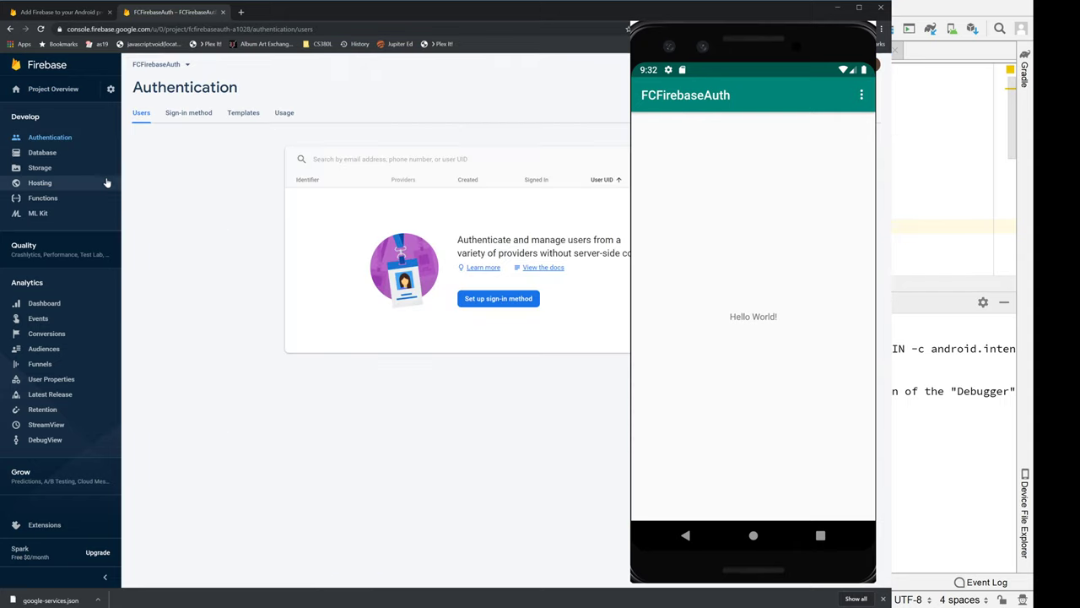
mouse_move(237, 422)
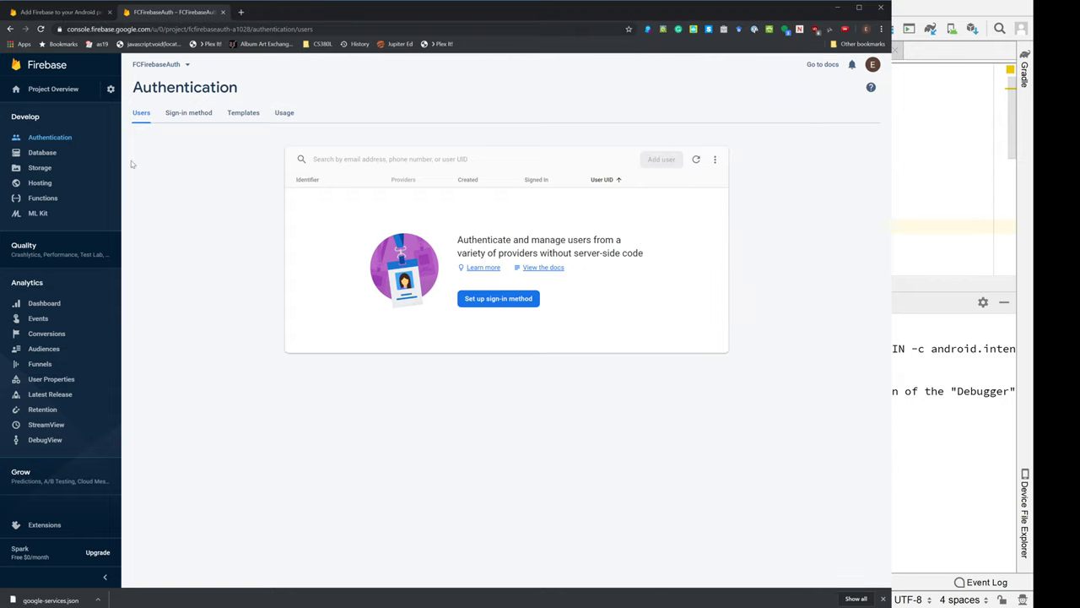
click(161, 64)
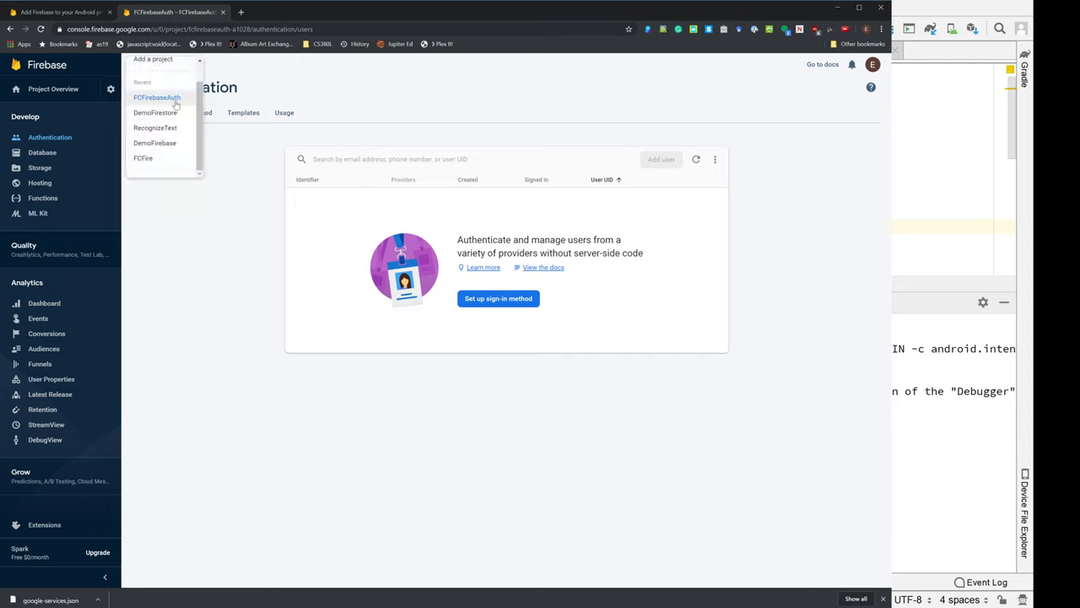
click(155, 96)
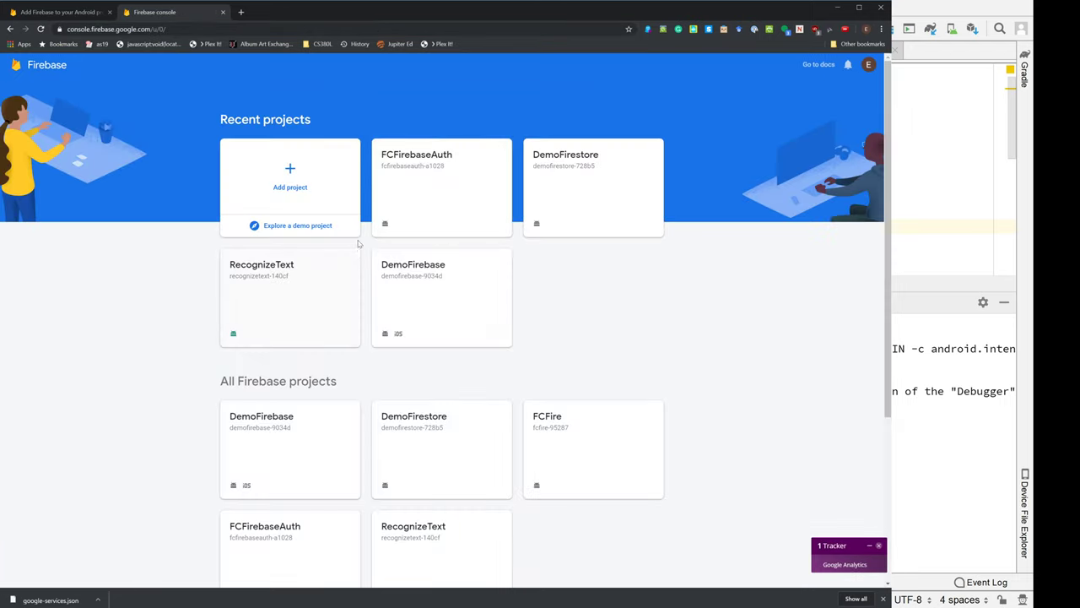
mouse_move(338, 250)
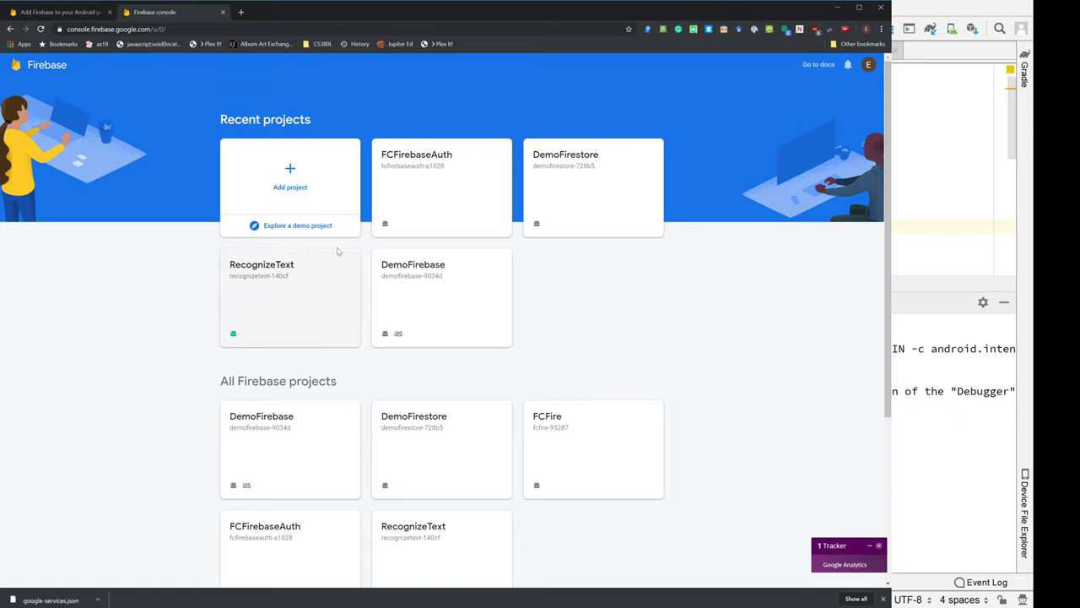
mouse_move(435, 162)
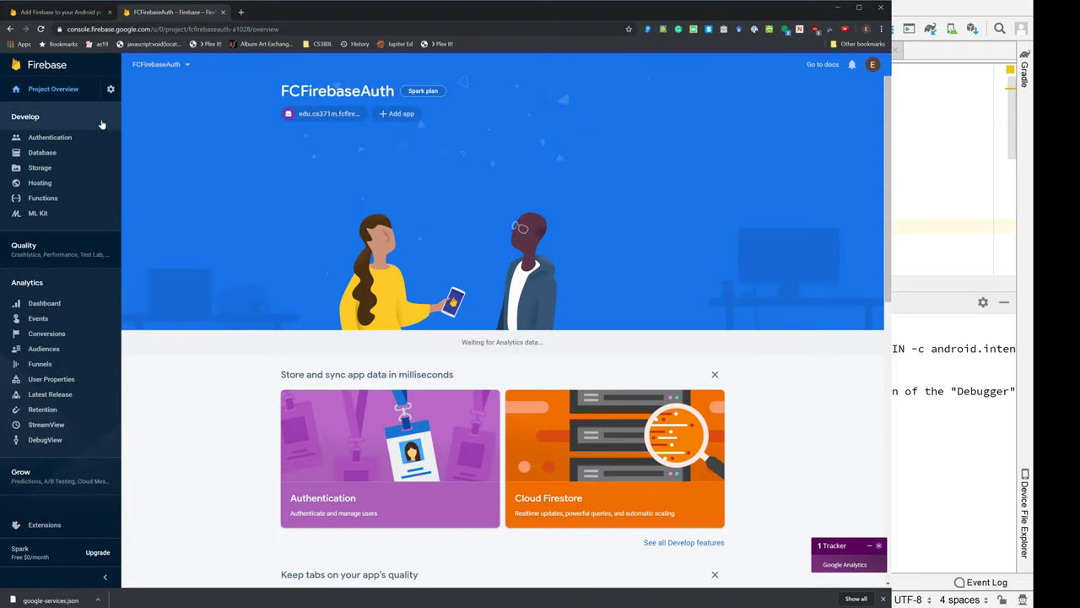
Step: Re-enter FCFirebaseAuth and show its Authentication users page, which lists no users
scroll(down, 3)
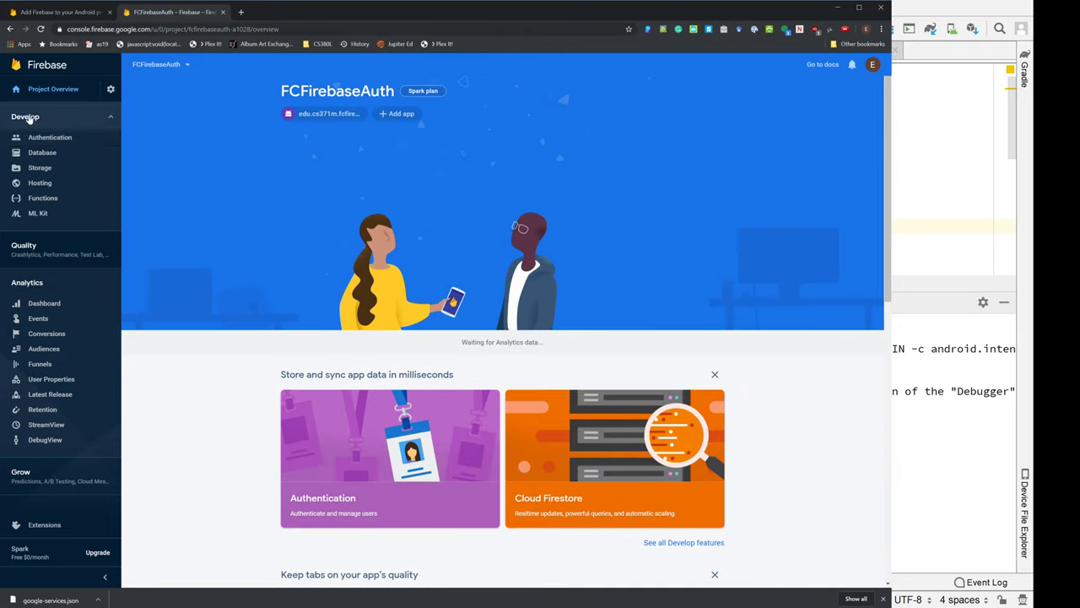
click(49, 137)
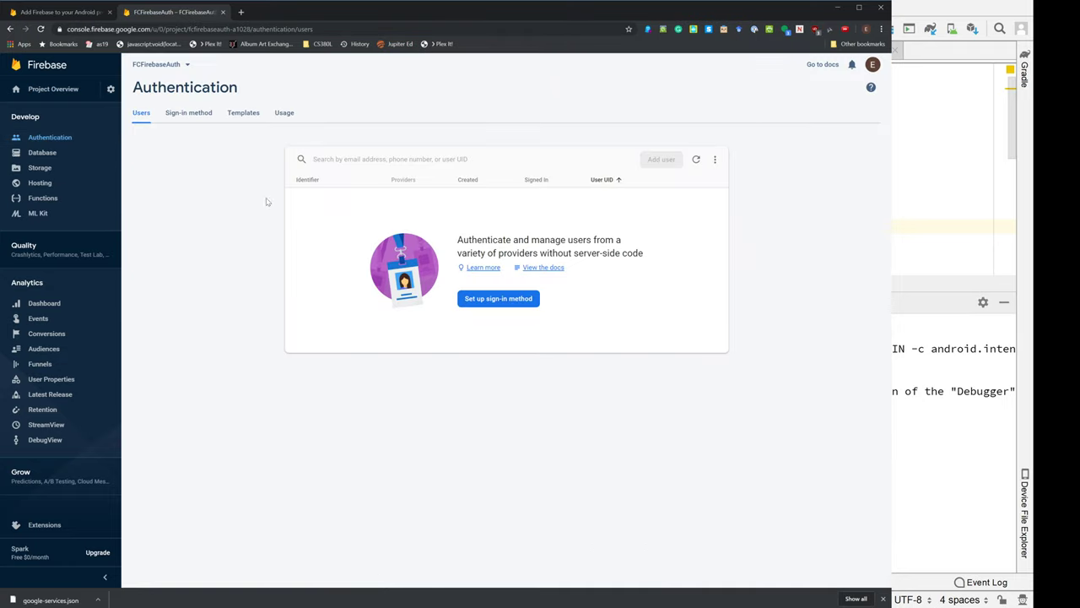
mouse_move(498, 298)
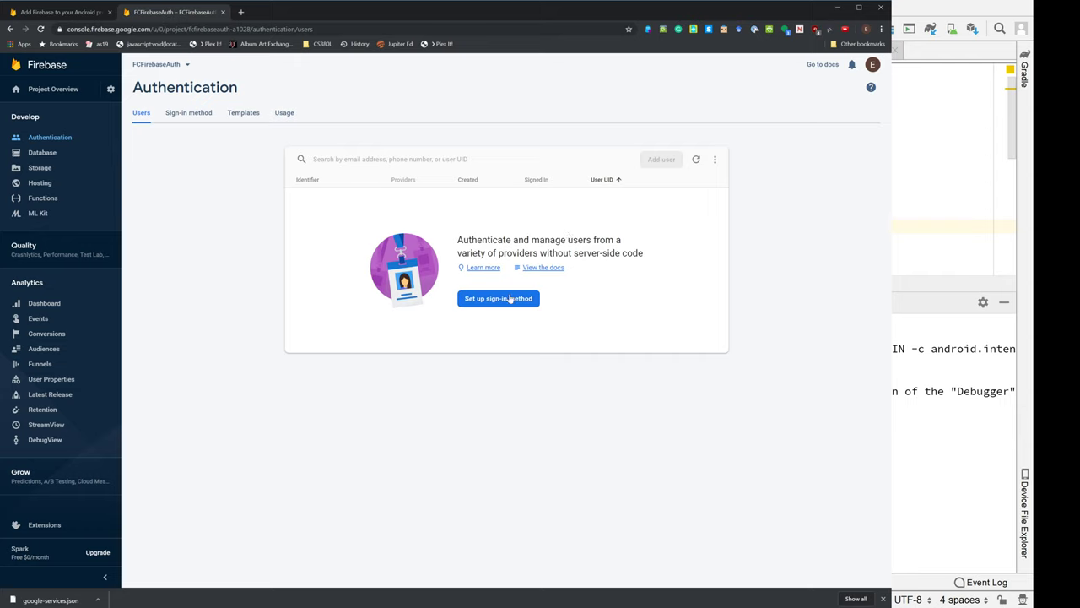
Step: Switch on the Email/Password sign-in provider and save it, leaving other providers disabled
click(189, 111)
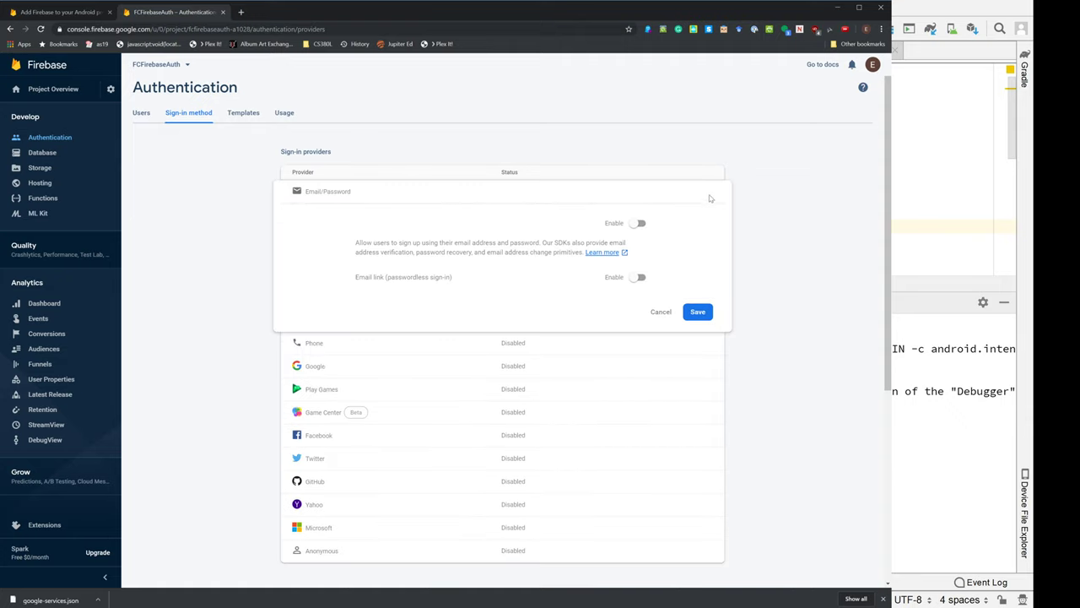
click(638, 223)
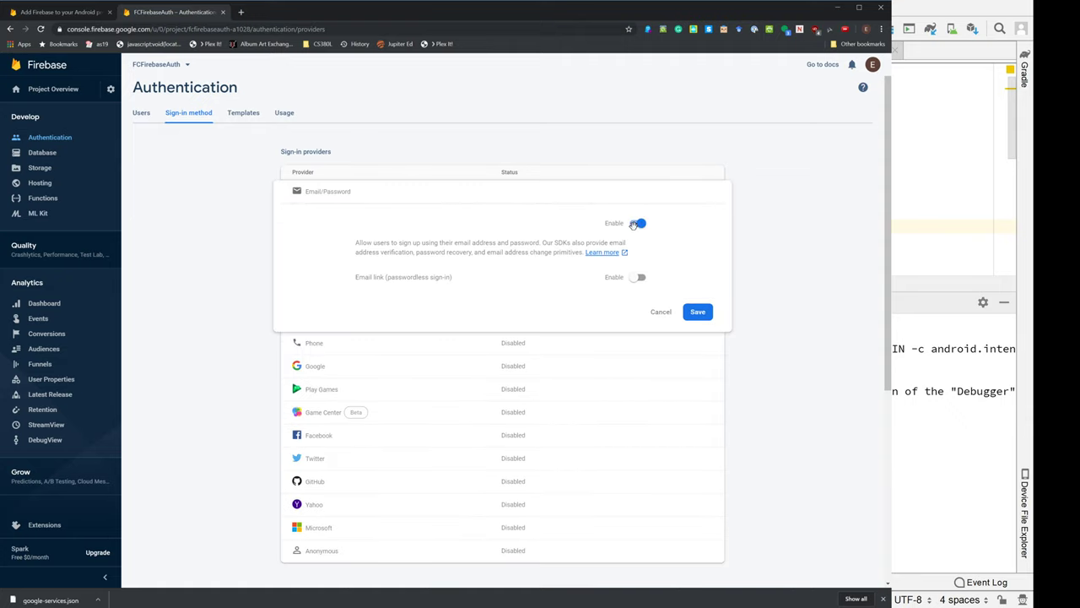
click(634, 222)
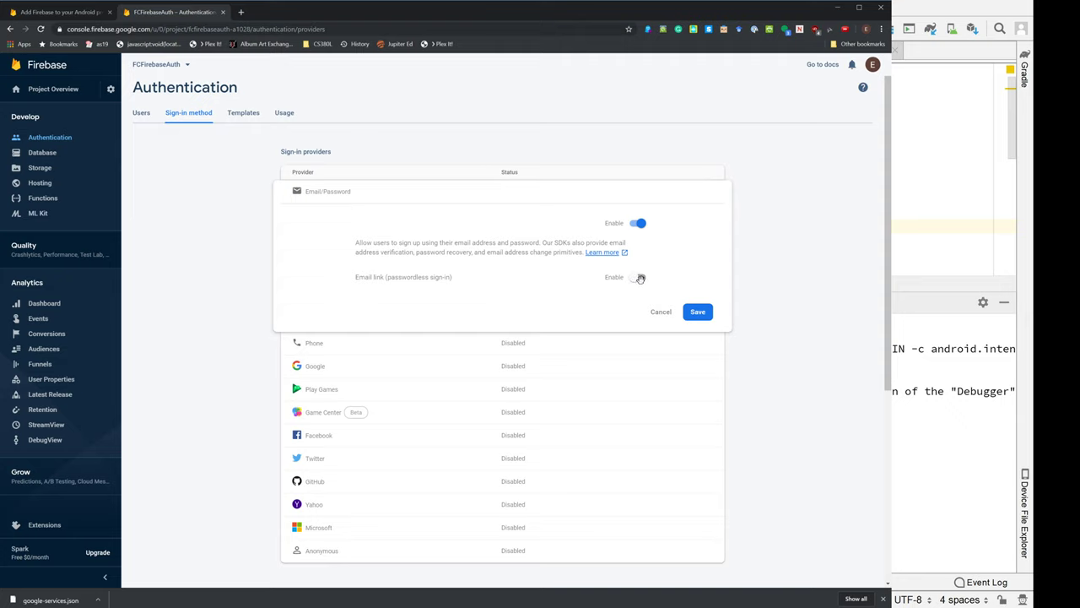
mouse_move(636, 277)
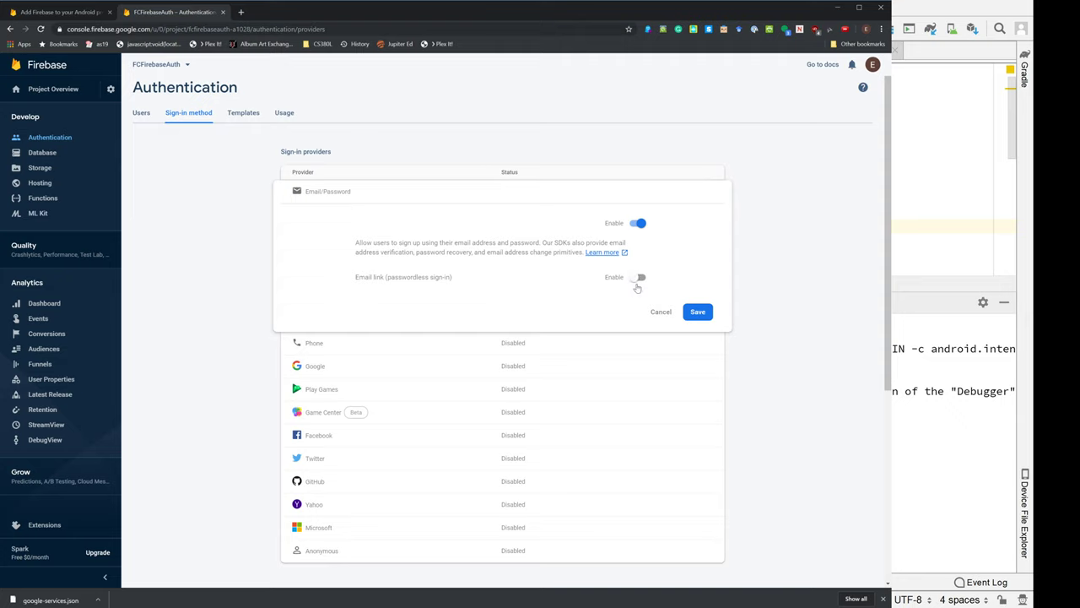
mouse_move(532, 240)
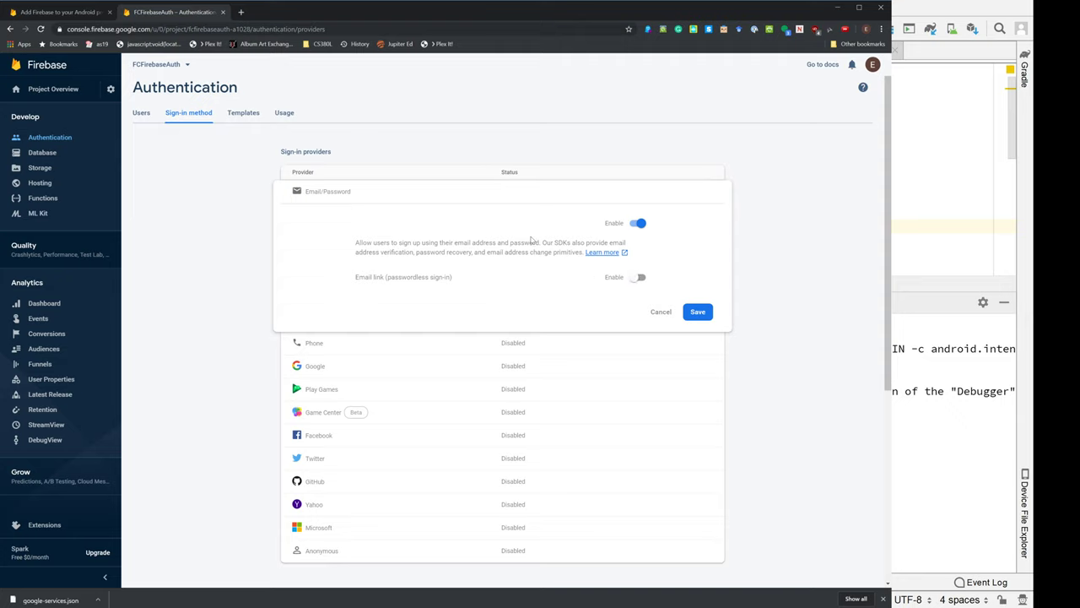
click(697, 310)
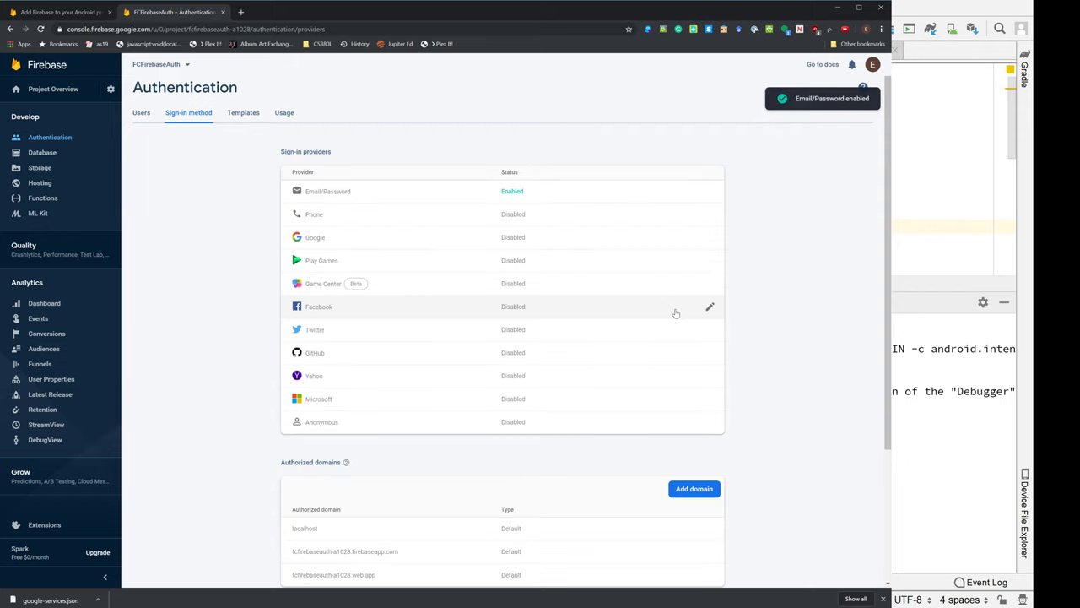
mouse_move(830, 216)
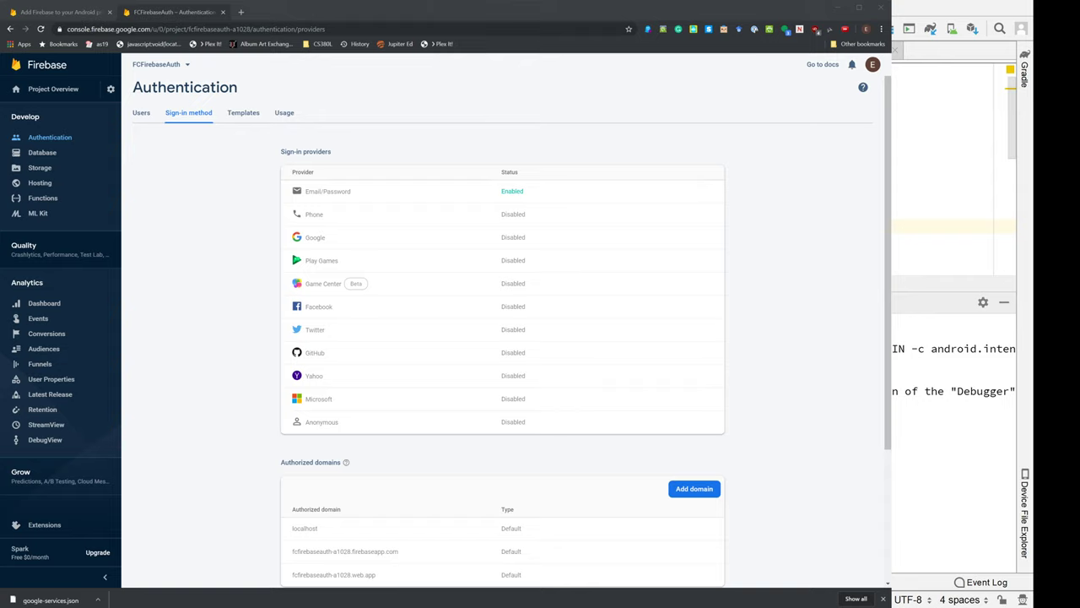
mouse_move(557, 195)
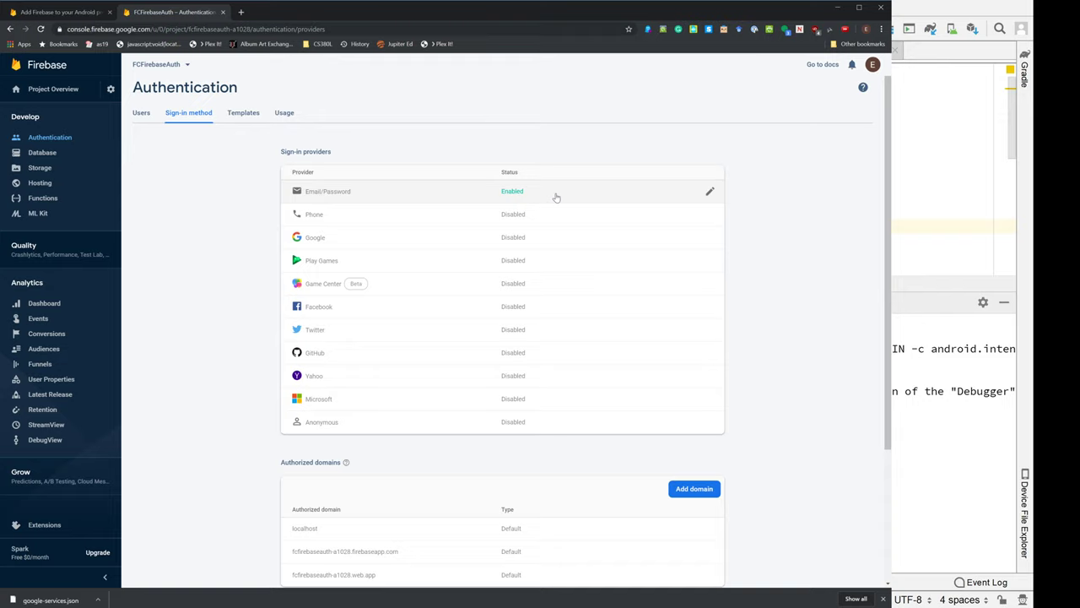
mouse_move(319, 196)
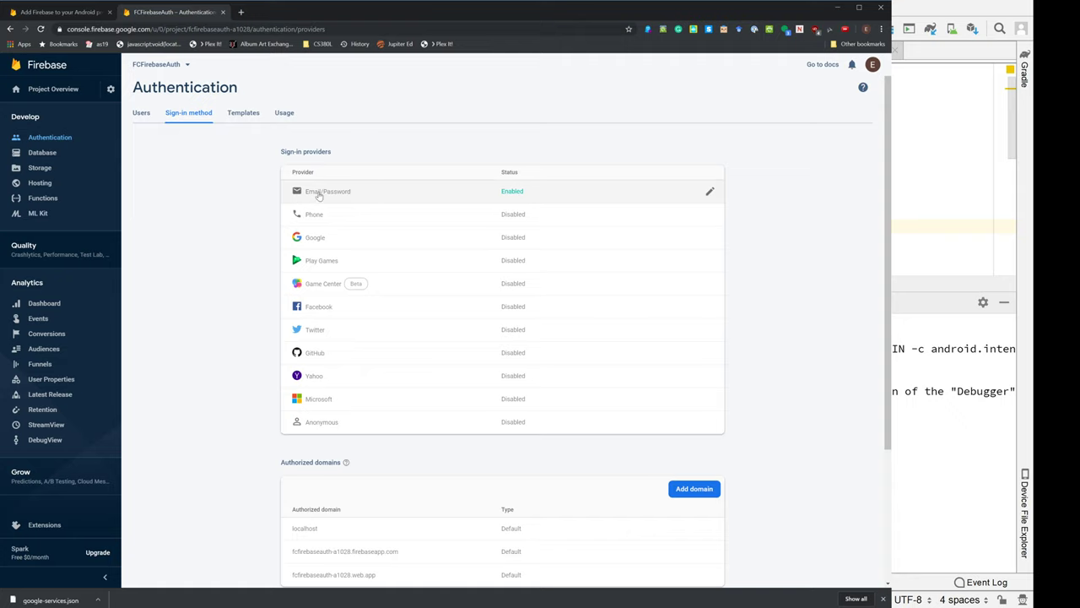
mouse_move(321, 219)
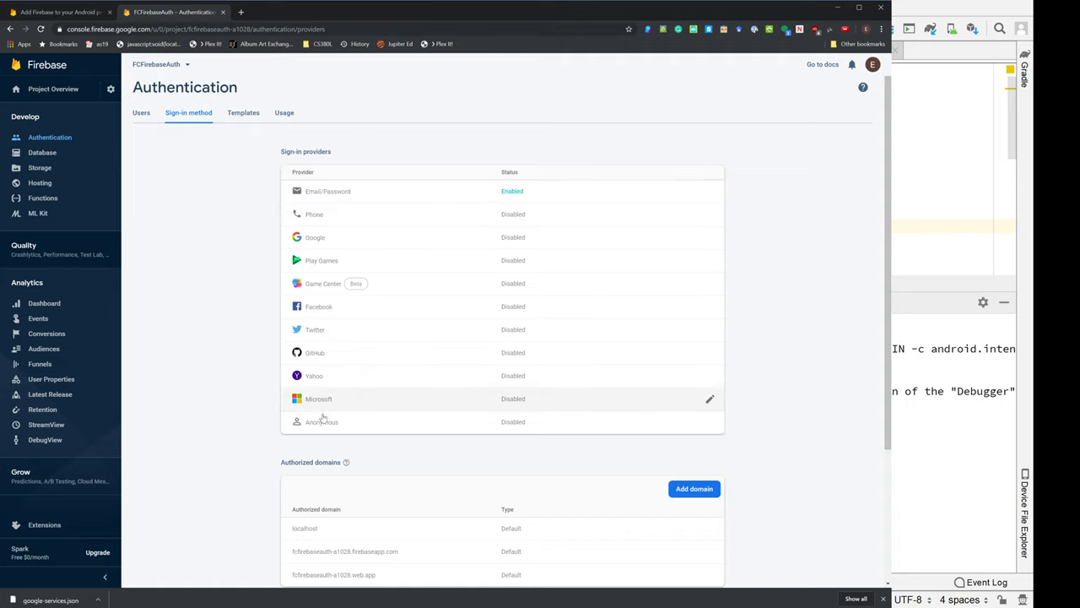
mouse_move(463, 308)
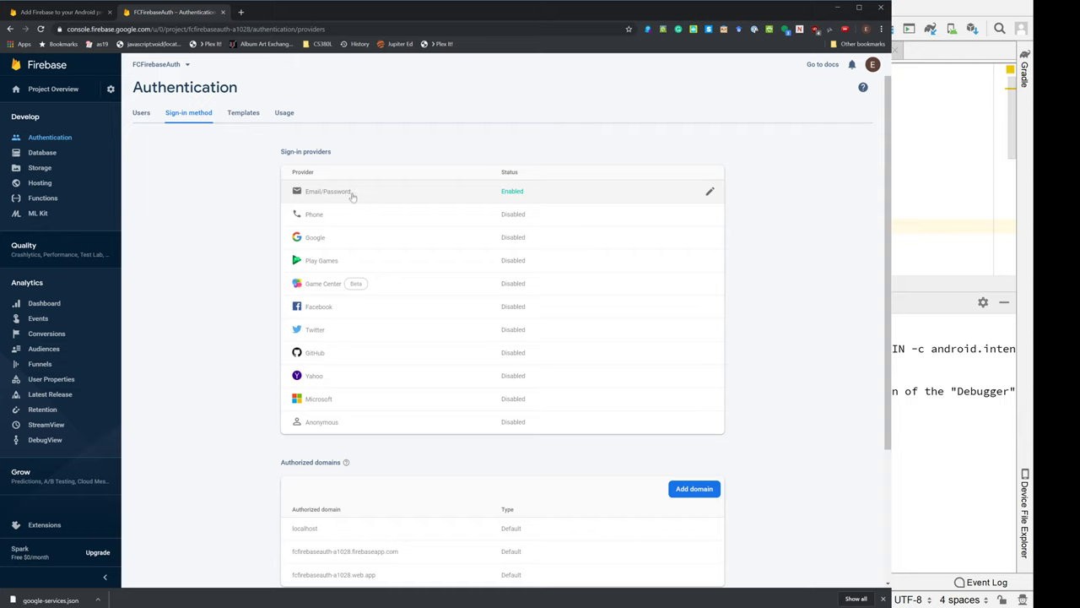
mouse_move(327, 426)
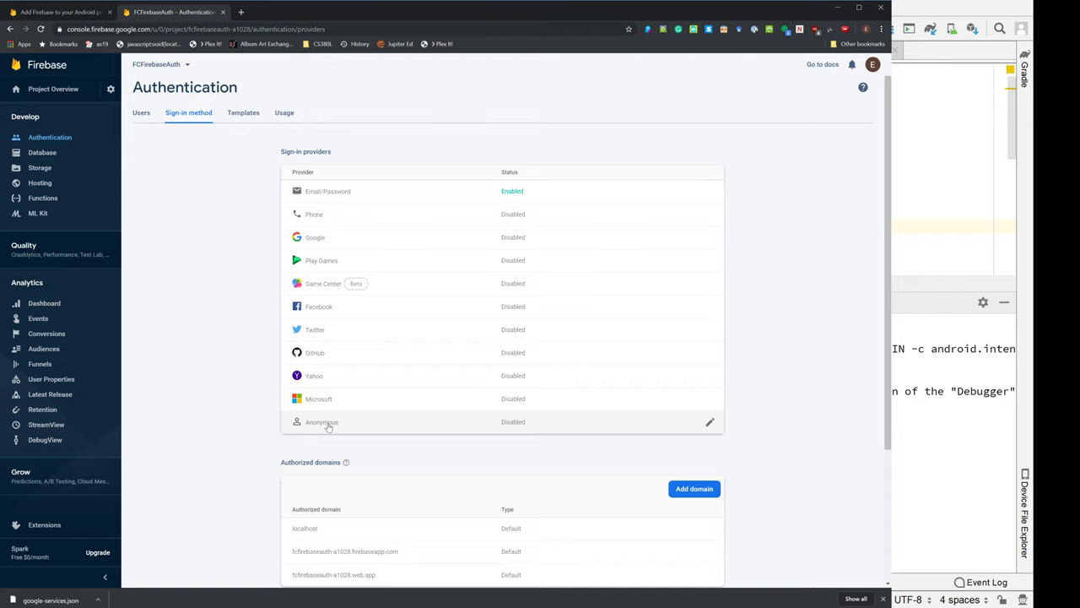
mouse_move(337, 191)
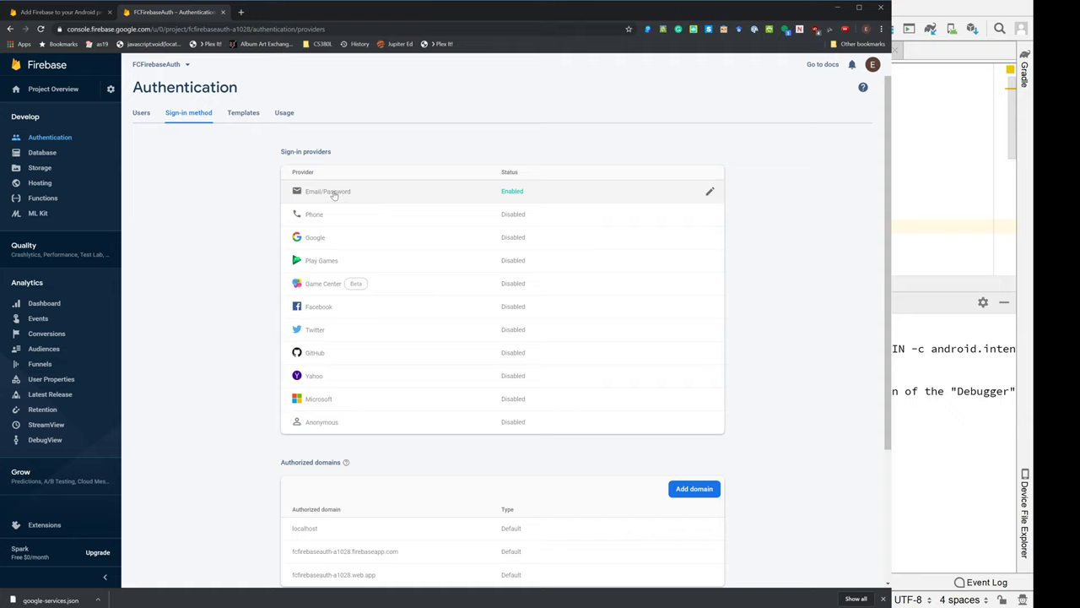
mouse_move(331, 194)
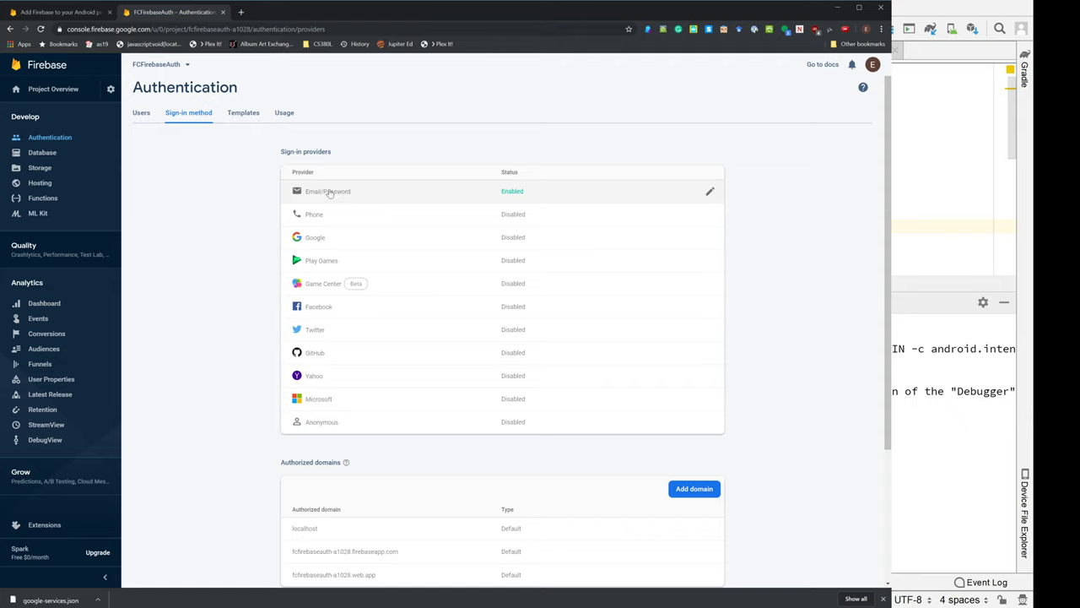
mouse_move(320, 422)
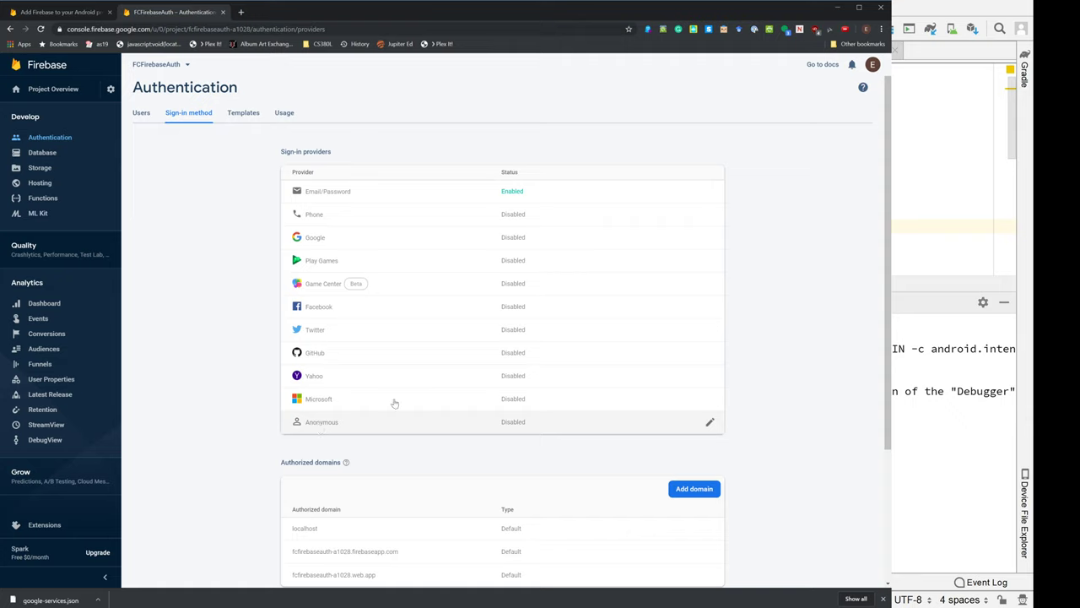
mouse_move(327, 329)
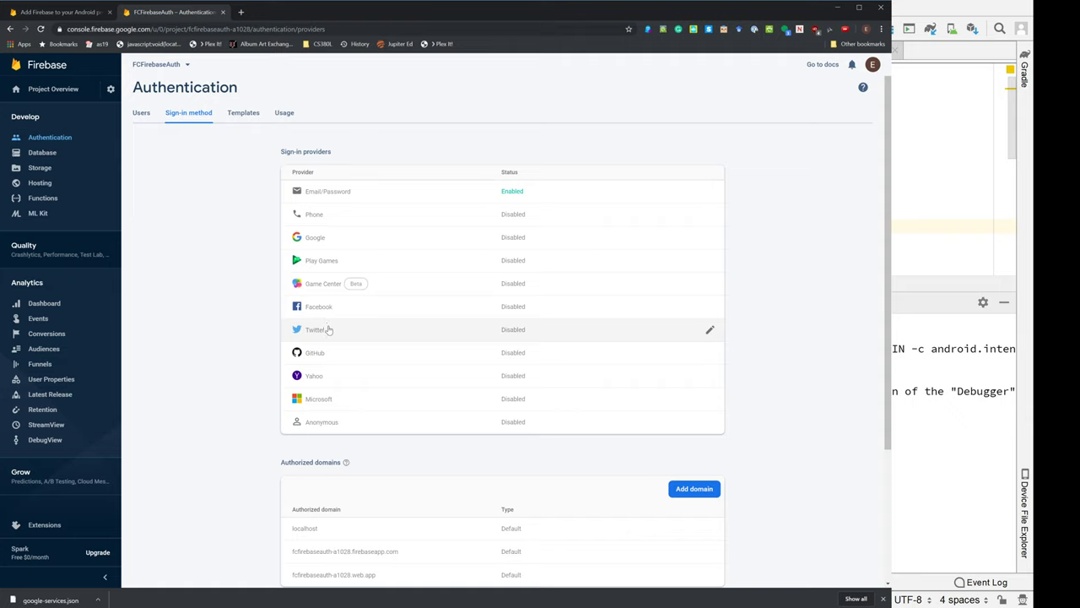
mouse_move(314, 361)
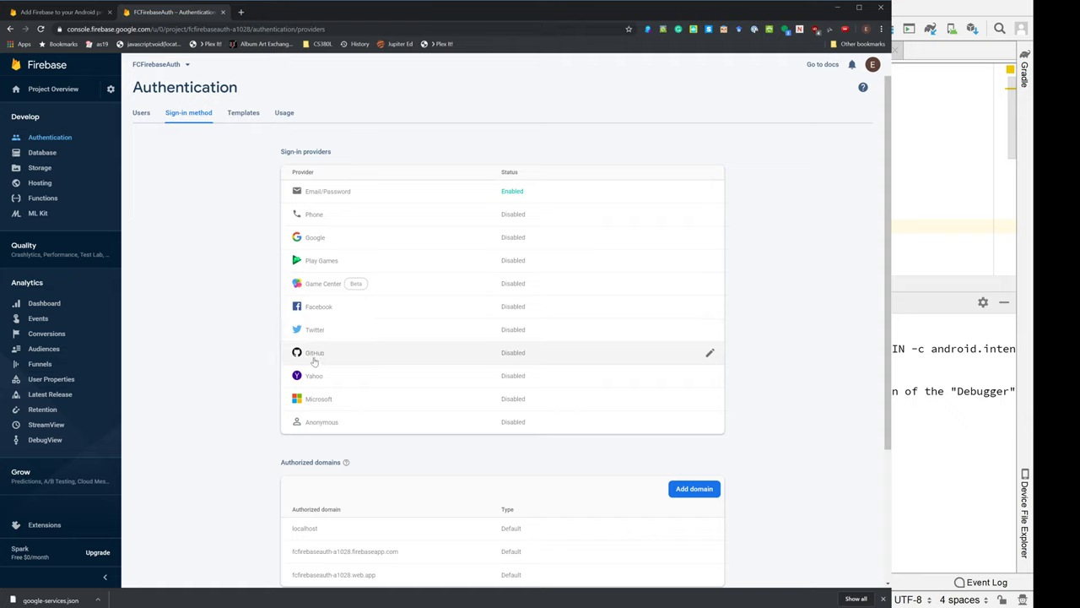
mouse_move(331, 407)
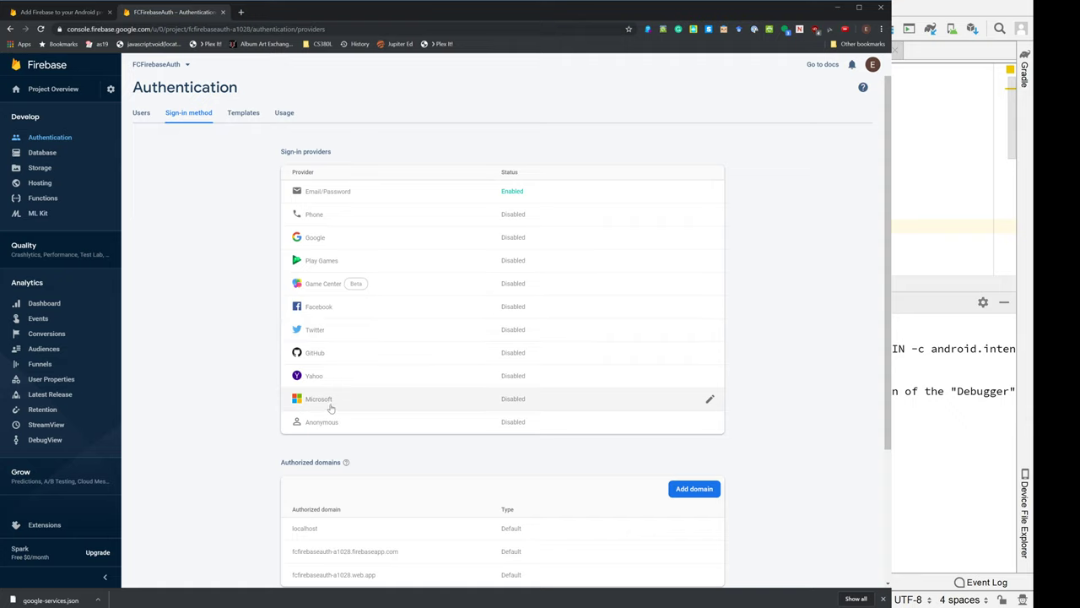
mouse_move(324, 193)
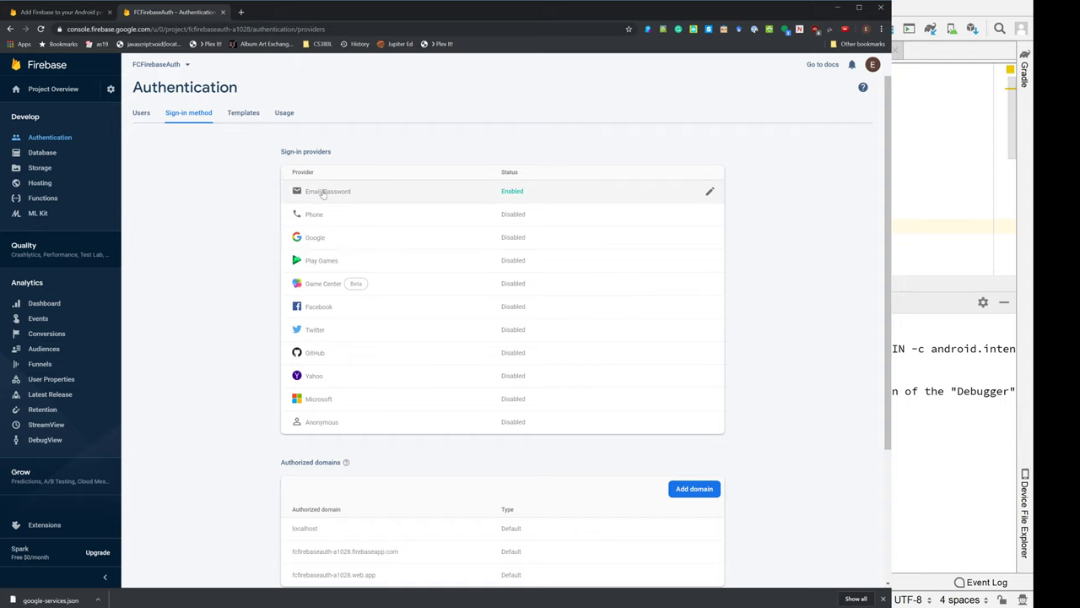
scroll(down, 3)
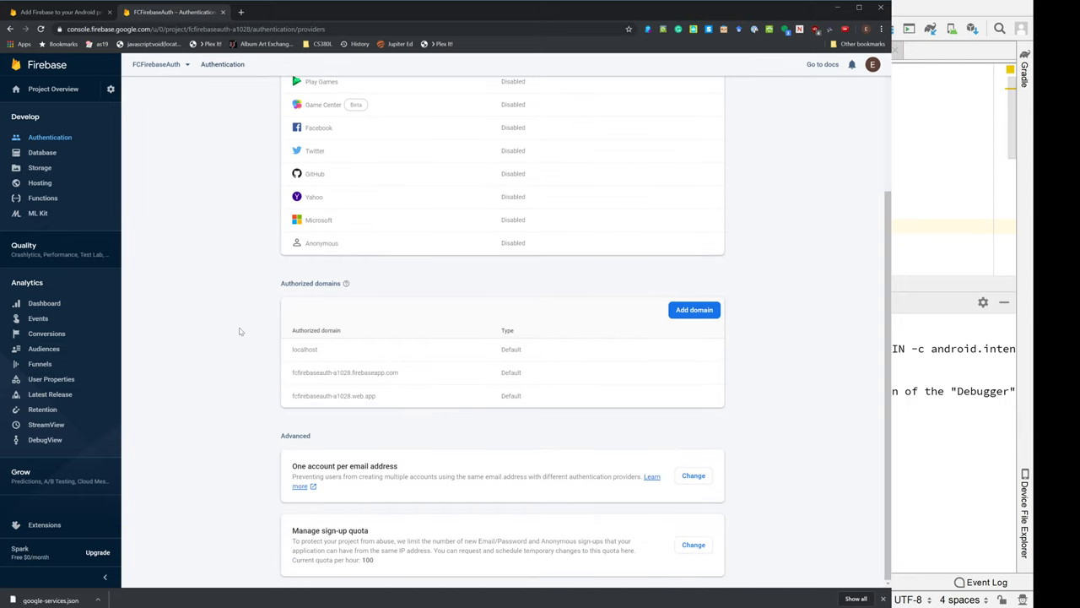
mouse_move(346, 284)
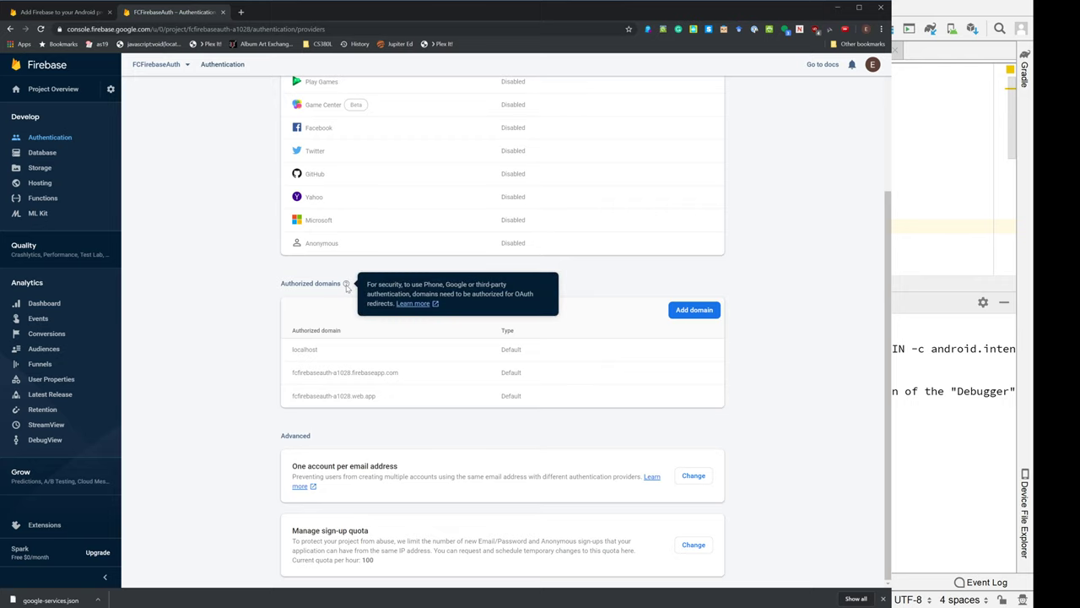
mouse_move(226, 370)
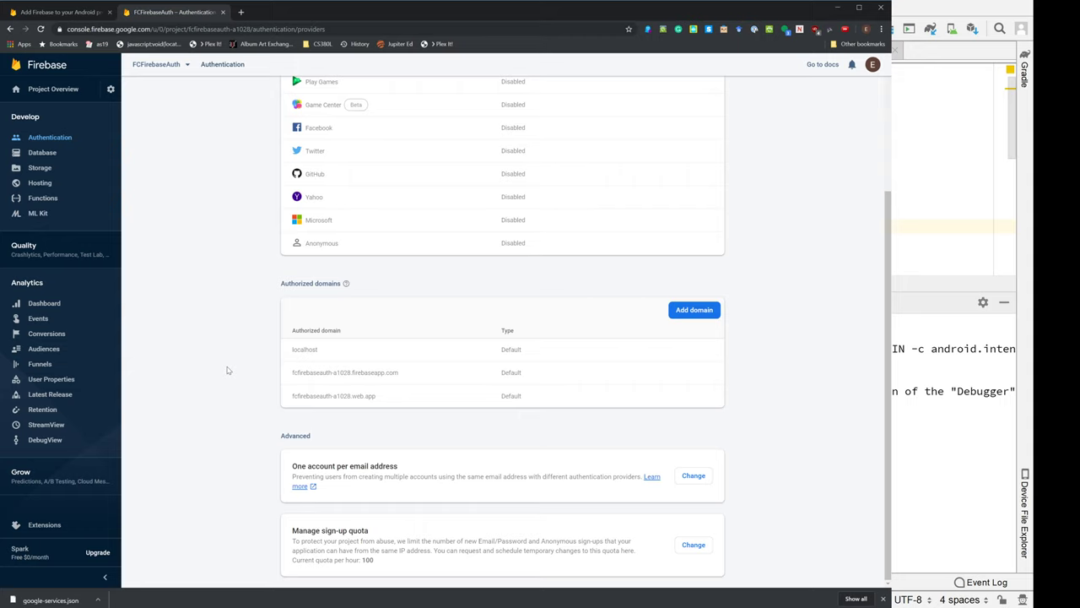
mouse_move(260, 528)
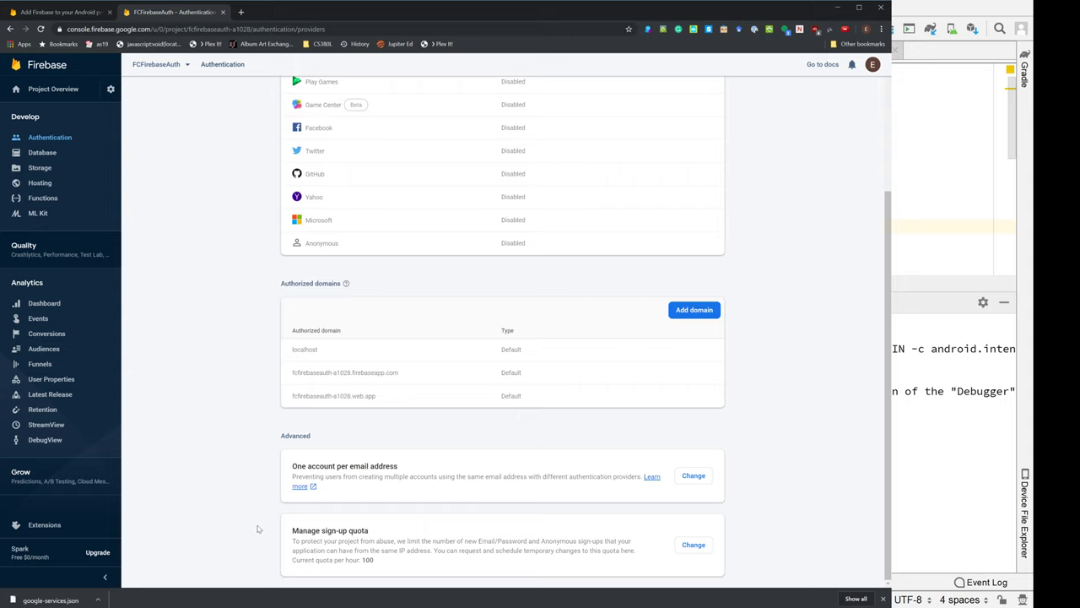
mouse_move(409, 525)
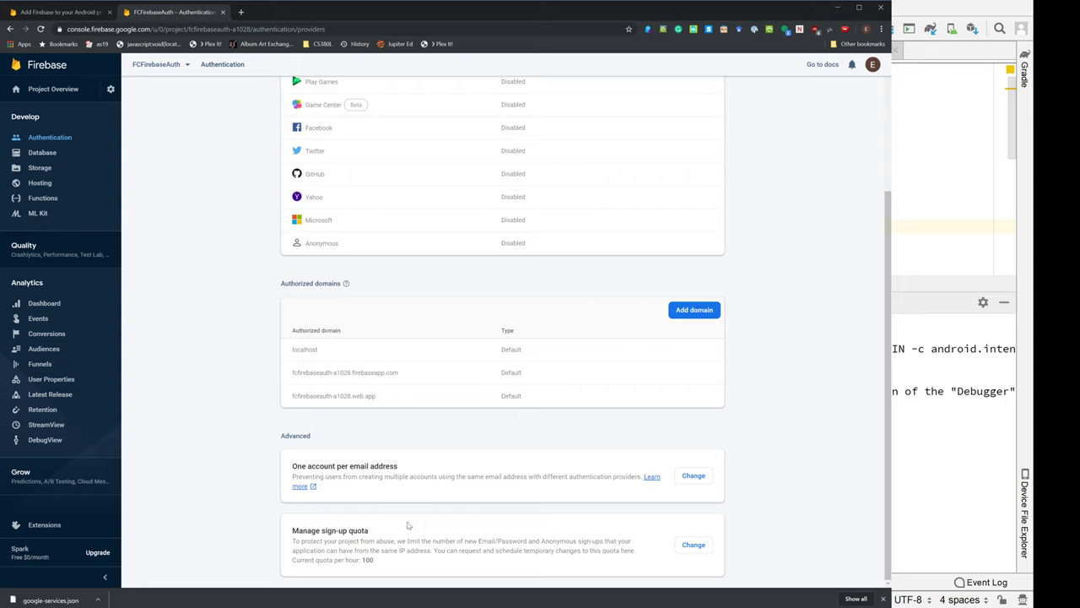
mouse_move(429, 513)
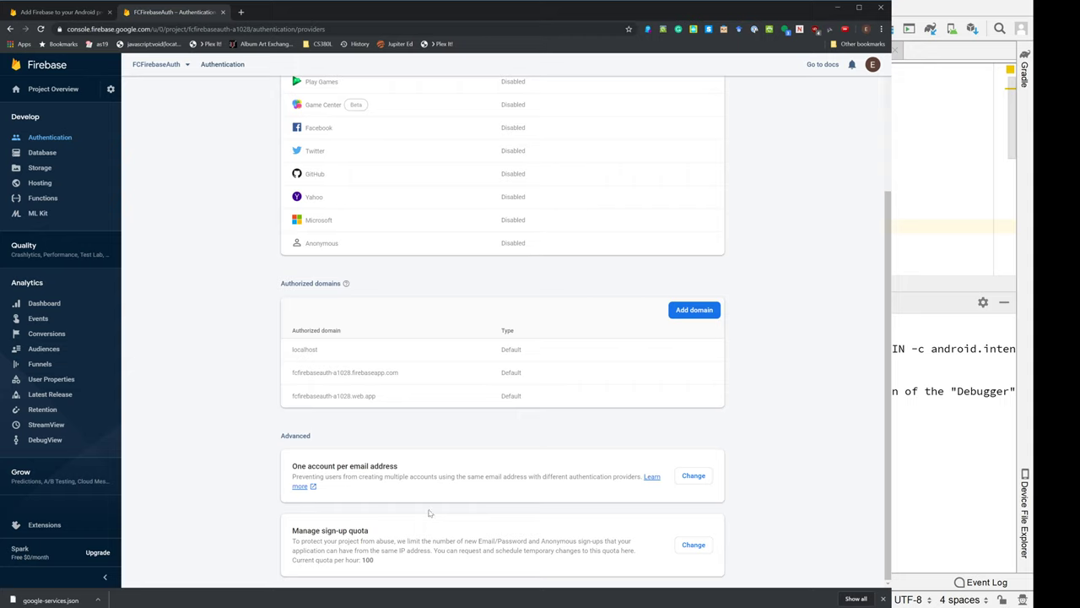
mouse_move(385, 514)
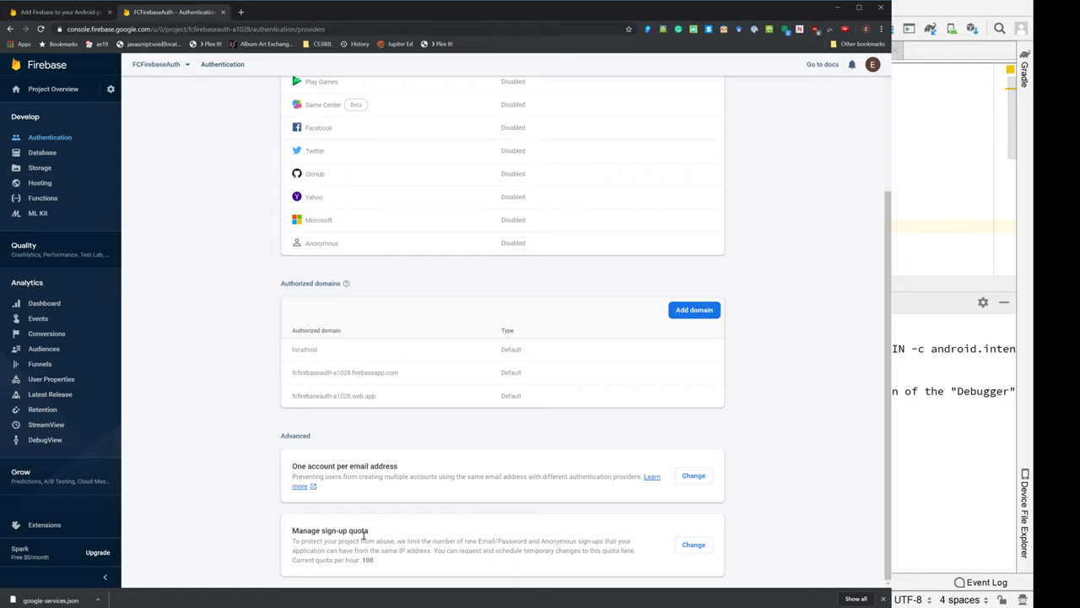
scroll(up, 3)
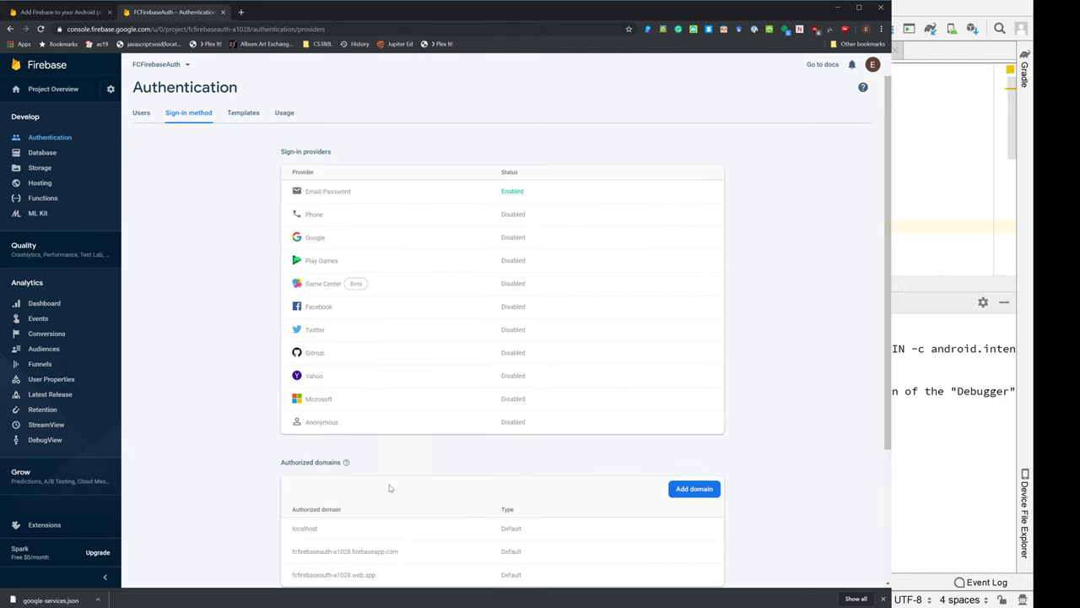
mouse_move(554, 196)
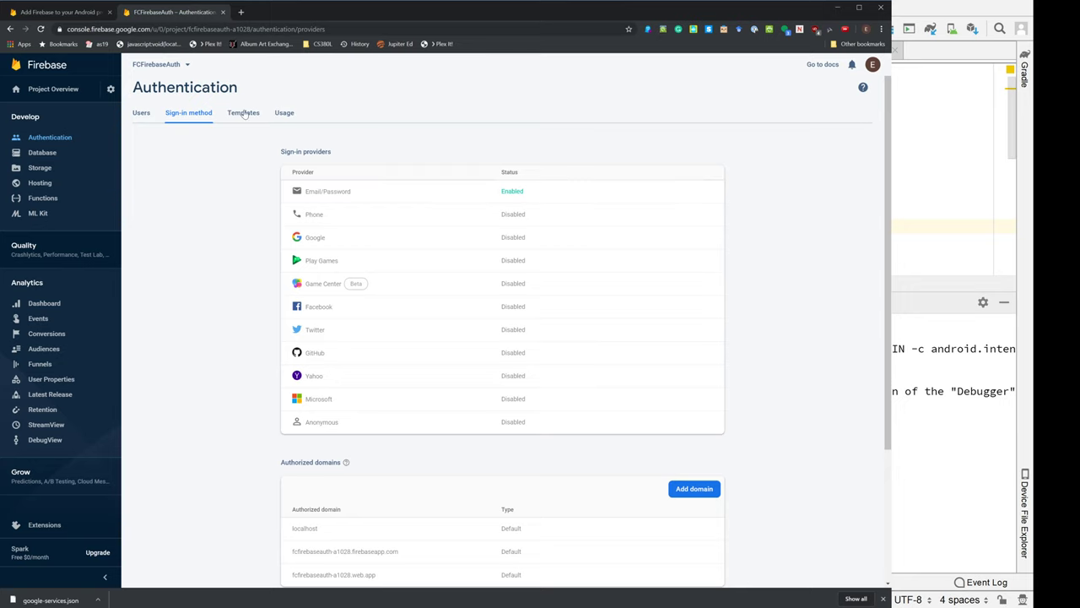
click(243, 111)
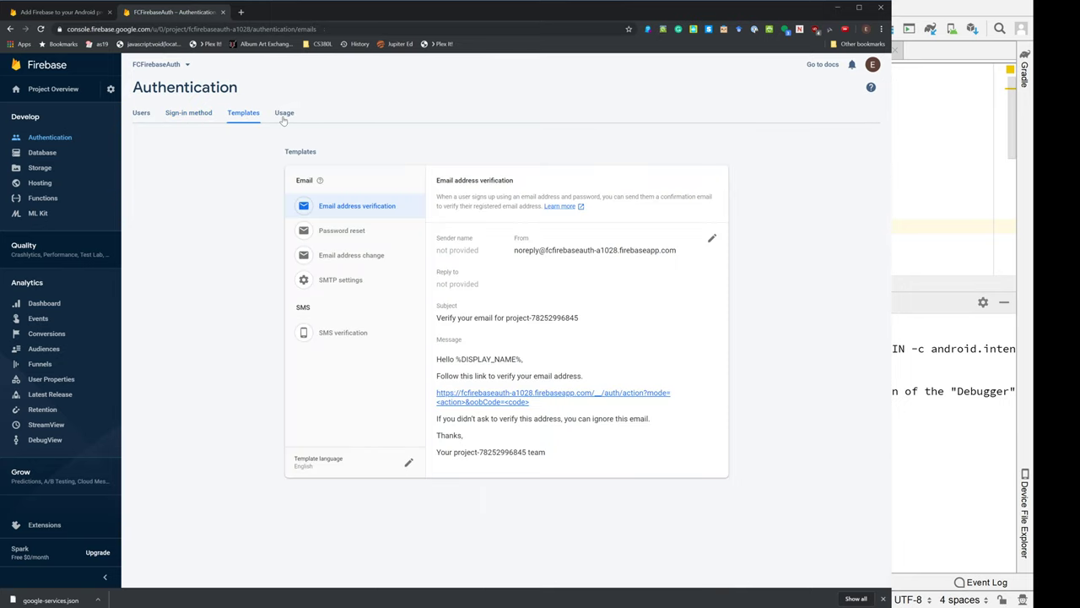
mouse_move(281, 121)
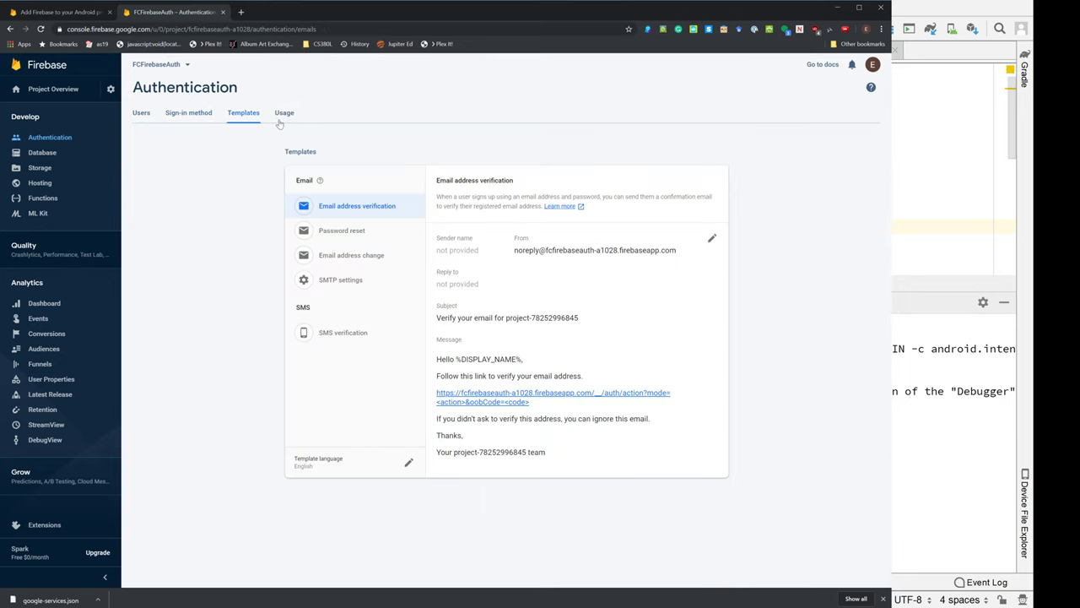
click(283, 111)
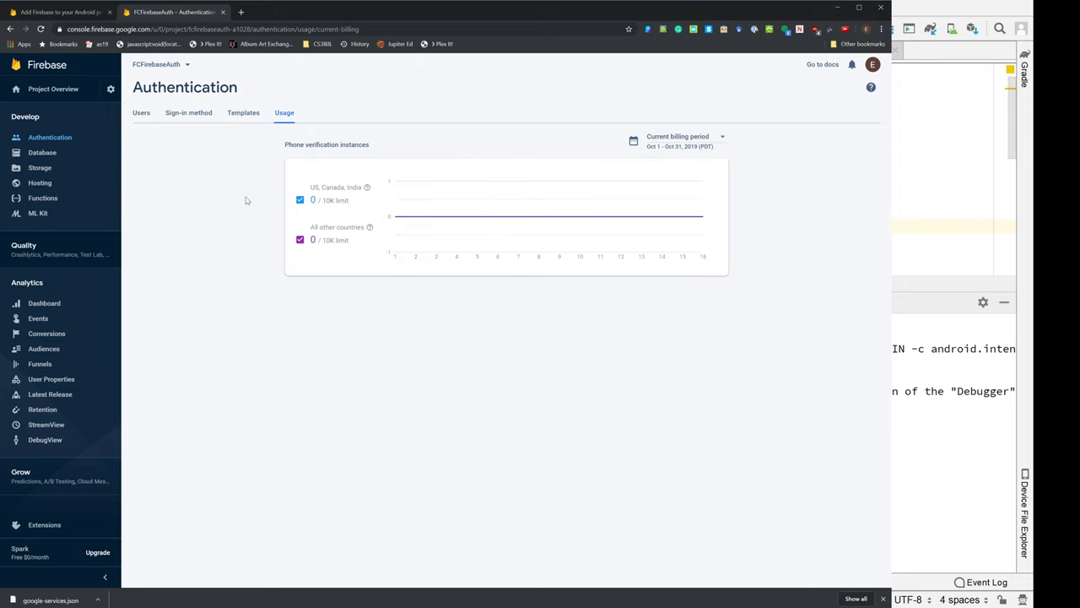
click(189, 111)
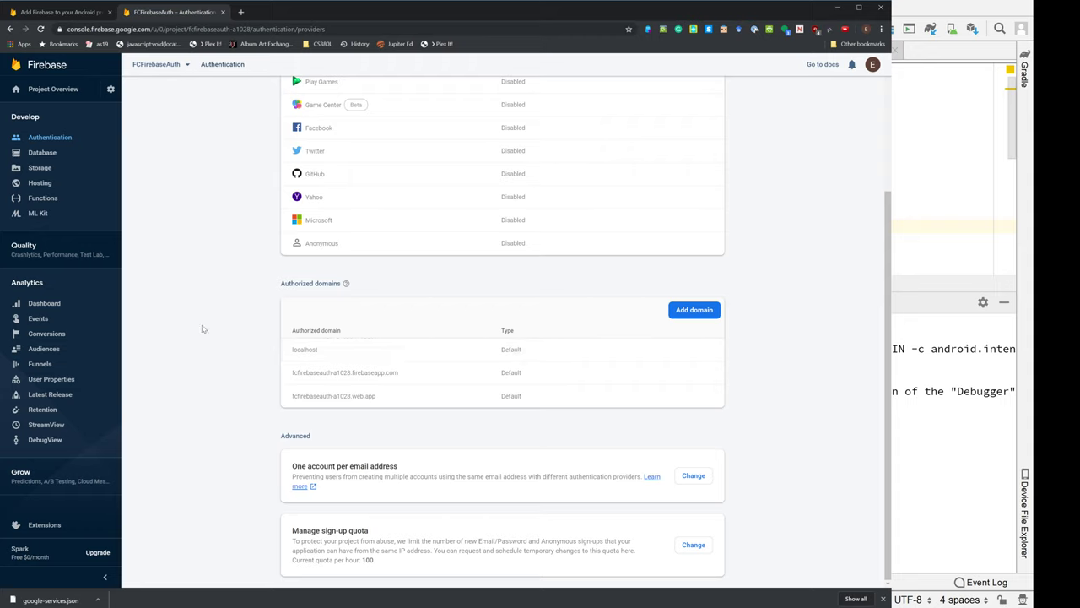
mouse_move(233, 214)
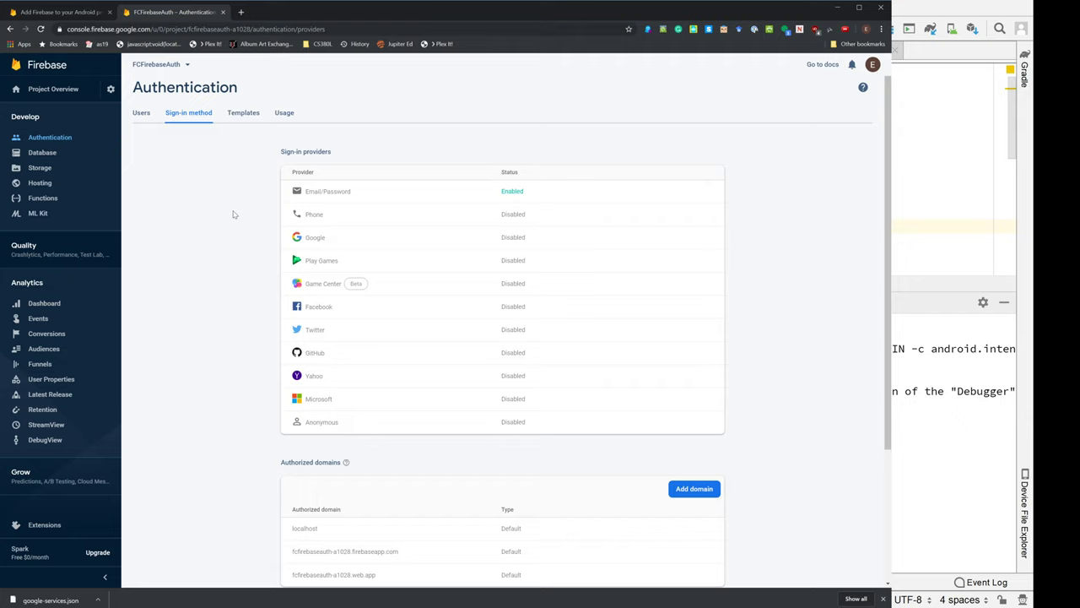
mouse_move(280, 540)
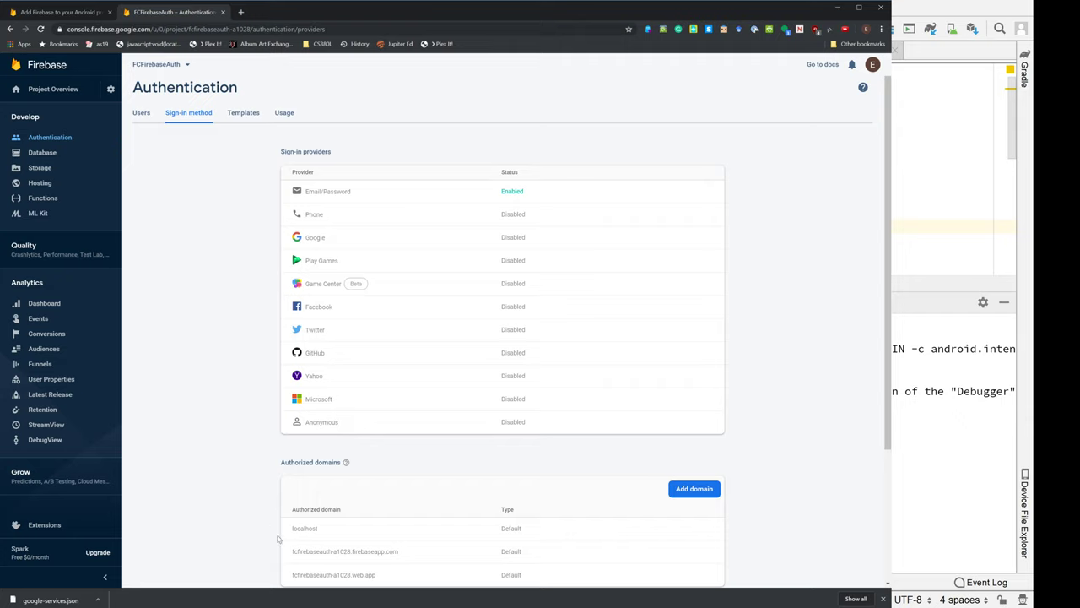